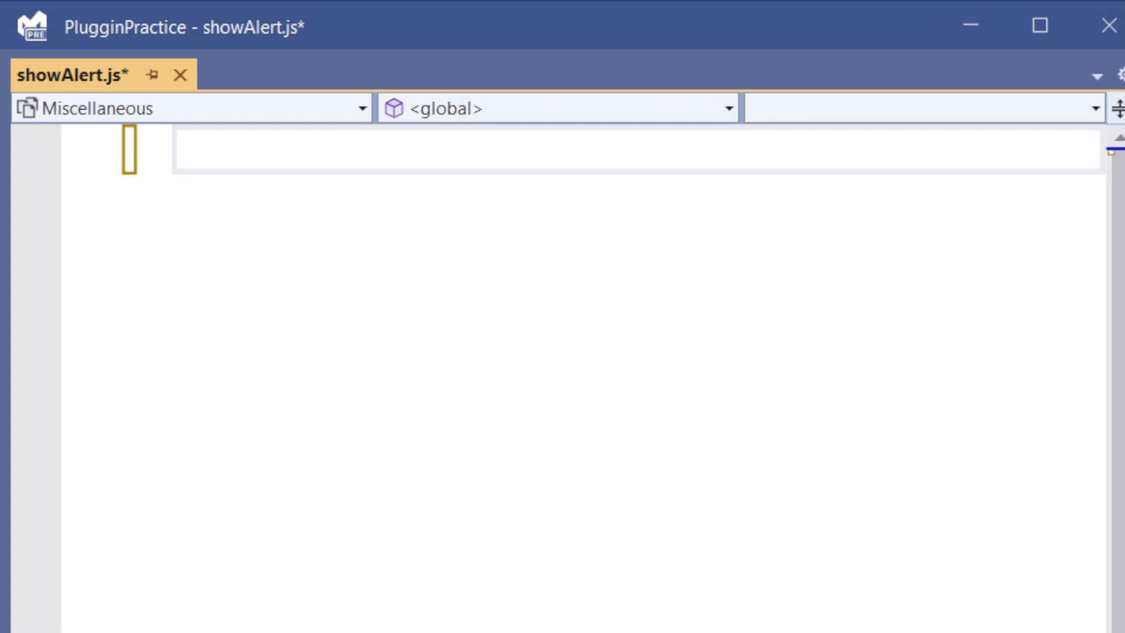
Write the showAlert function skeleton with an alert() call inside its body
text(function)
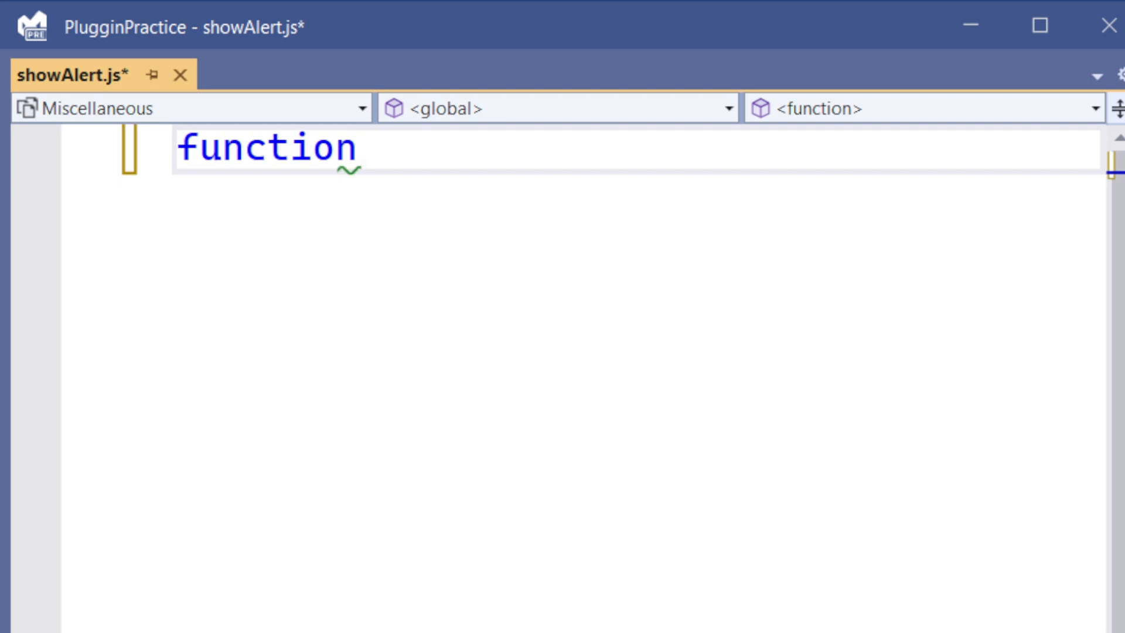
text(show)
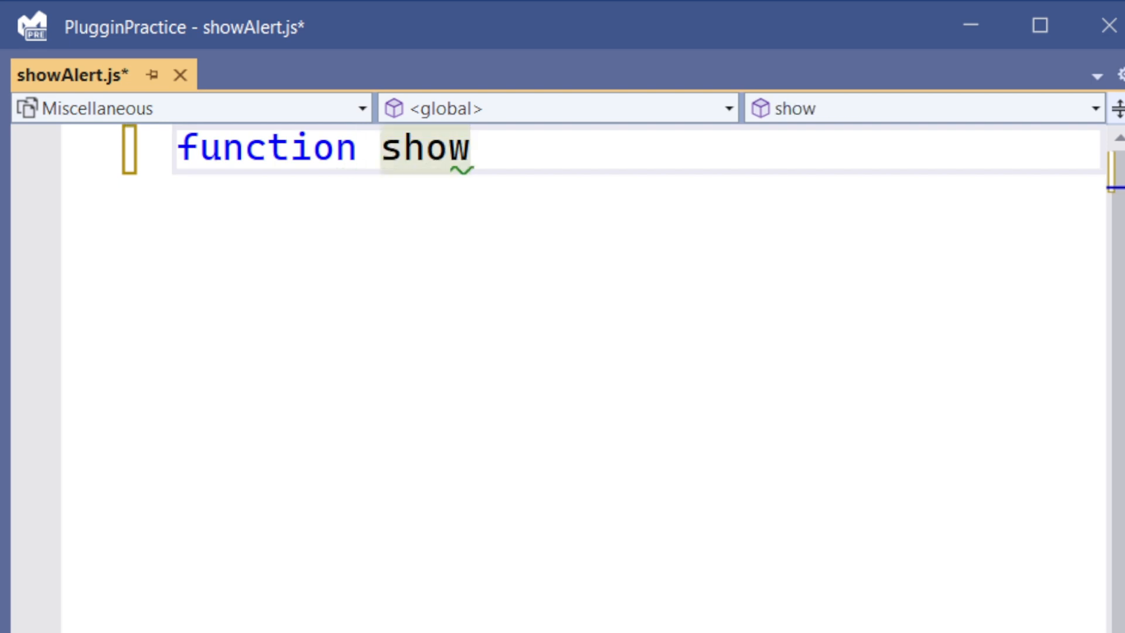
text(Alert)
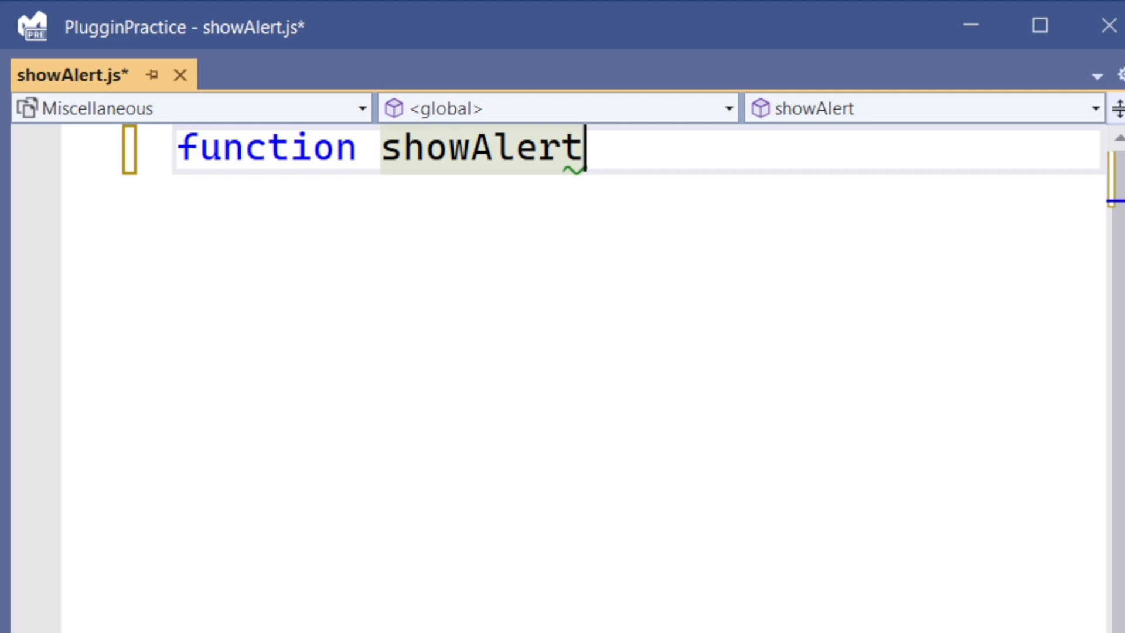
text(())
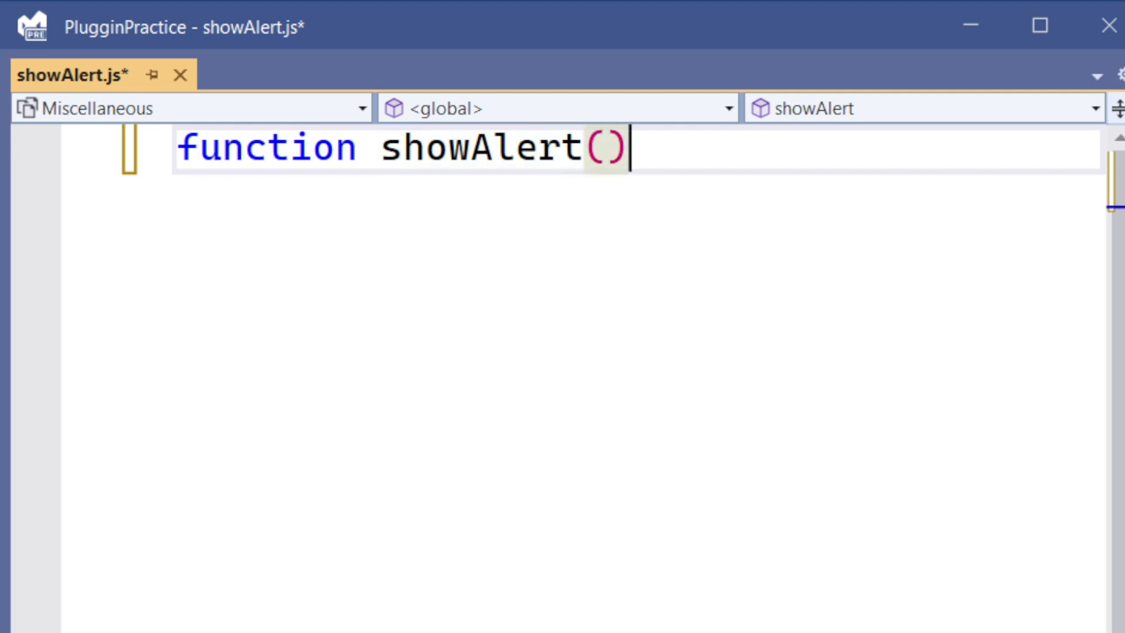
text({)
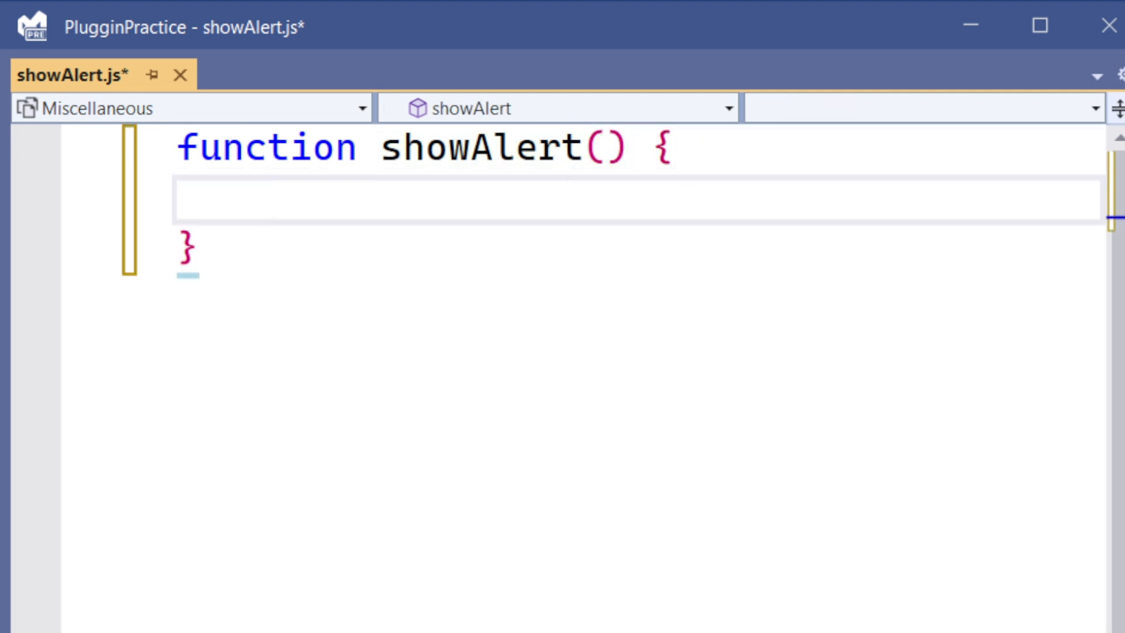
text(al)
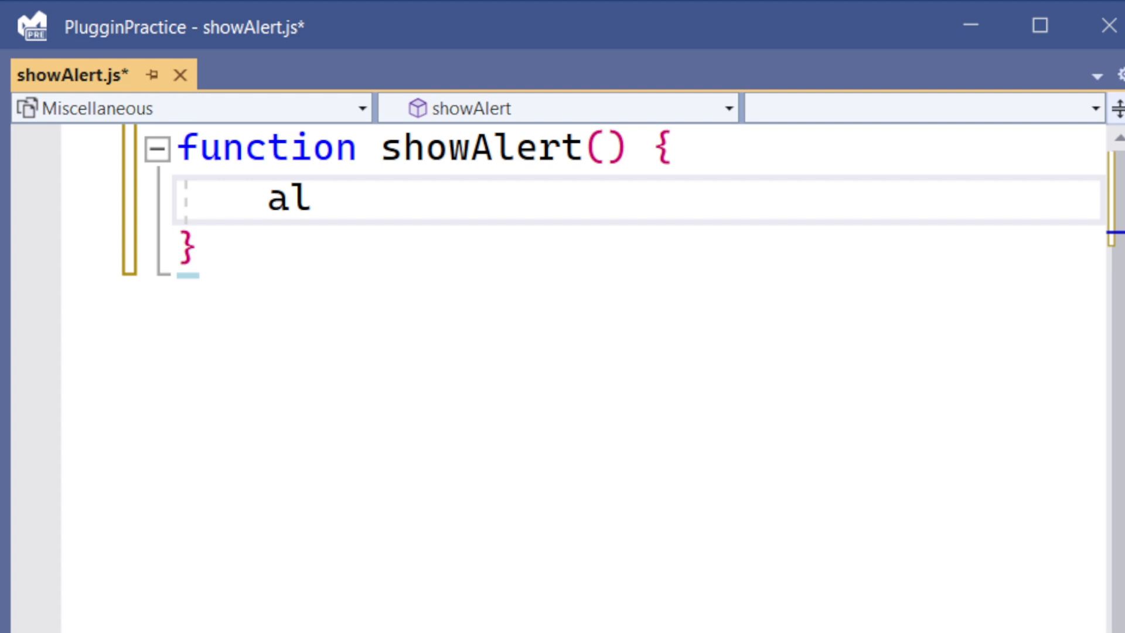
text(ert())
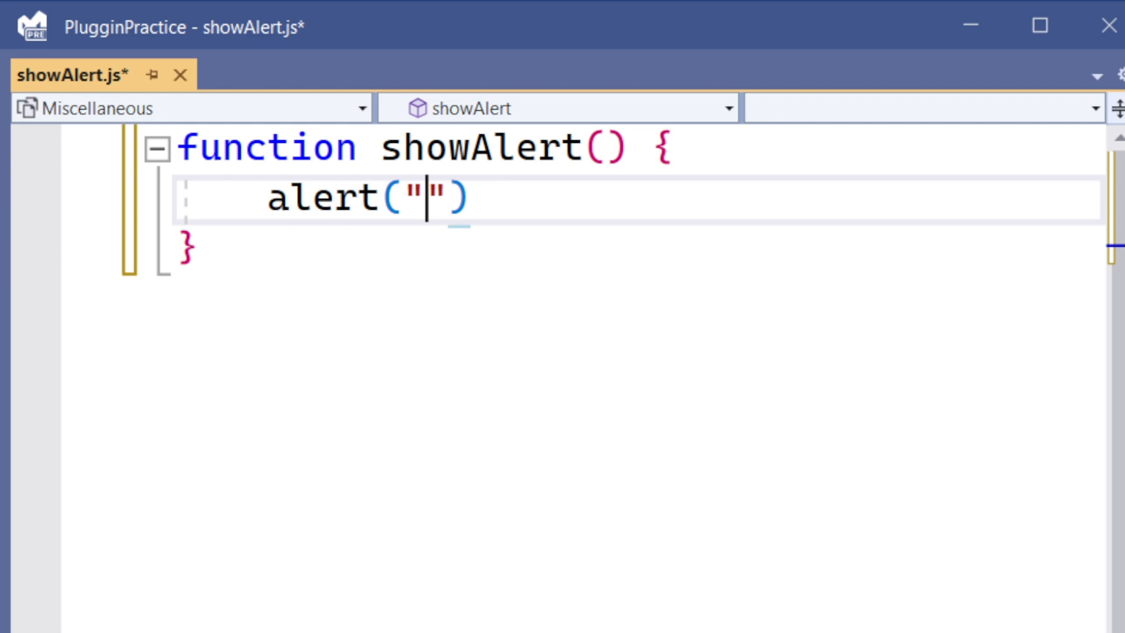
Fill the alert message with "Hello! This is your CRM form." and end the statement with a semicolon
text(Hello)
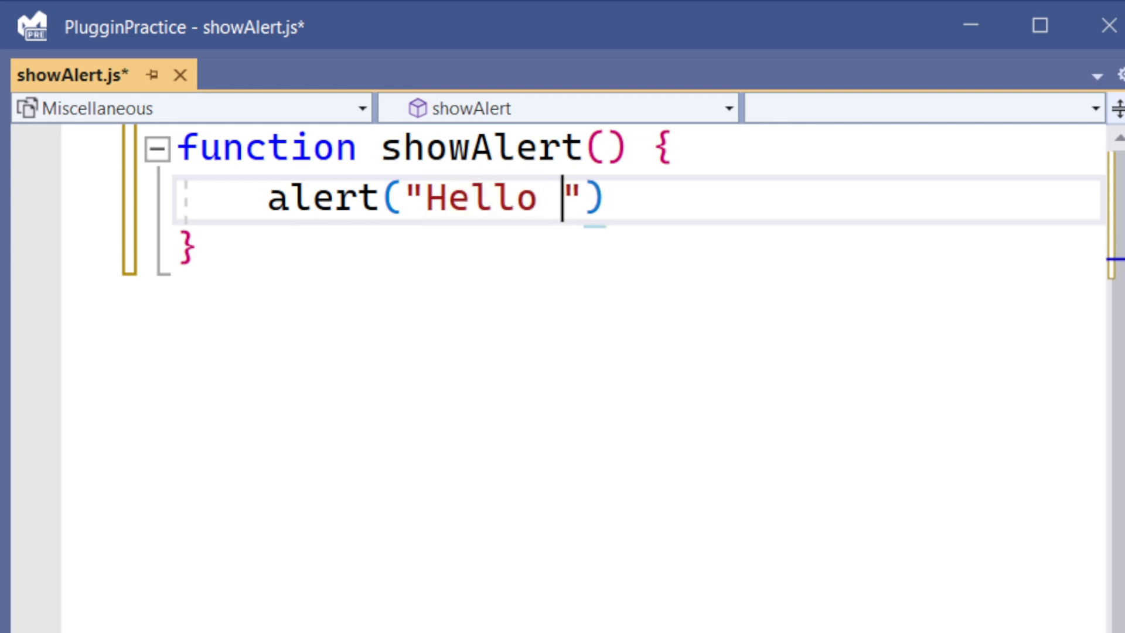
text(!)
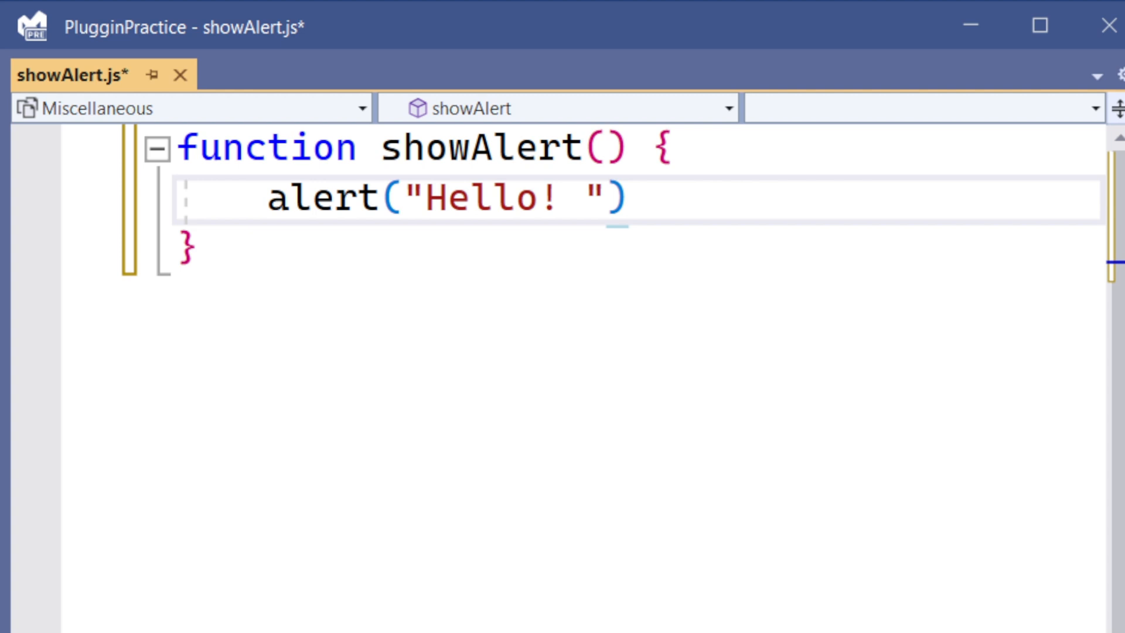
text(This is y)
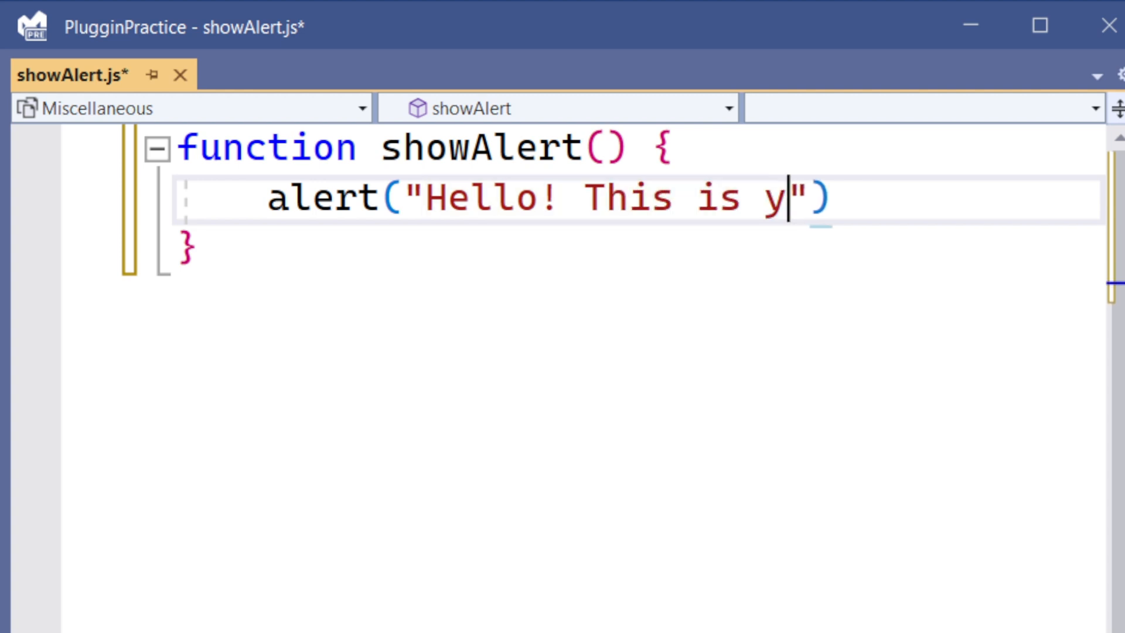
text(our)
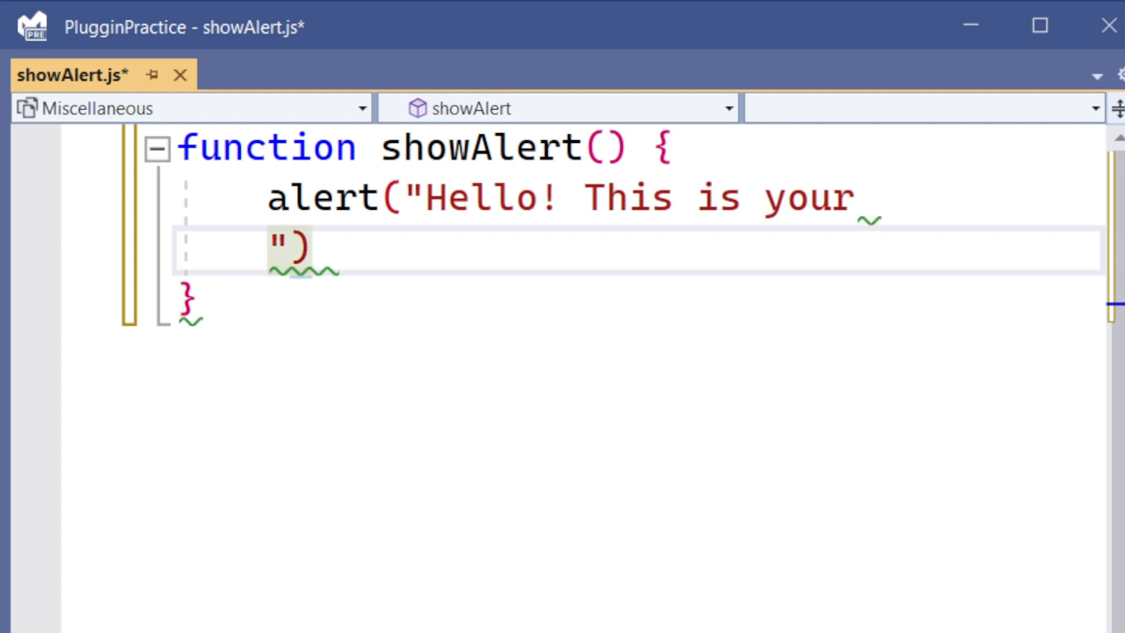
text(CRM)
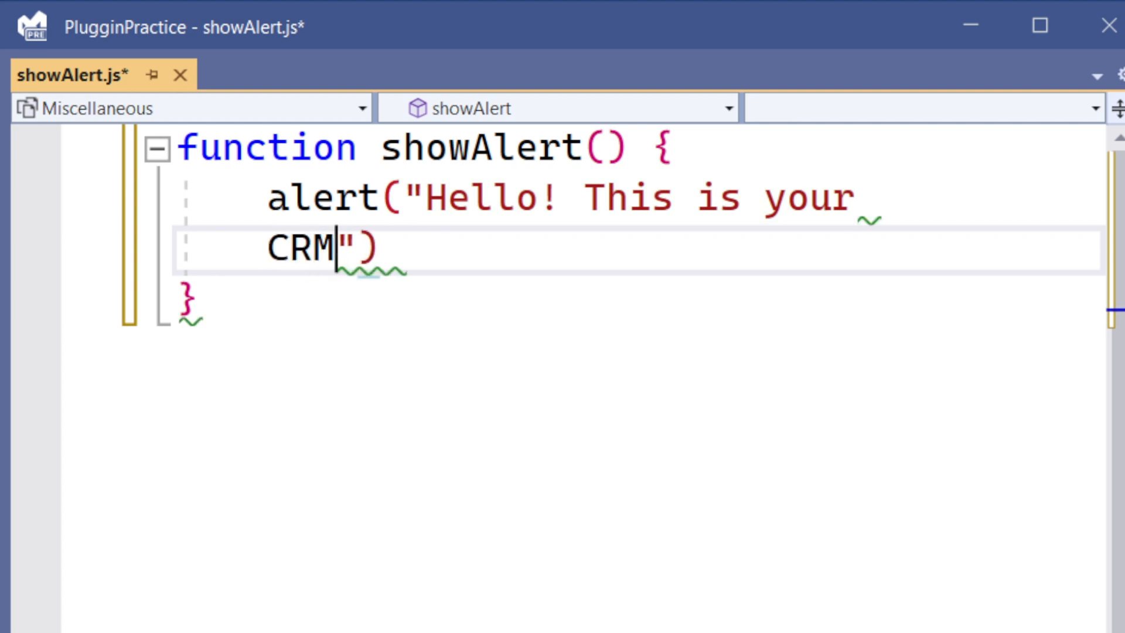
key(Backspace)
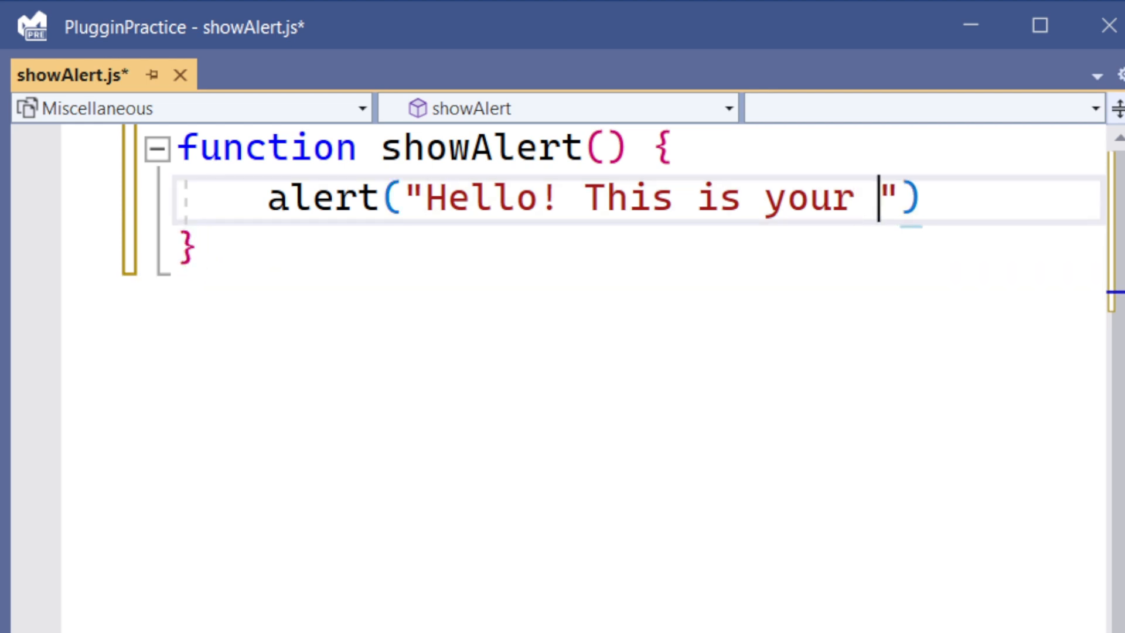
text(C)
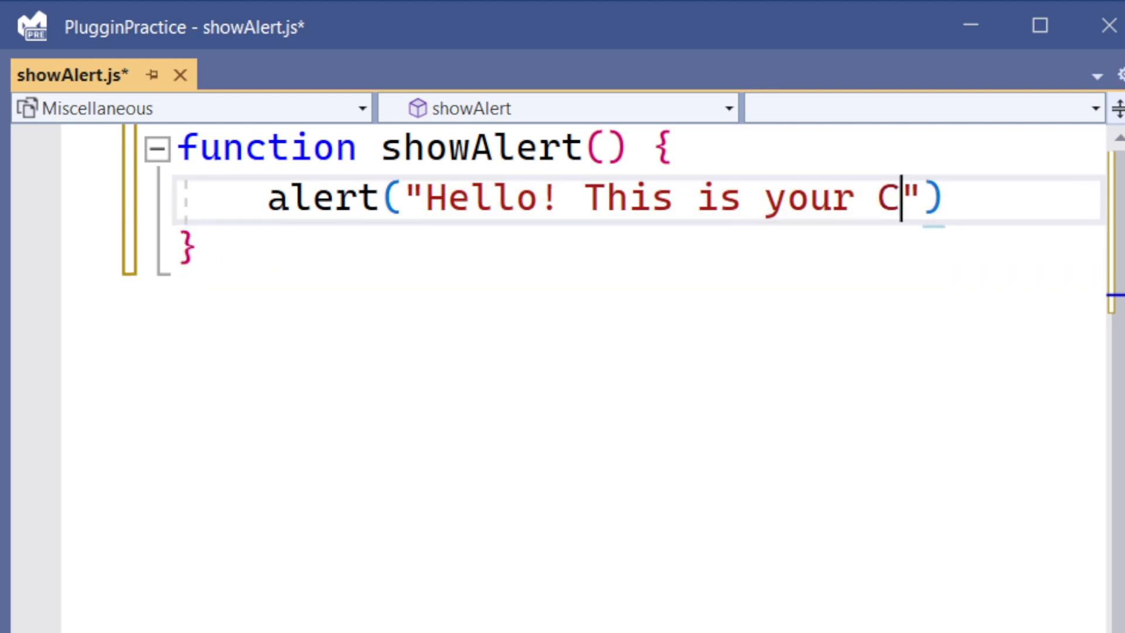
text(RM)
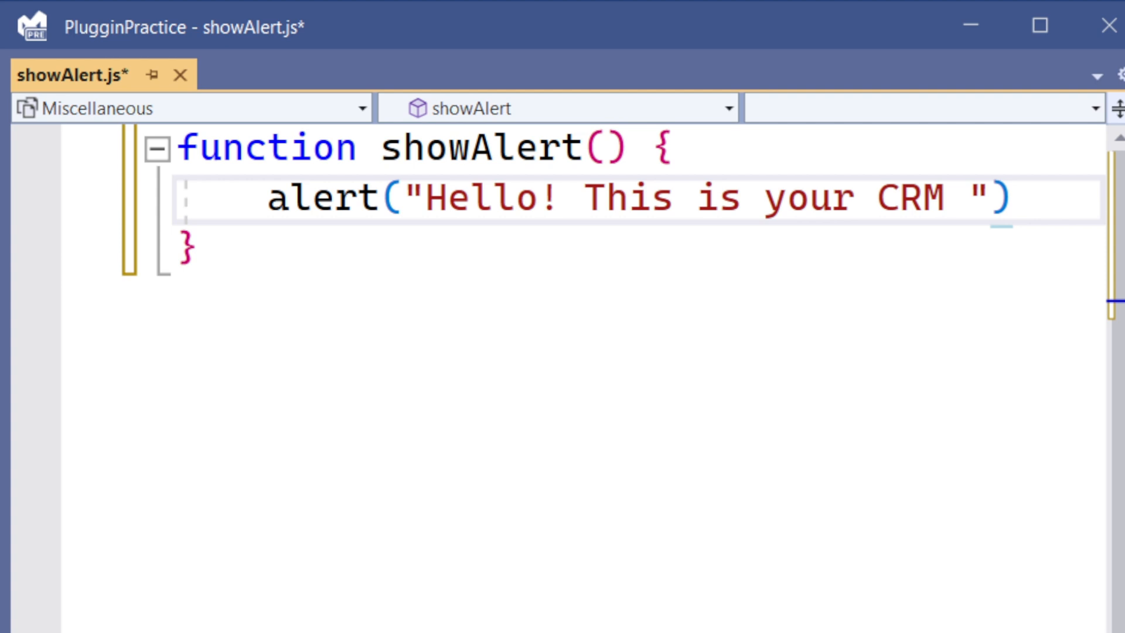
text(form)
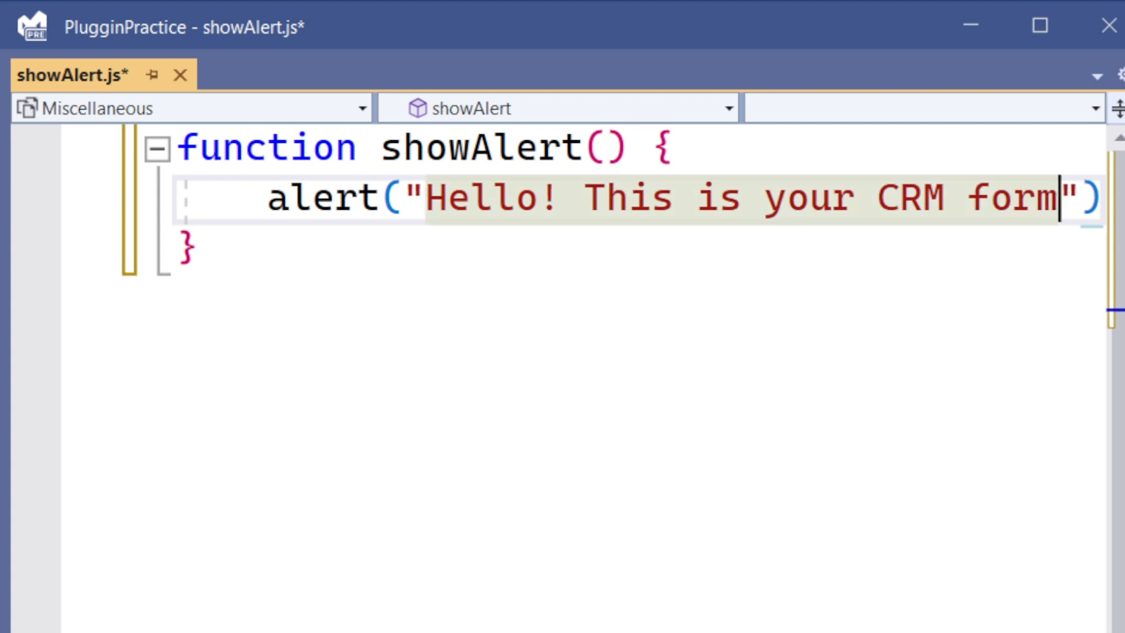
text(.)
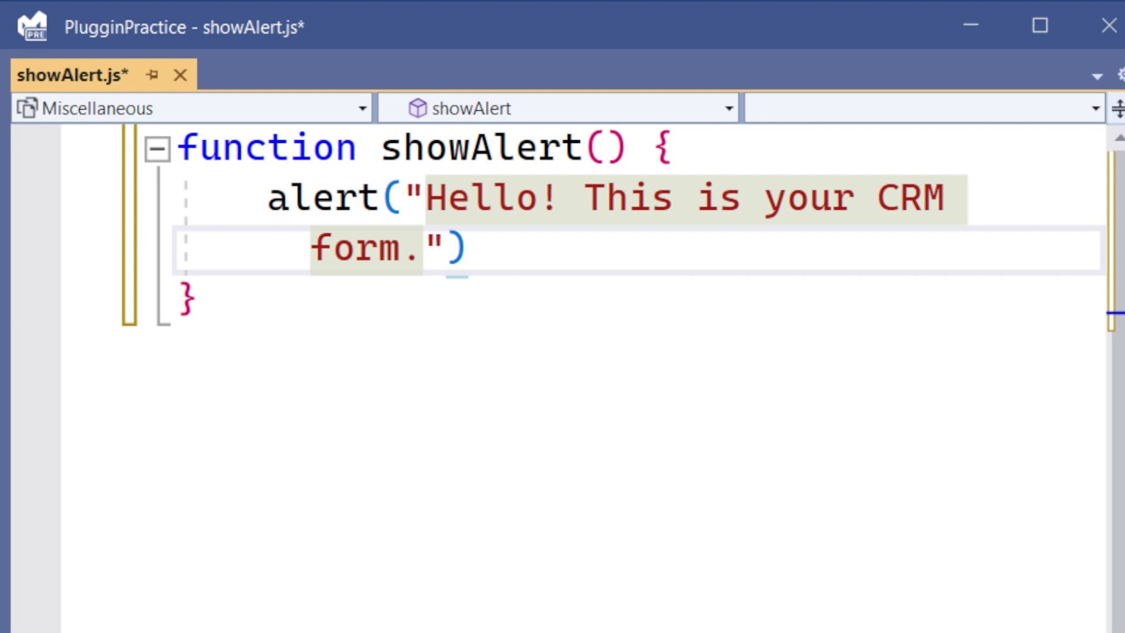
text(;)
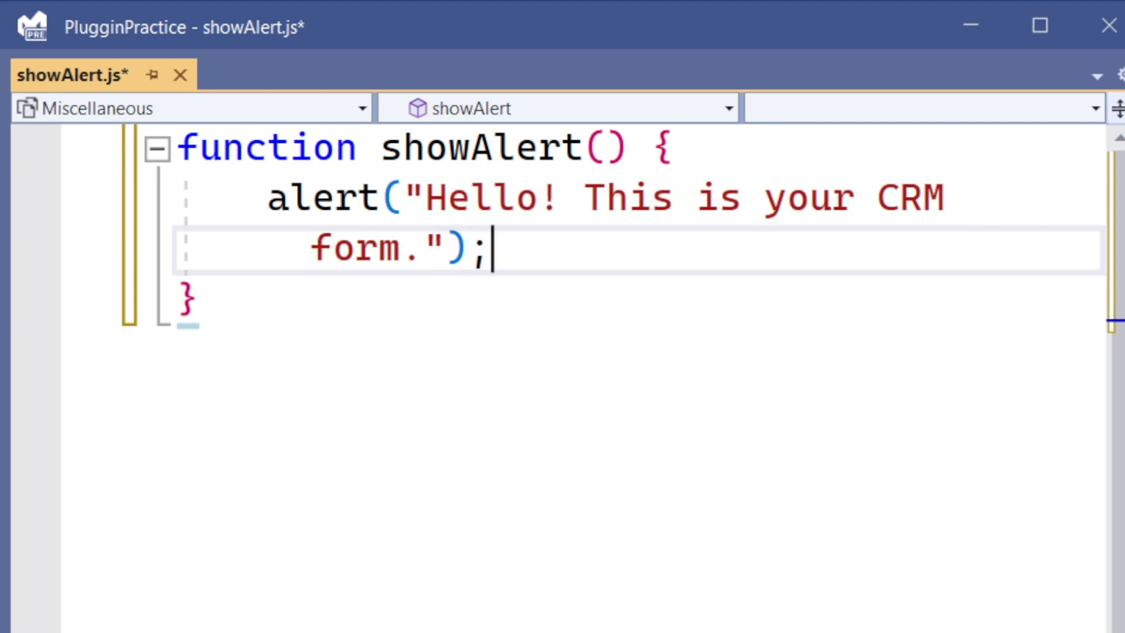
mouse_move(520, 599)
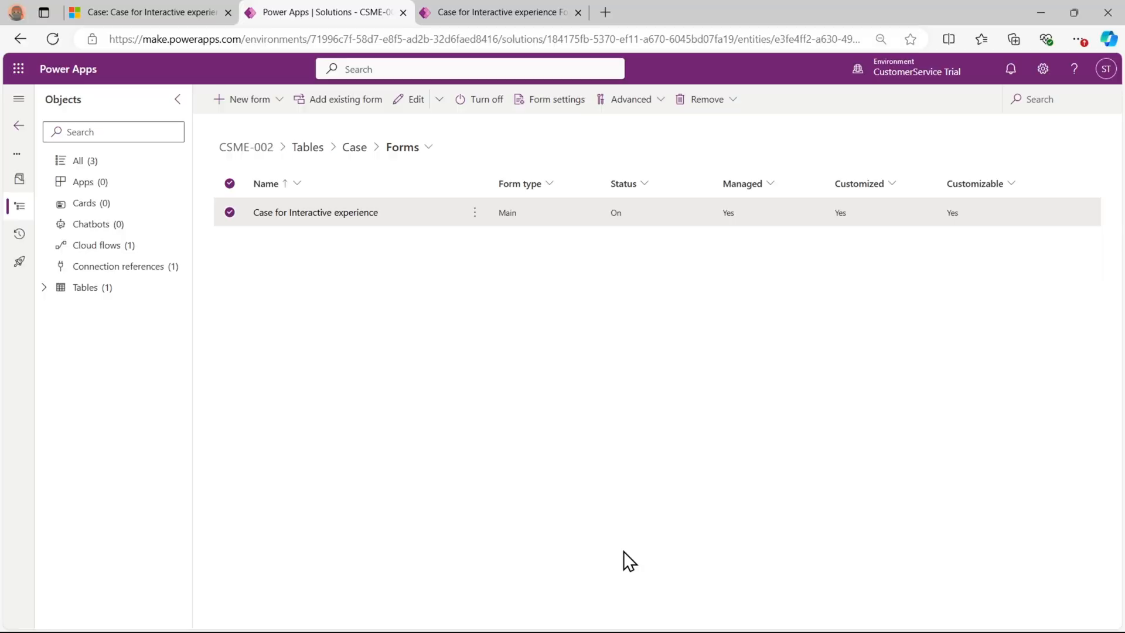
mouse_move(618, 539)
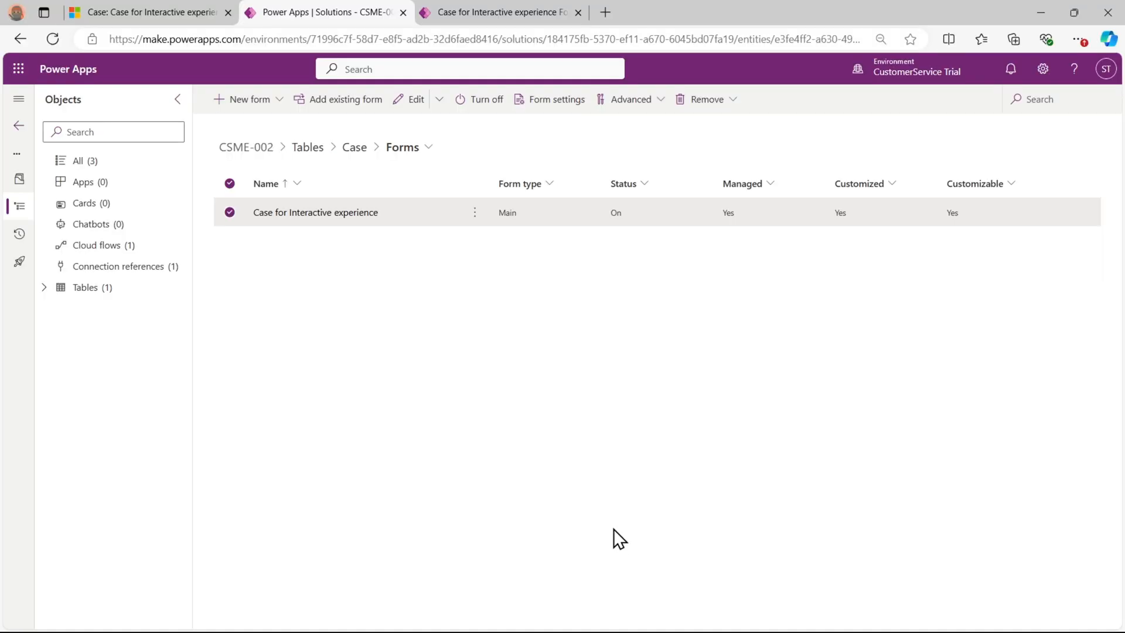
mouse_move(397, 331)
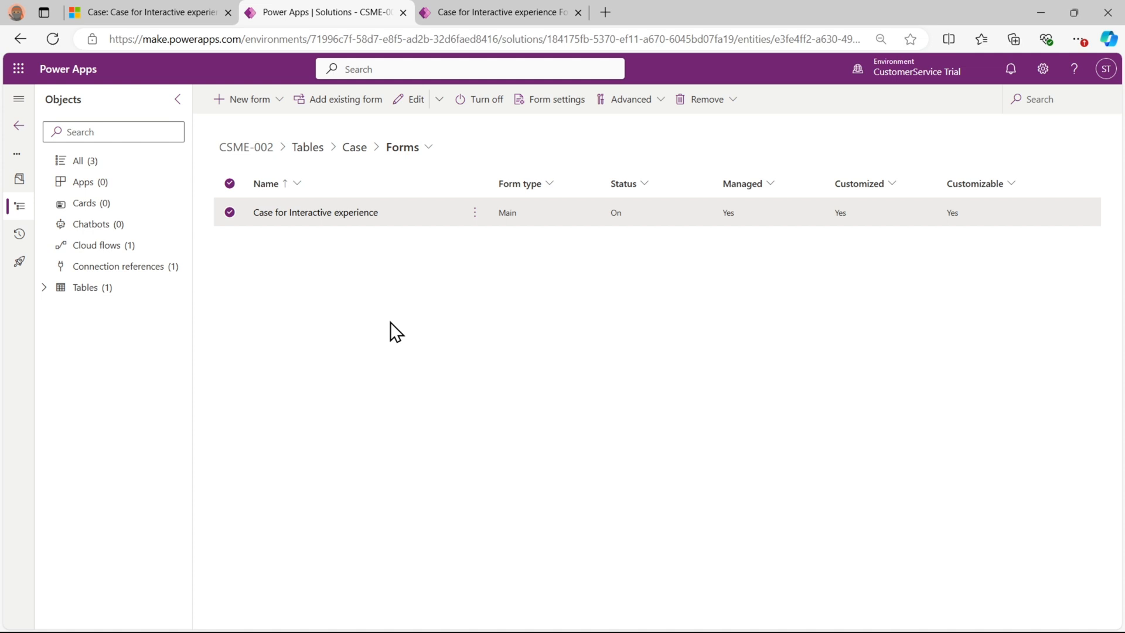
mouse_move(320, 173)
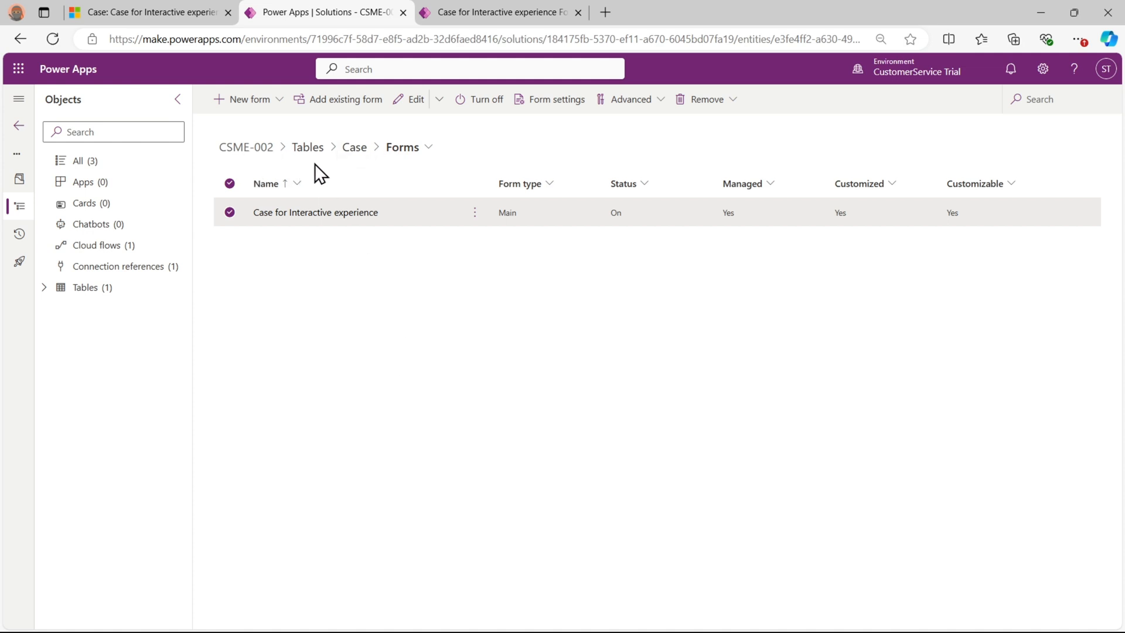
mouse_move(402, 148)
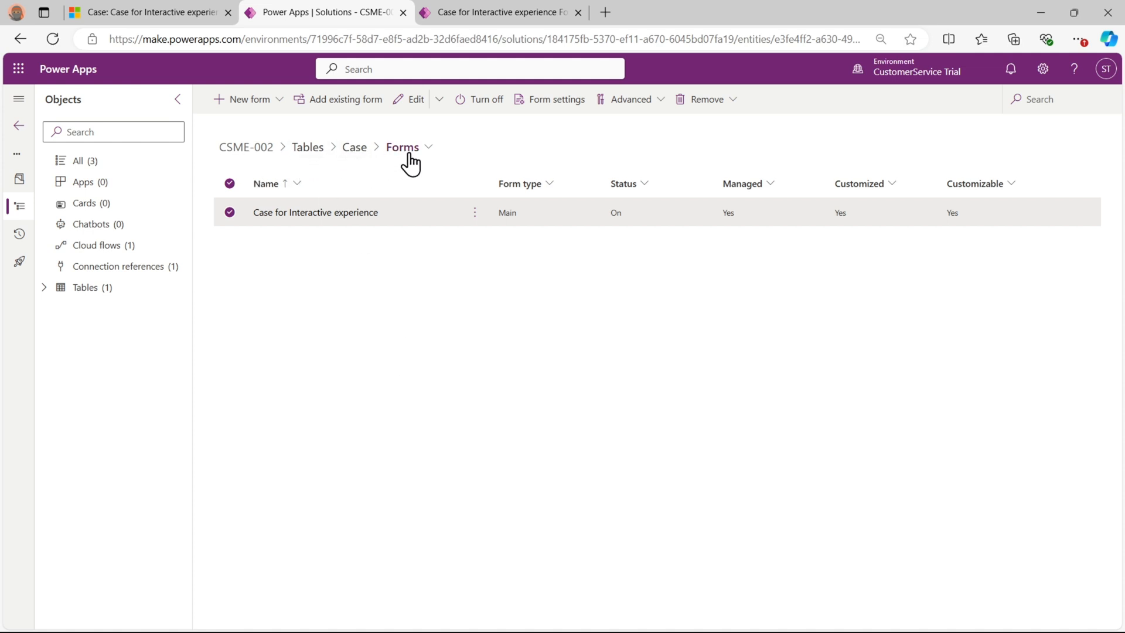
mouse_move(418, 240)
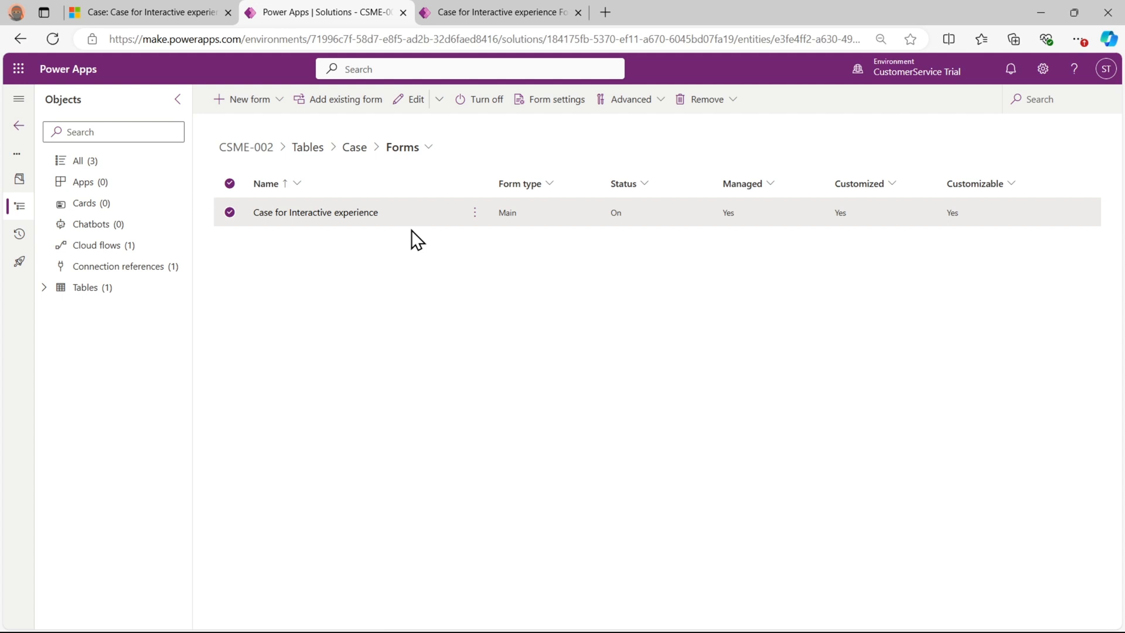
Open the Case for Interactive experience form in the form designer
click(474, 212)
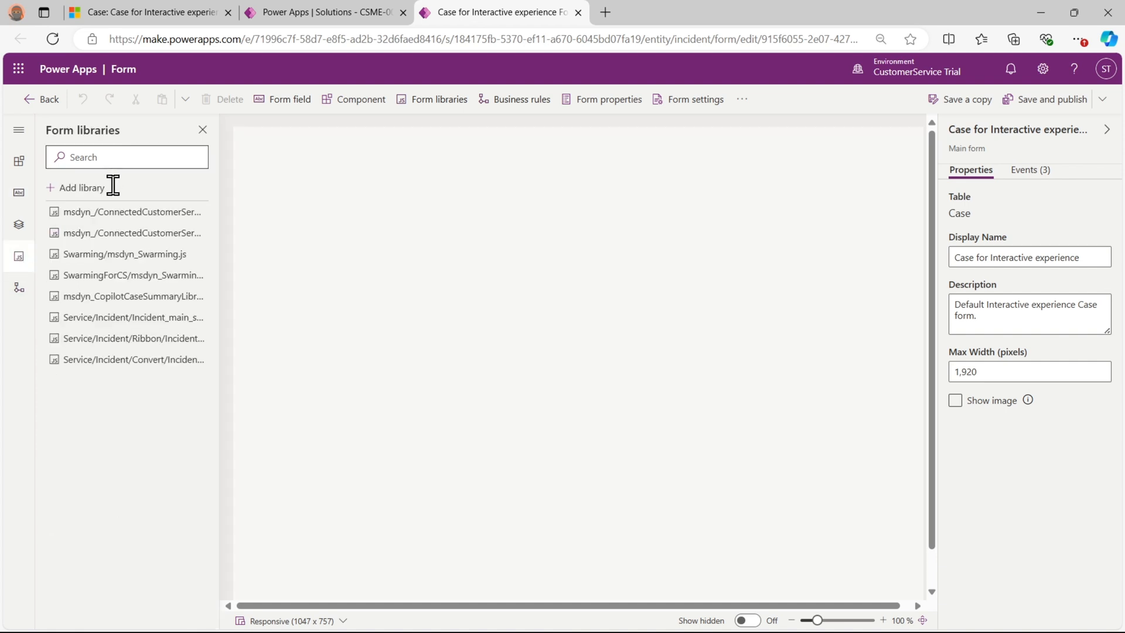
Start adding a JavaScript library as a new web resource and begin choosing its file
click(81, 187)
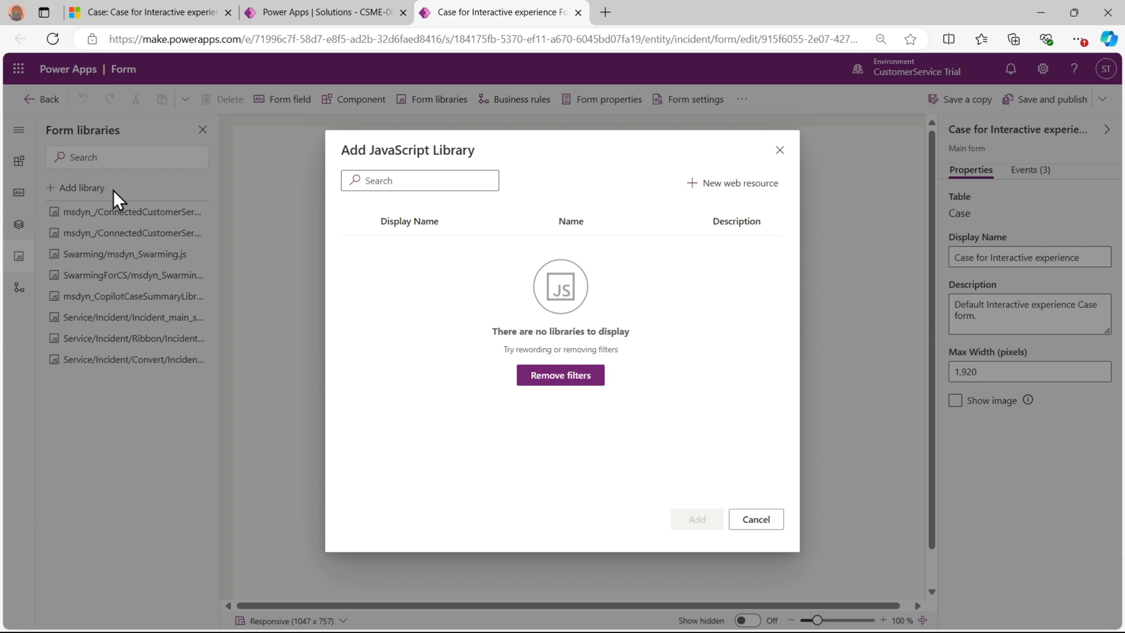
click(560, 375)
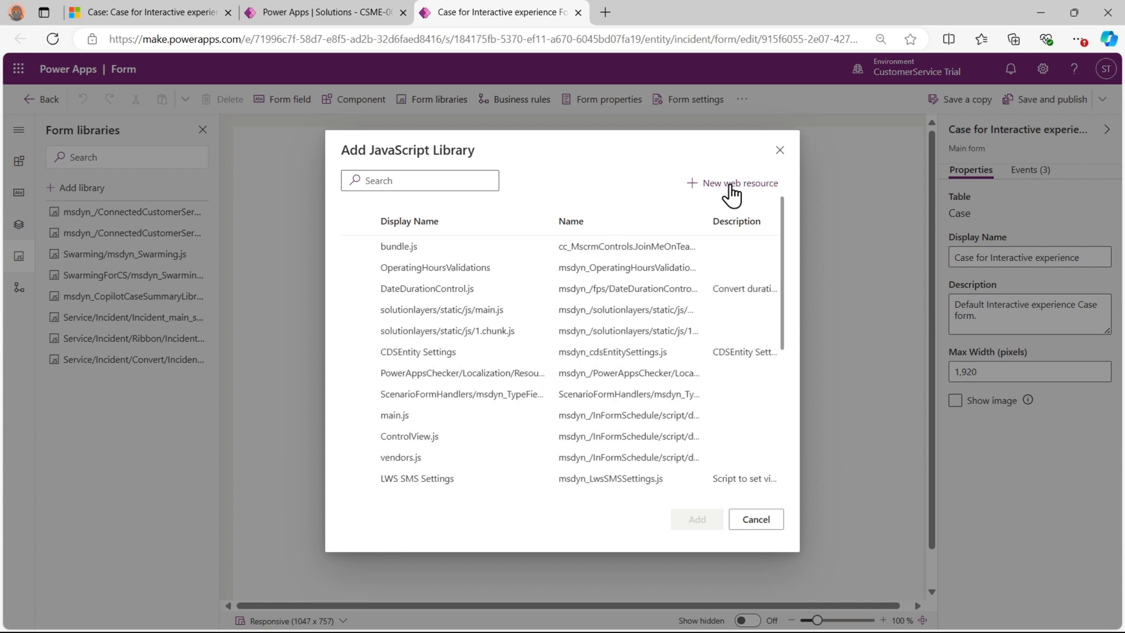
click(739, 182)
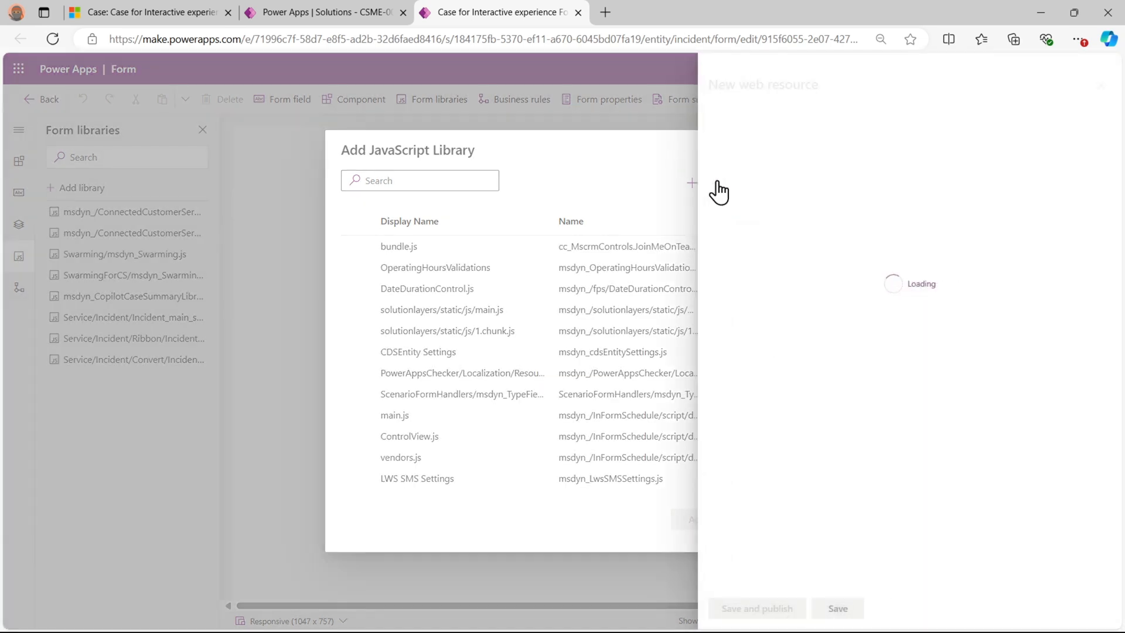
click(692, 183)
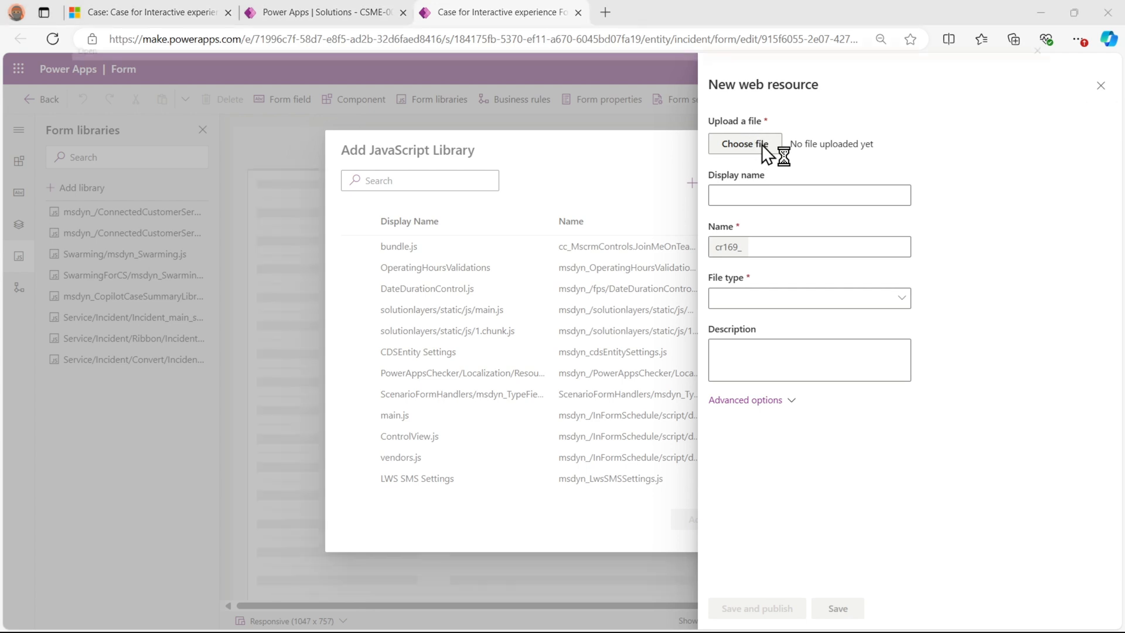
click(744, 143)
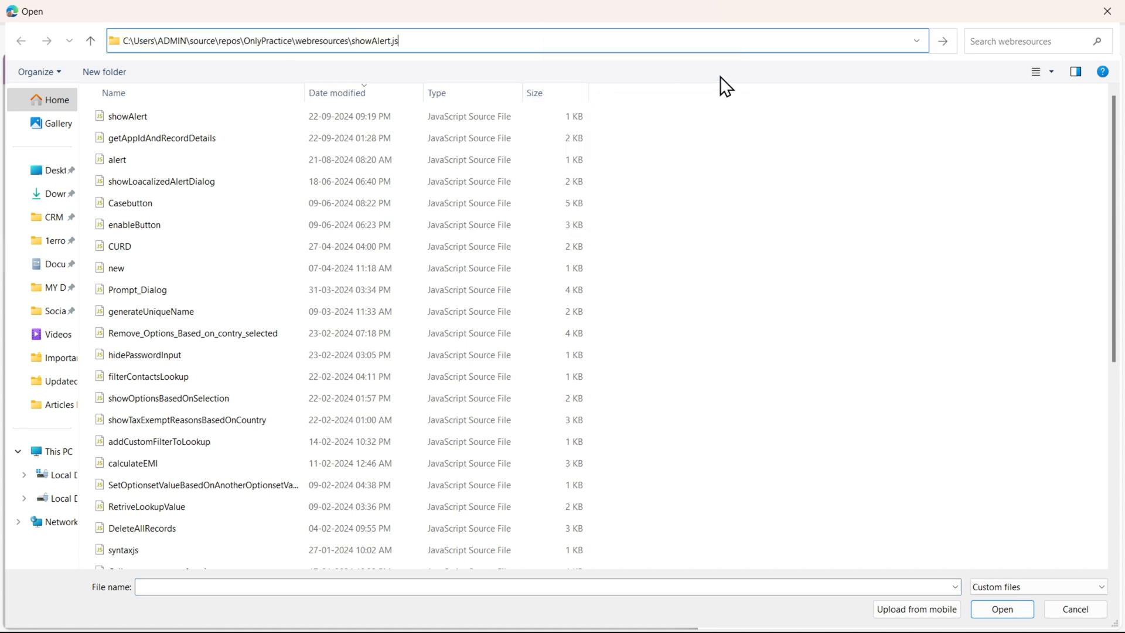
Select the showAlert script from the webresources folder for upload
key(Backspace)
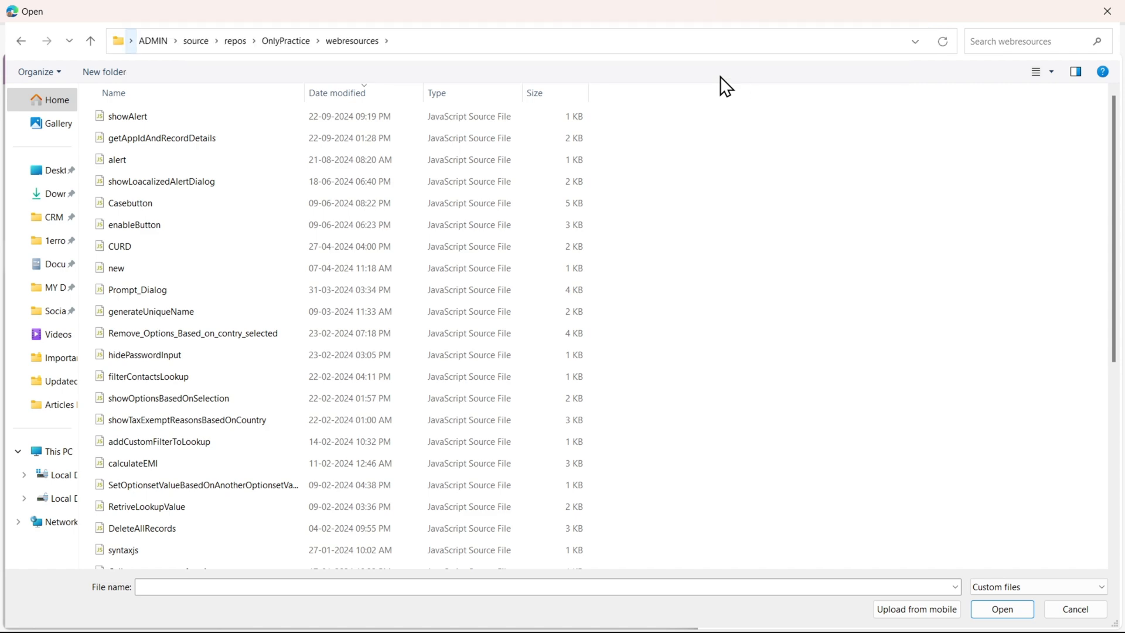
click(126, 116)
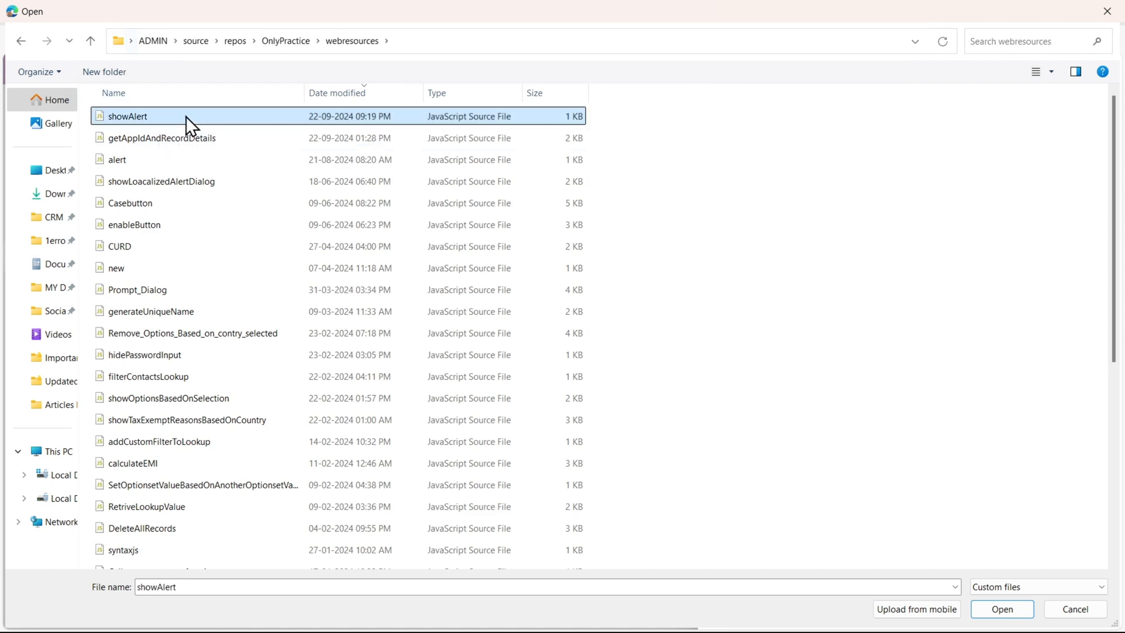
click(1002, 609)
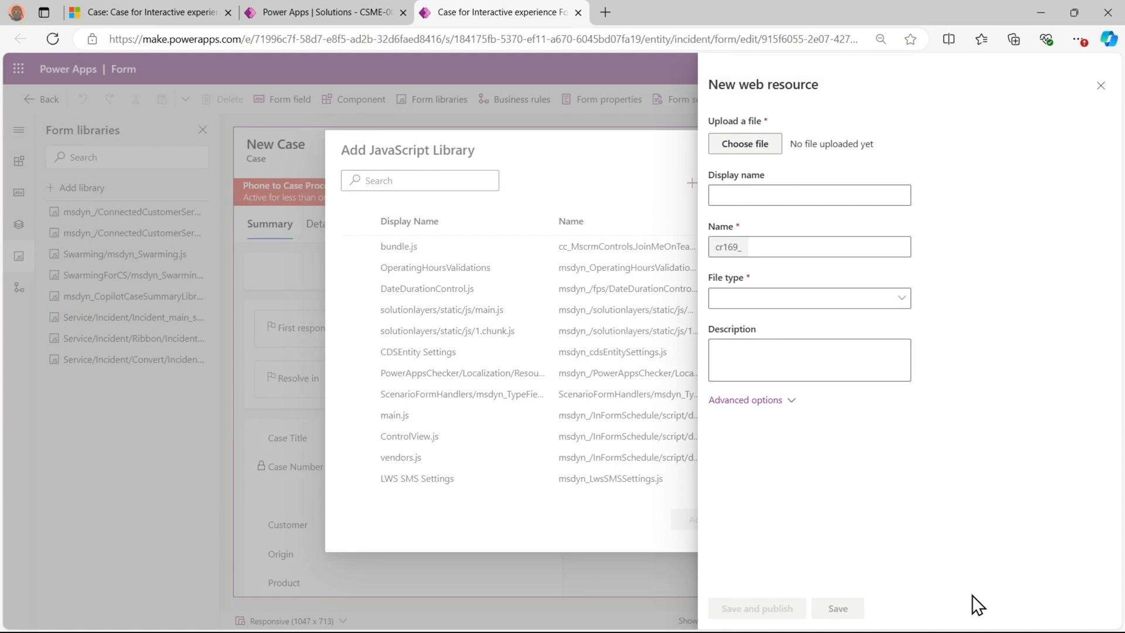
Save and publish the uploaded showAlert file as the cr169_showAlert JavaScript web resource
click(744, 143)
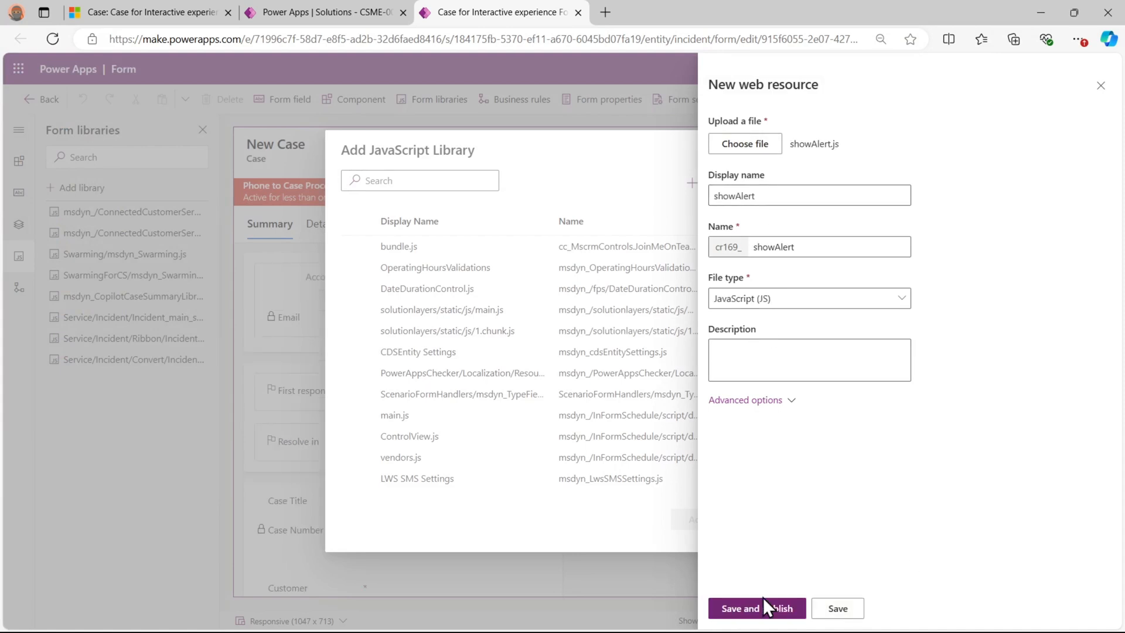
click(756, 608)
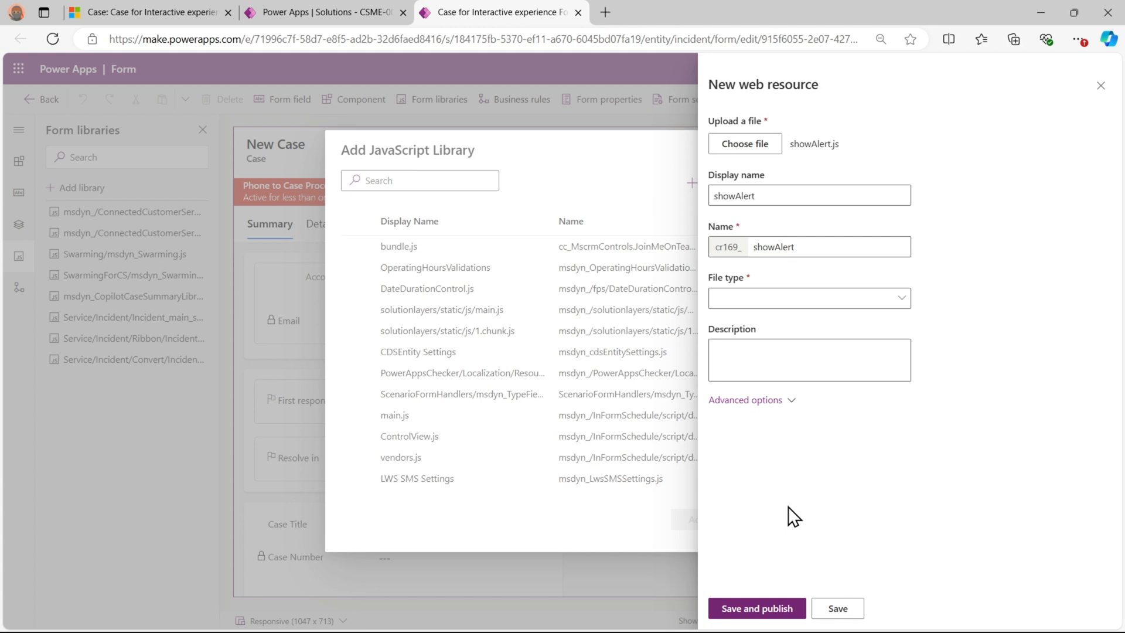
click(756, 608)
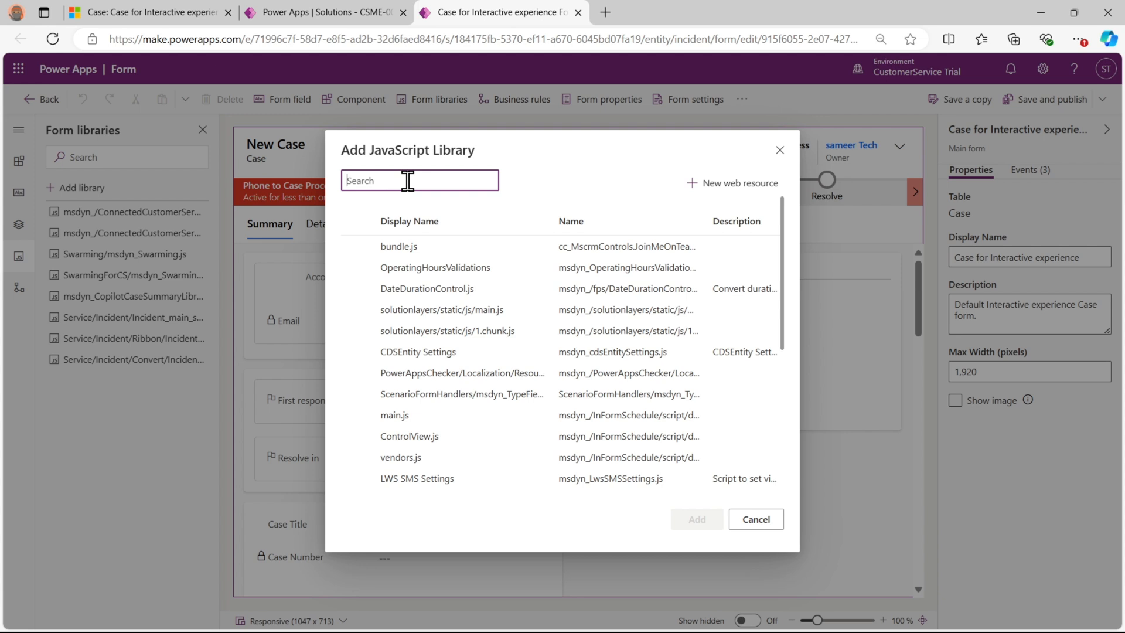
Search 'show', choose showAlert and add cr169_showAlert to the Case form's libraries
text(show)
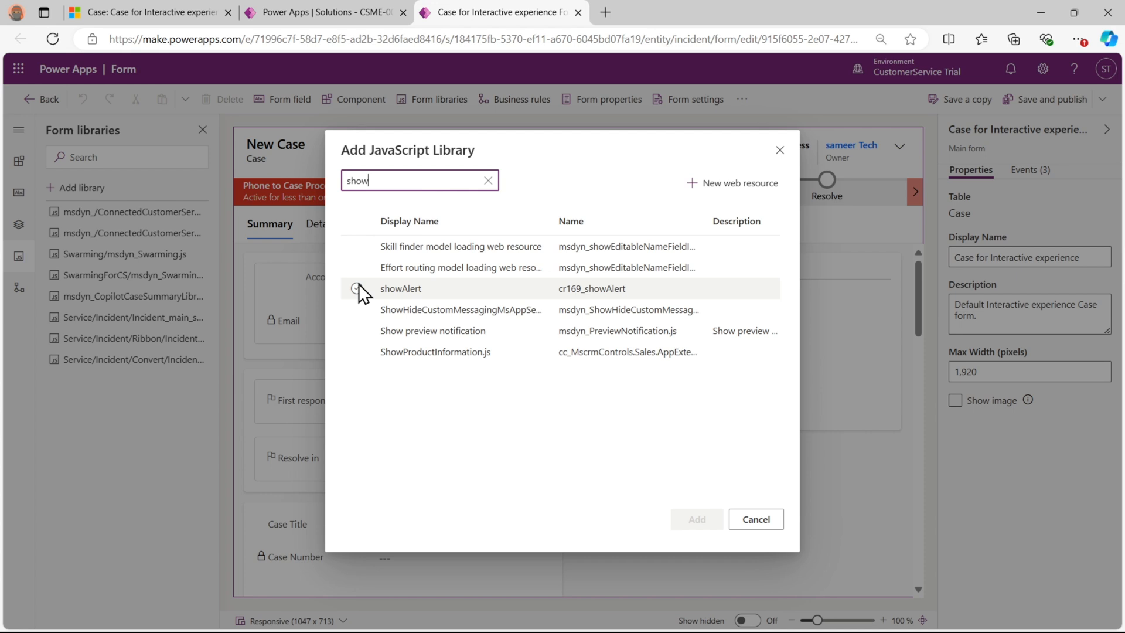
click(356, 288)
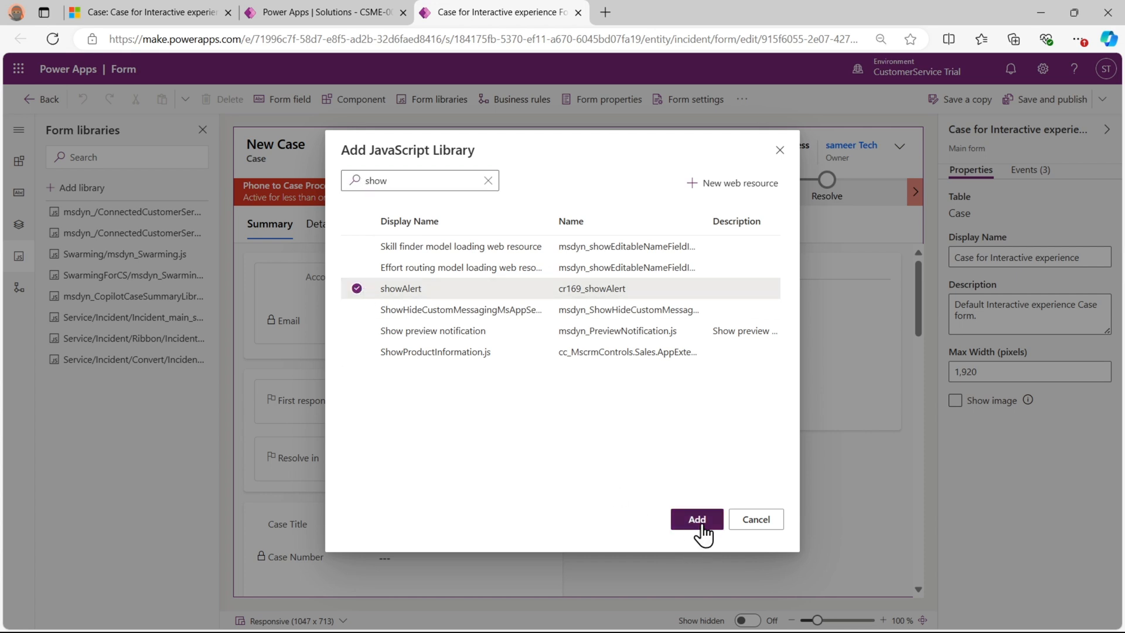
click(695, 519)
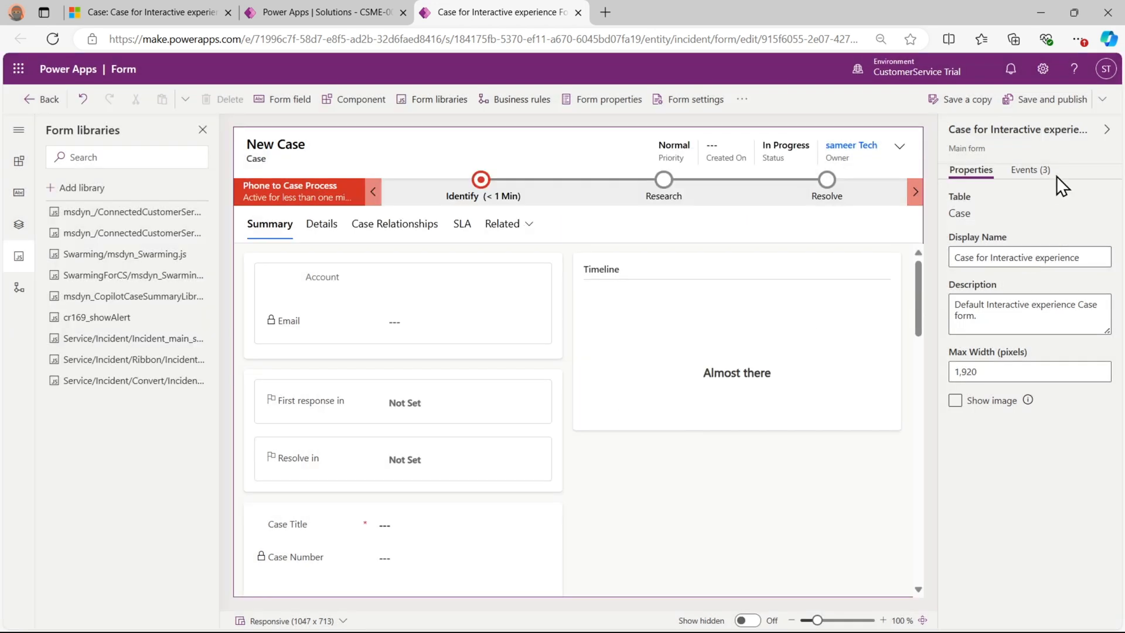
Add an On Load handler calling showAlert from cr169_showAlert without execution context, then save and publish
click(1030, 170)
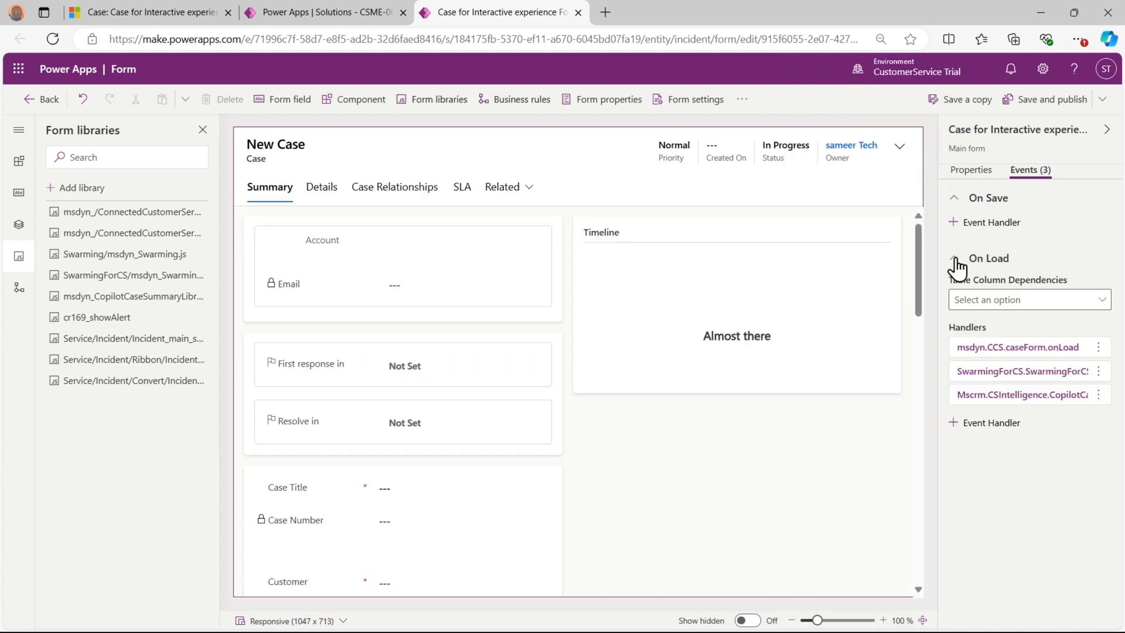
click(992, 422)
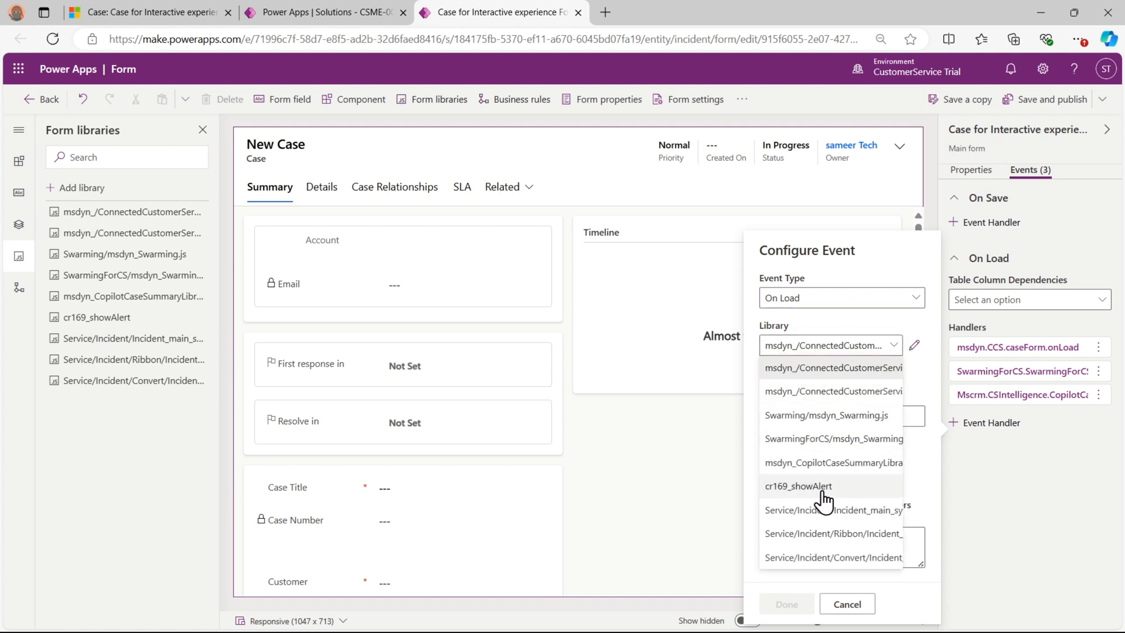
click(798, 485)
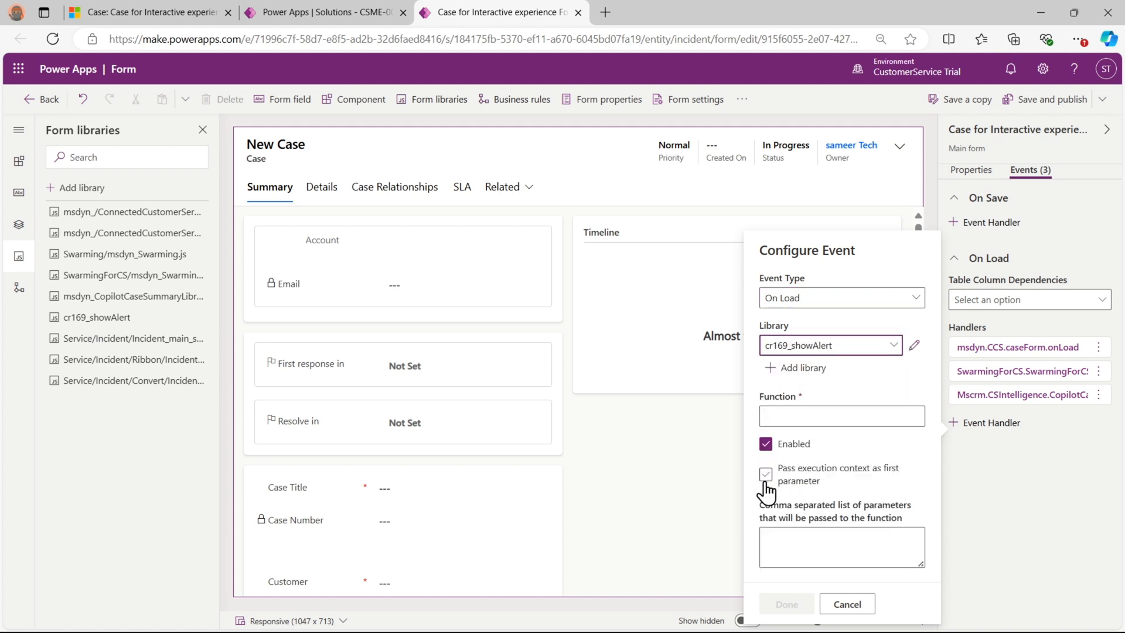
click(842, 415)
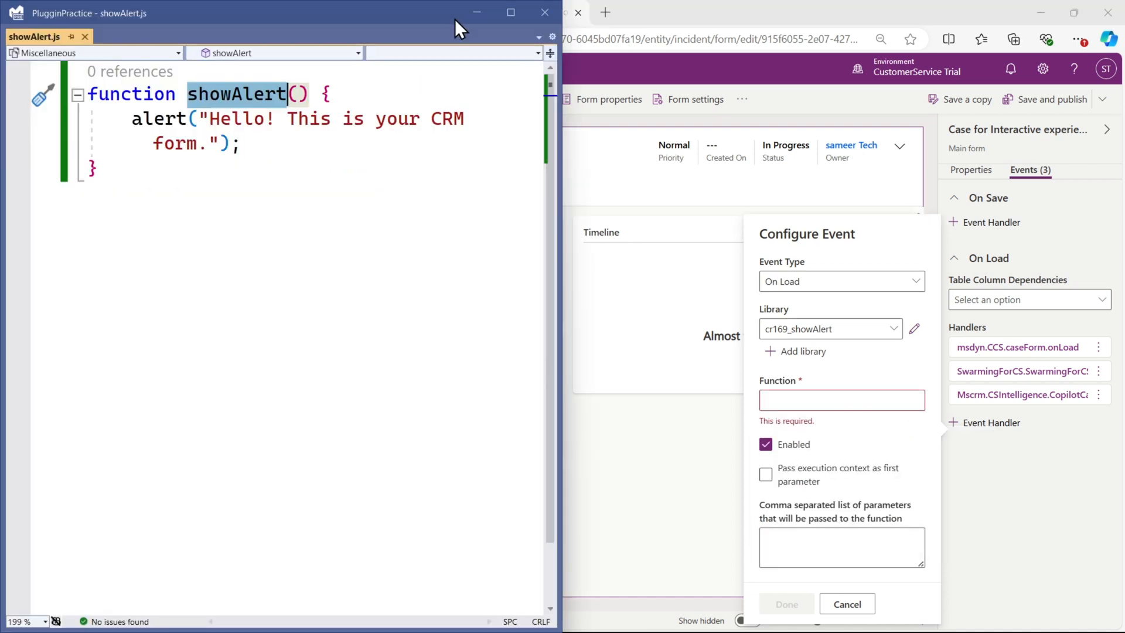
text(showAlert)
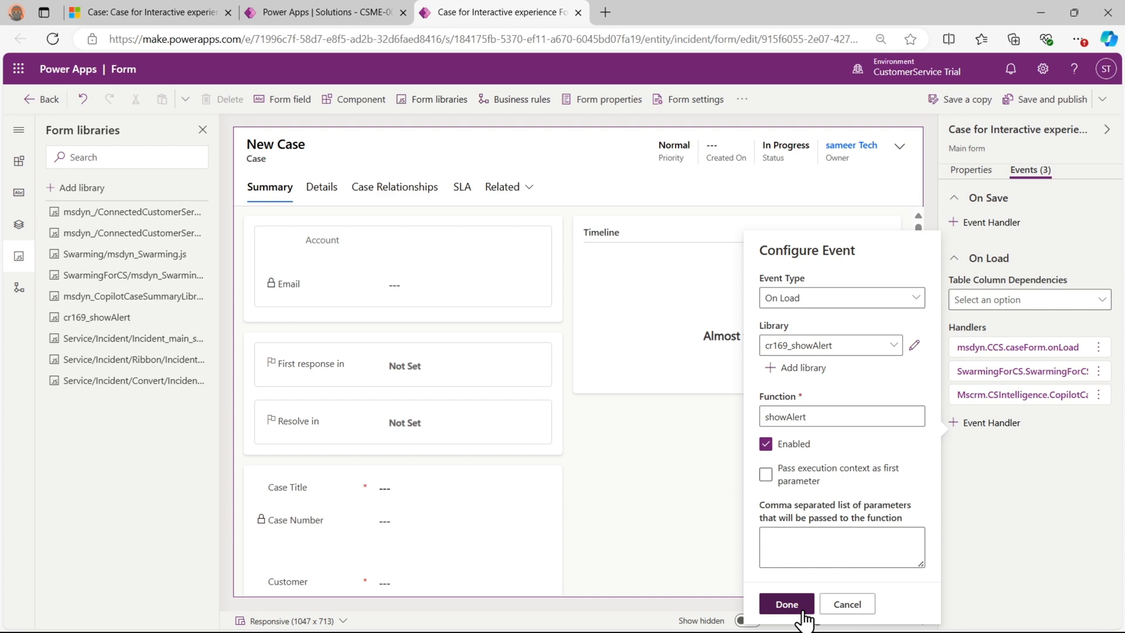
click(786, 603)
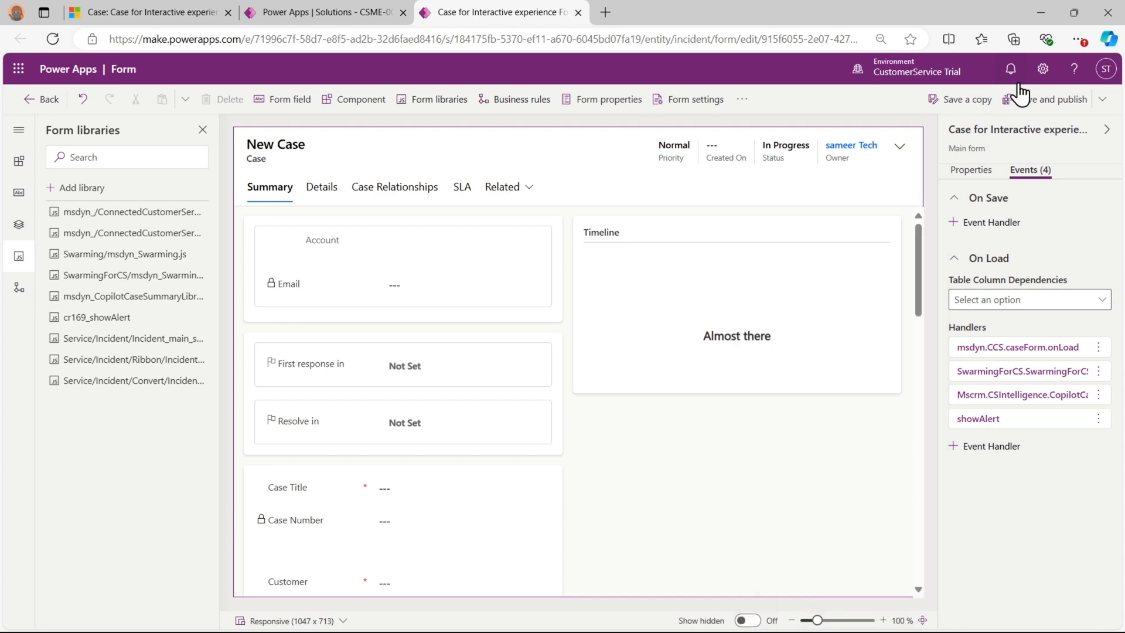
click(1054, 98)
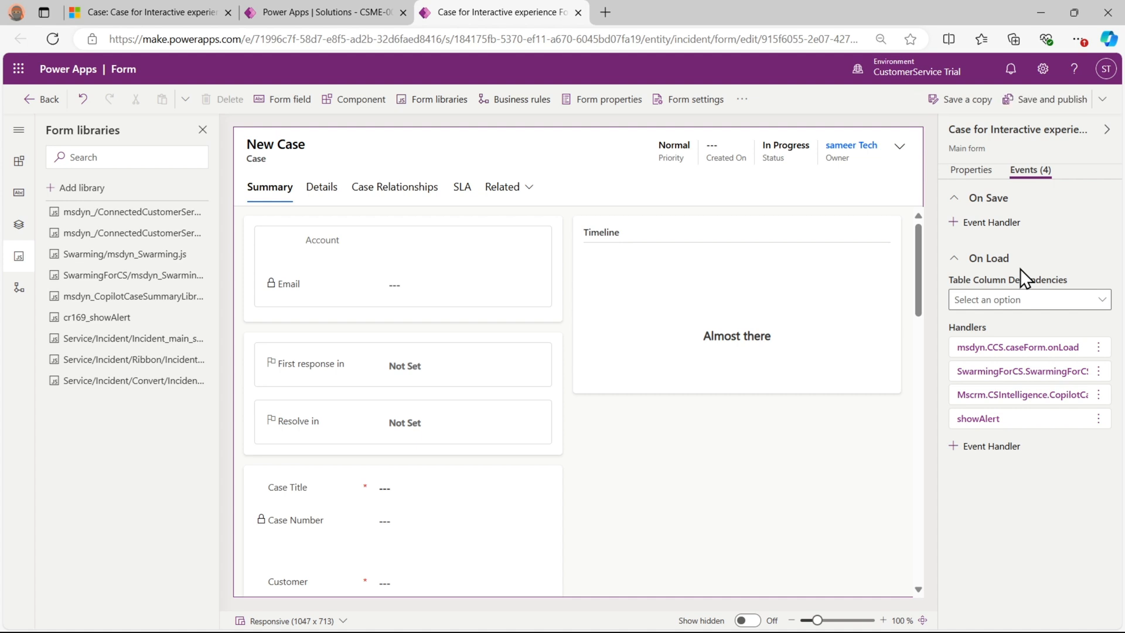
Reload the case record in Customer Service Hub and dismiss the Hello alert
click(324, 12)
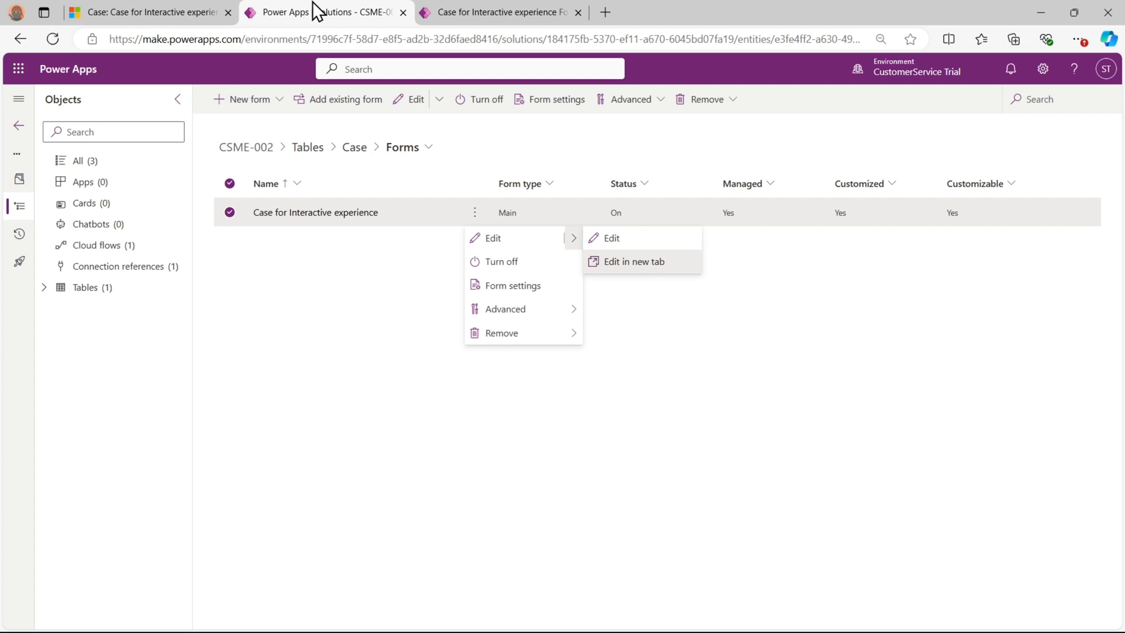
click(143, 12)
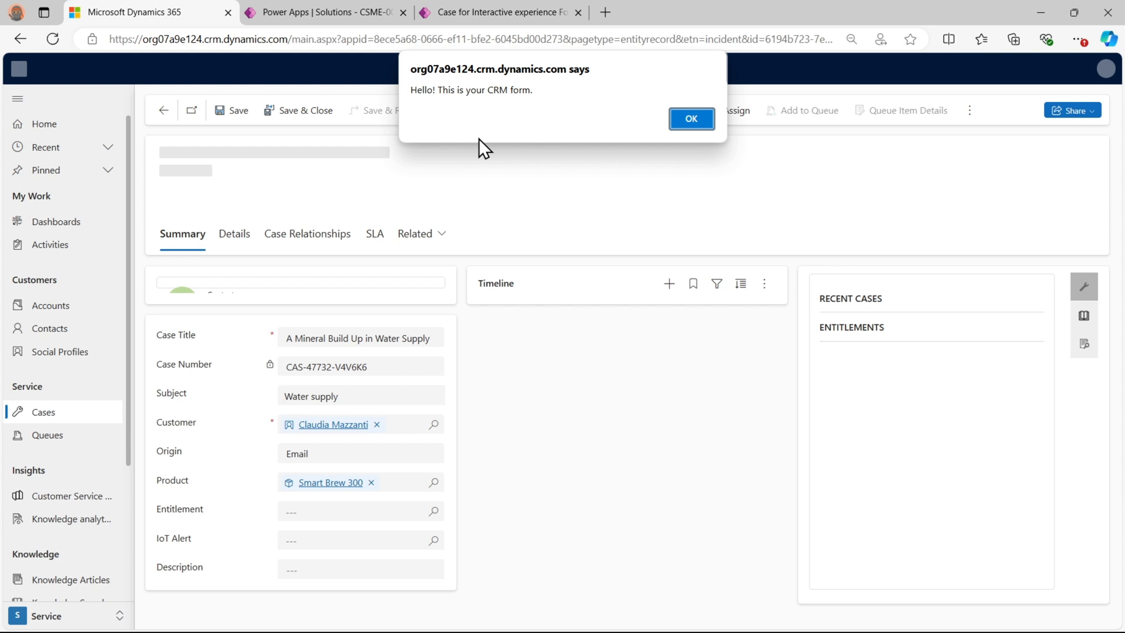
mouse_move(430, 113)
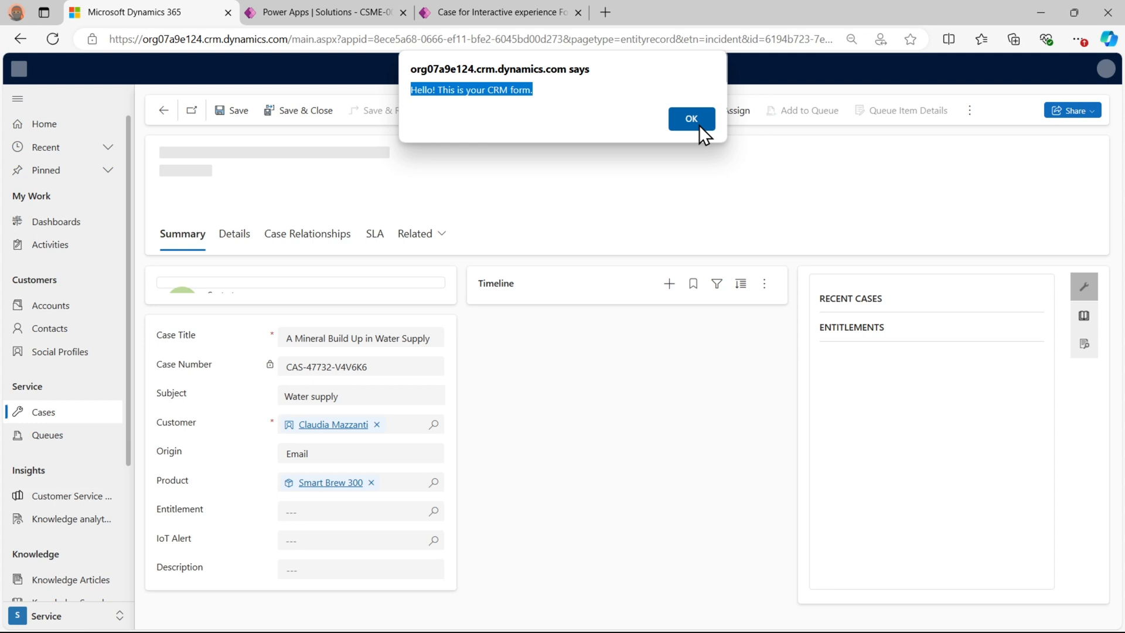
click(691, 119)
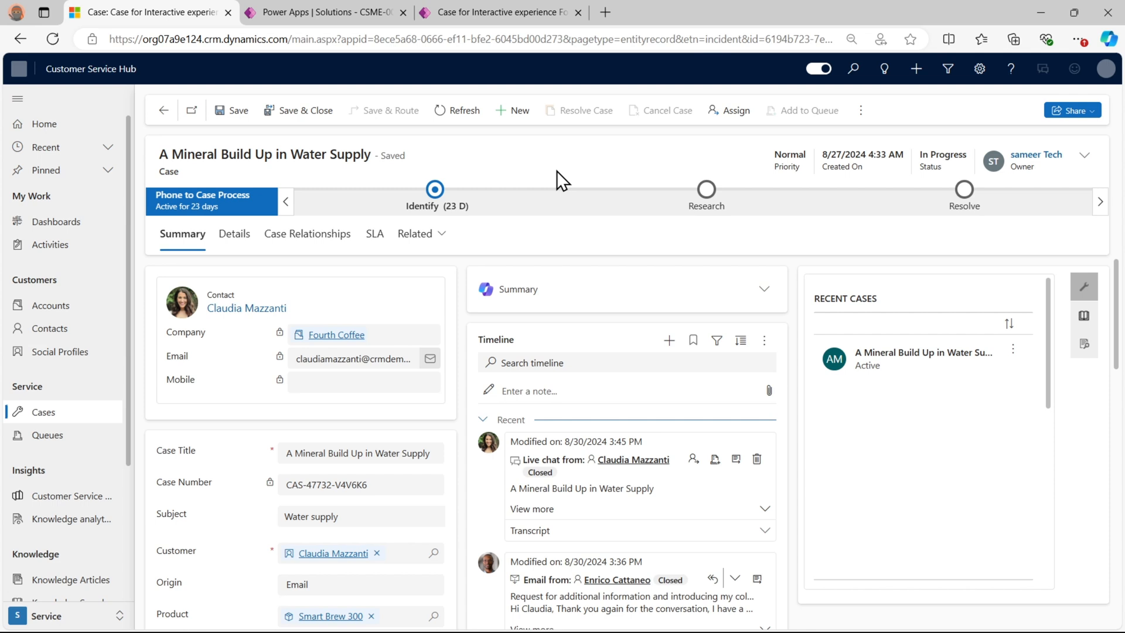
Open Developer tools and locate the cr169_showAlert source via quick file search for 'show'
click(1076, 40)
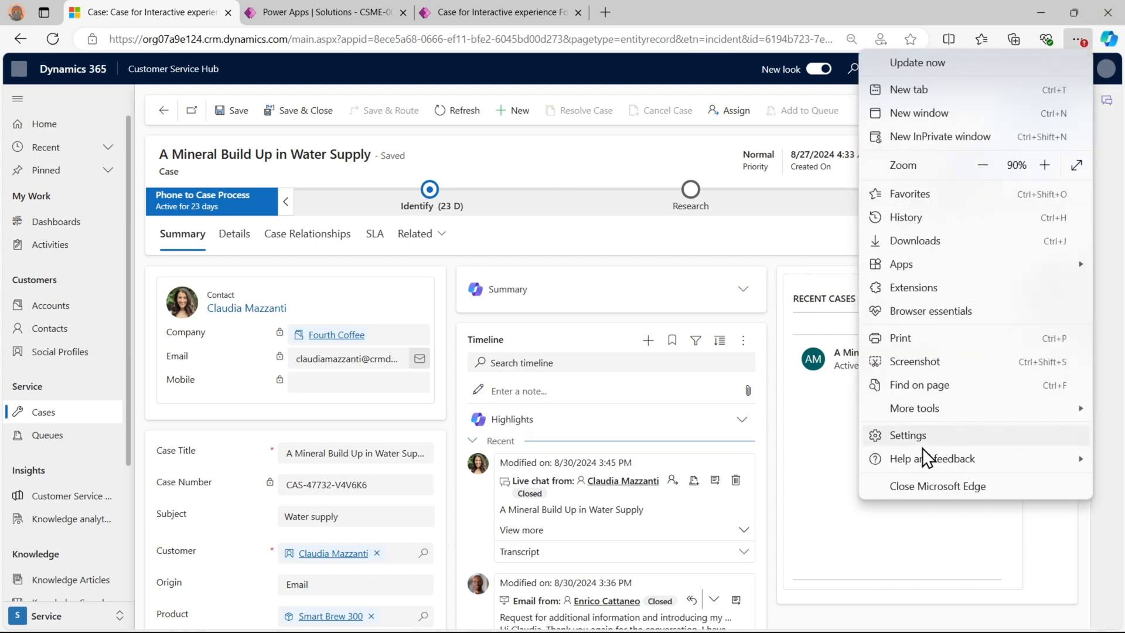
click(915, 408)
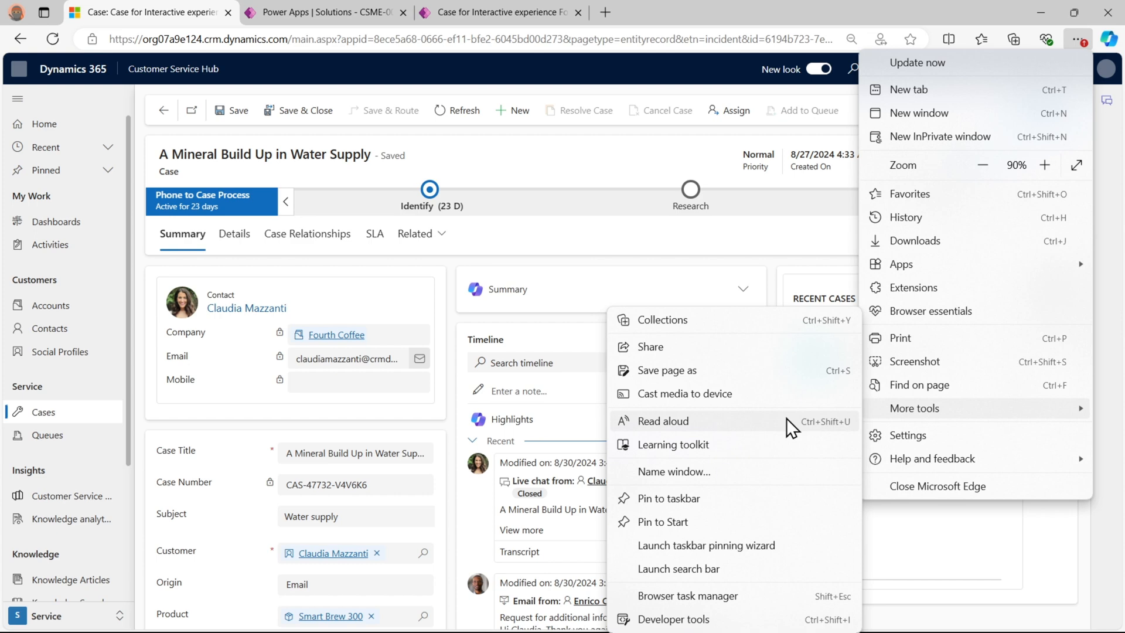
click(681, 619)
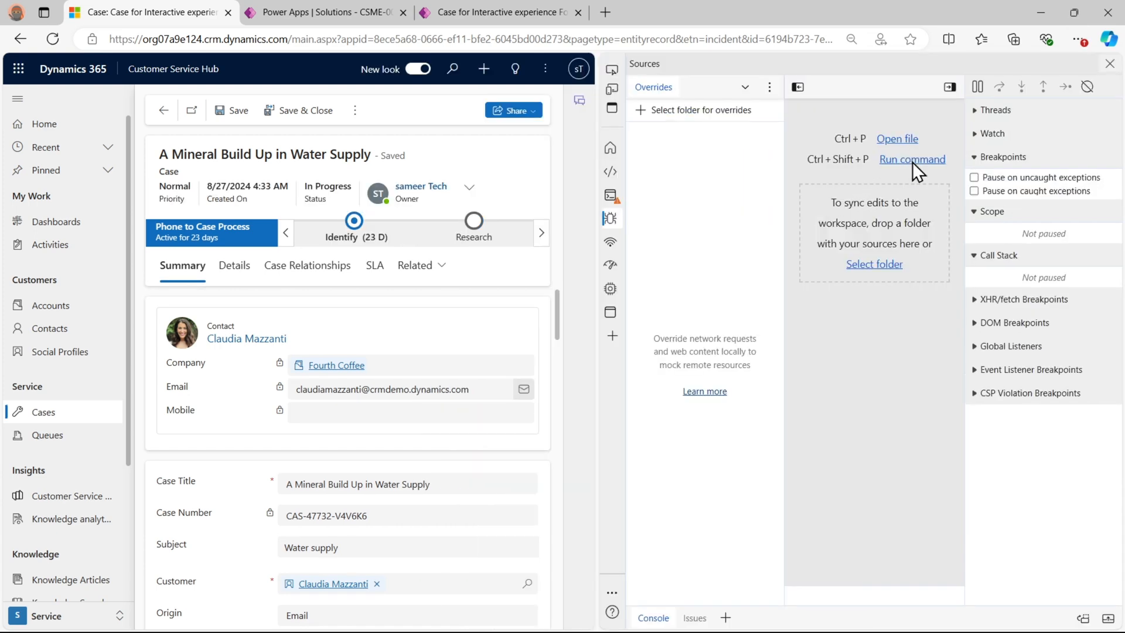
click(898, 138)
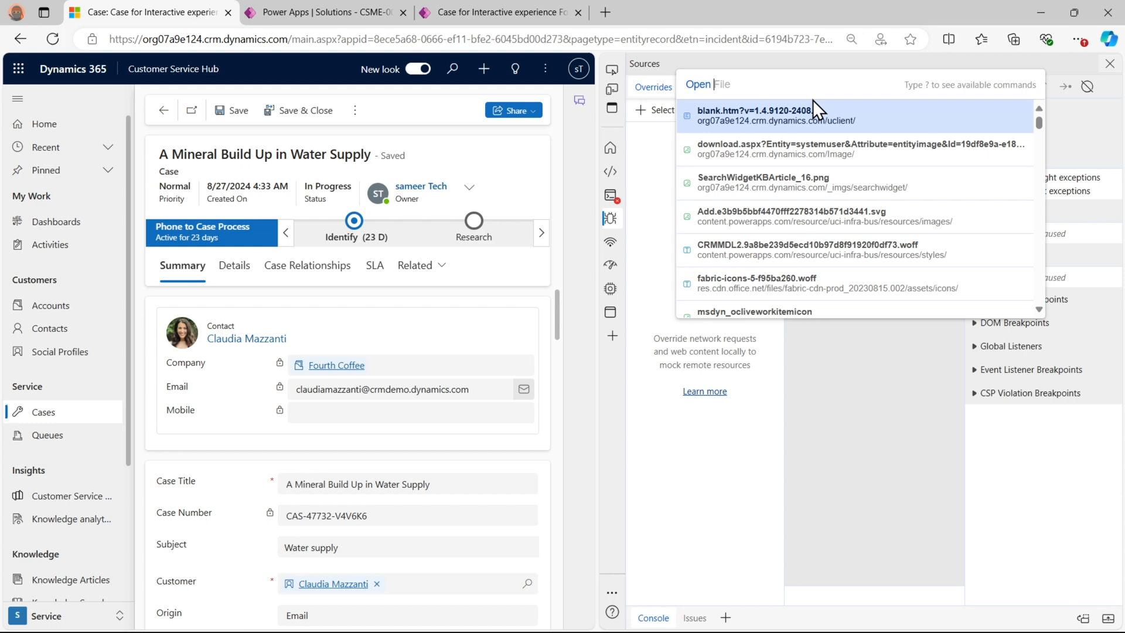
text(show)
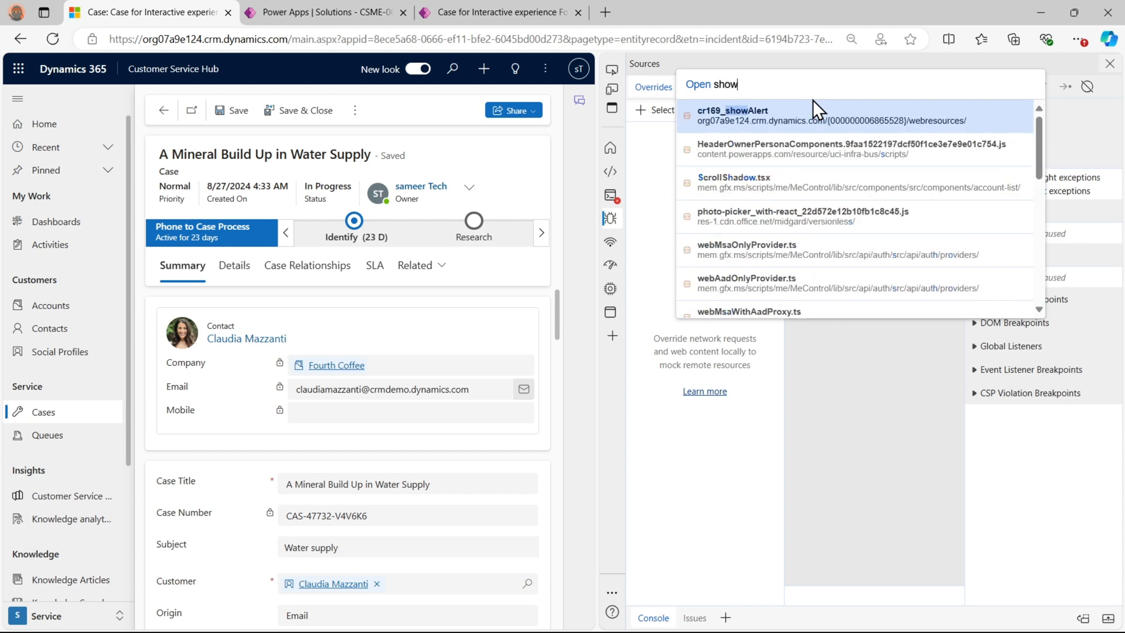
click(733, 115)
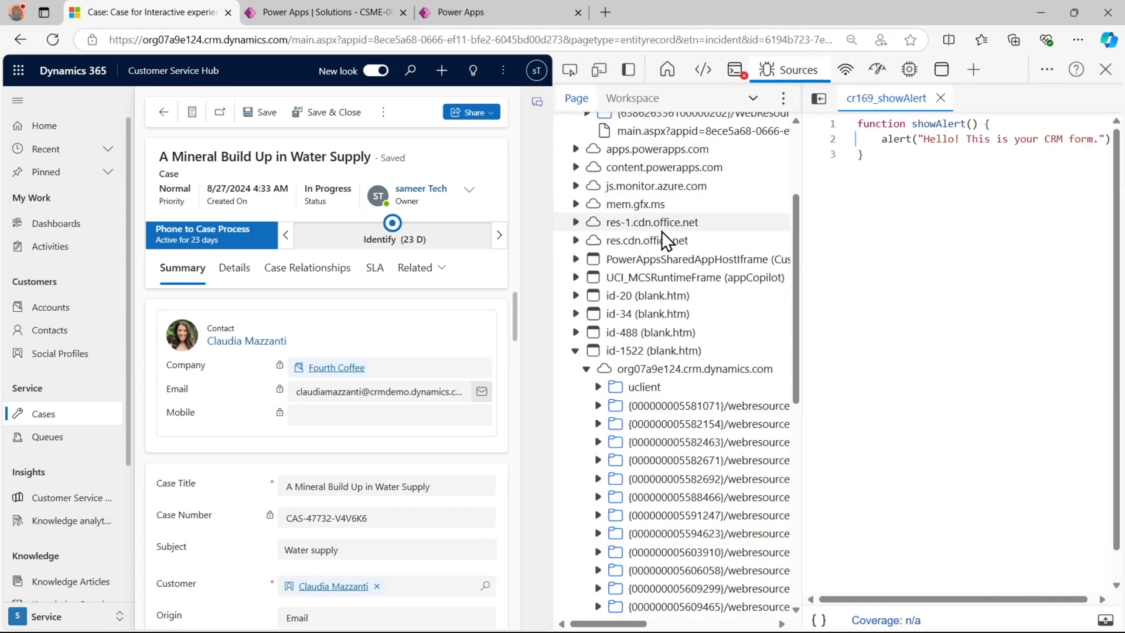
Override cr169_showAlert's content locally in New folder and allow DevTools access to it
scroll(up, 3)
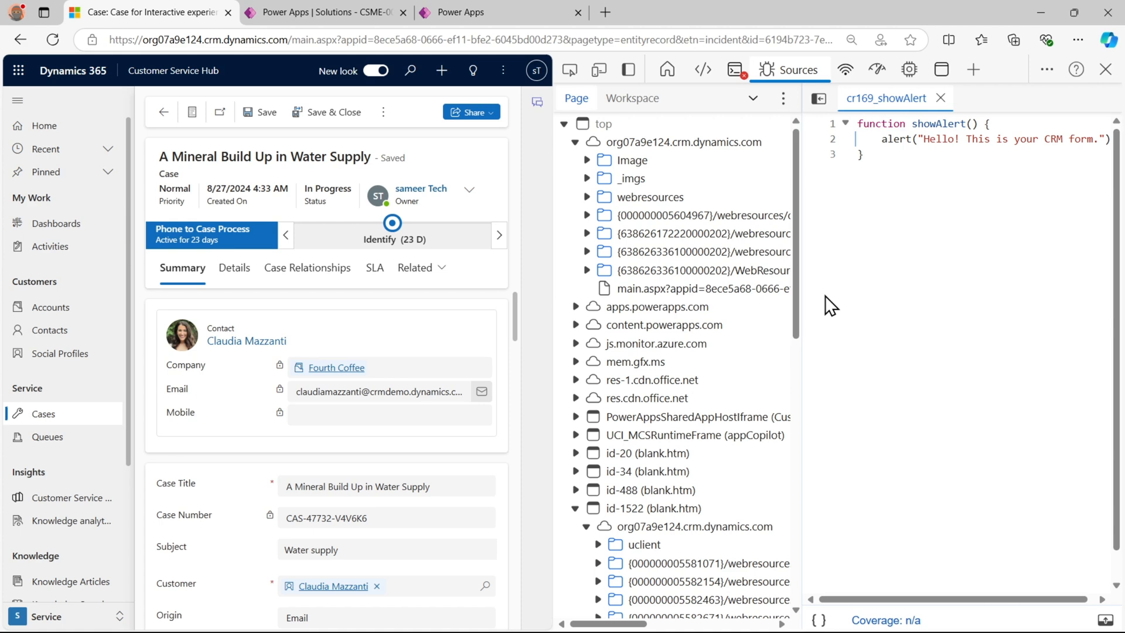
mouse_move(886, 99)
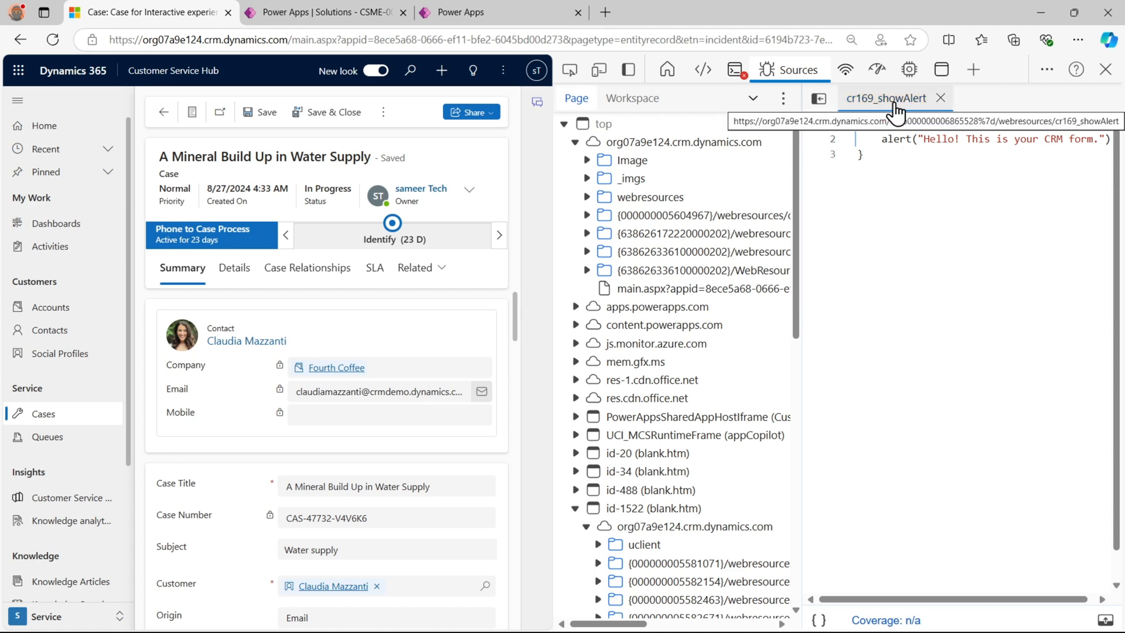
right_click(886, 97)
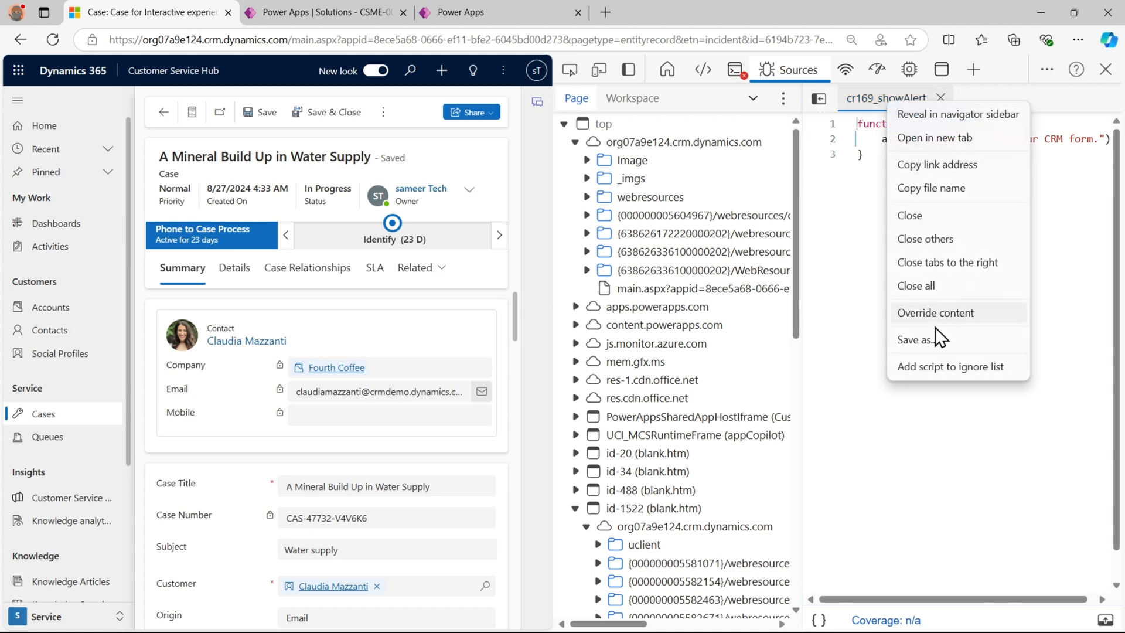
click(935, 311)
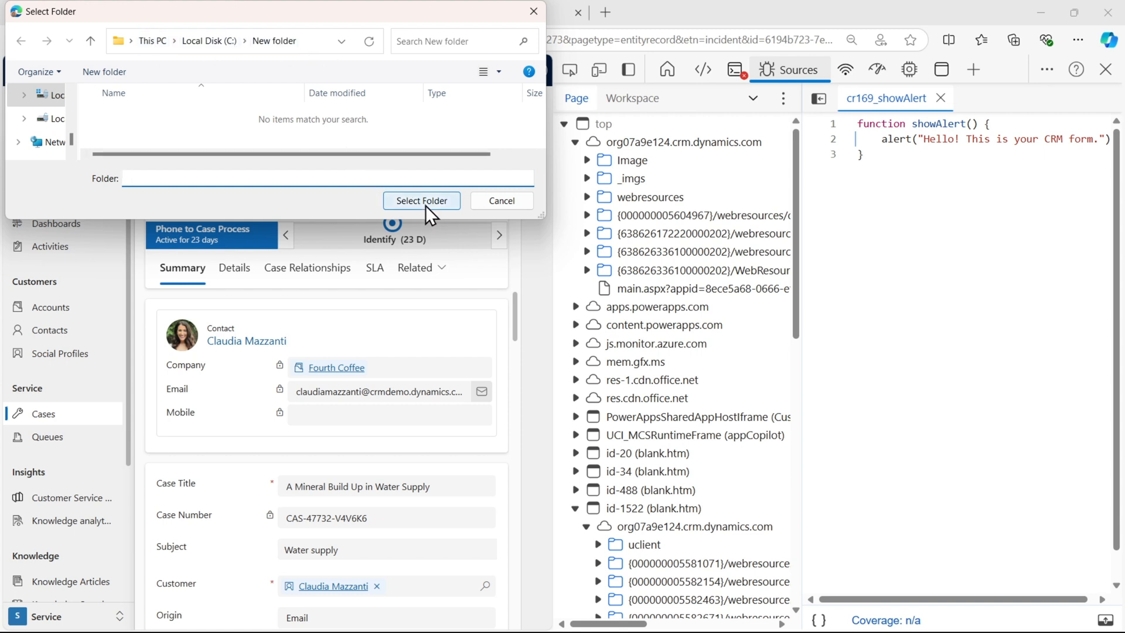
click(421, 200)
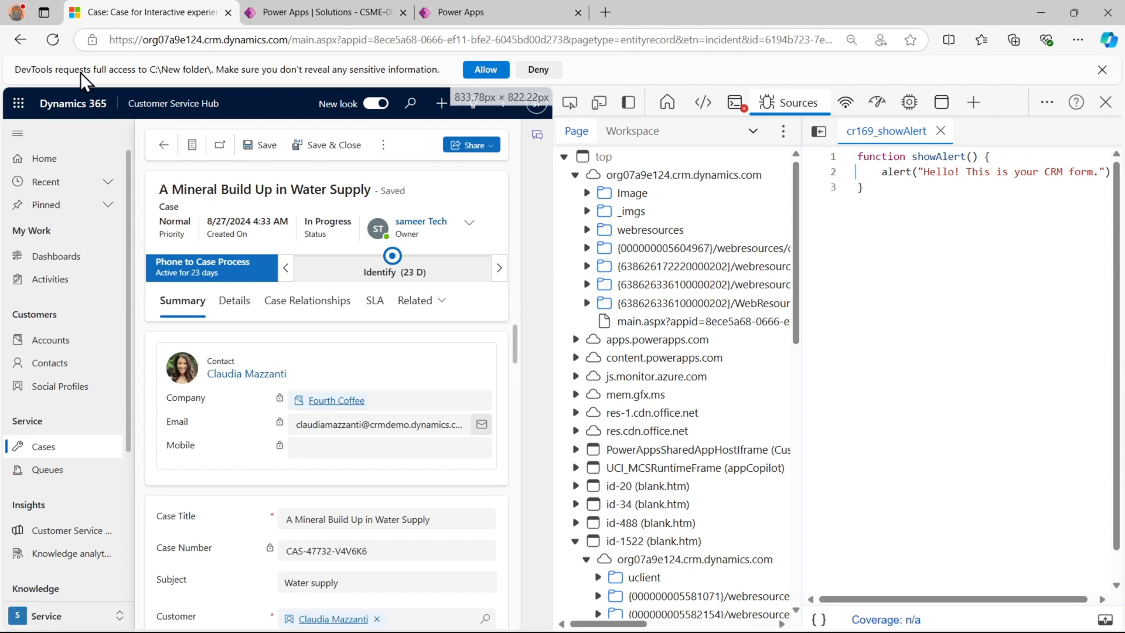
mouse_move(348, 82)
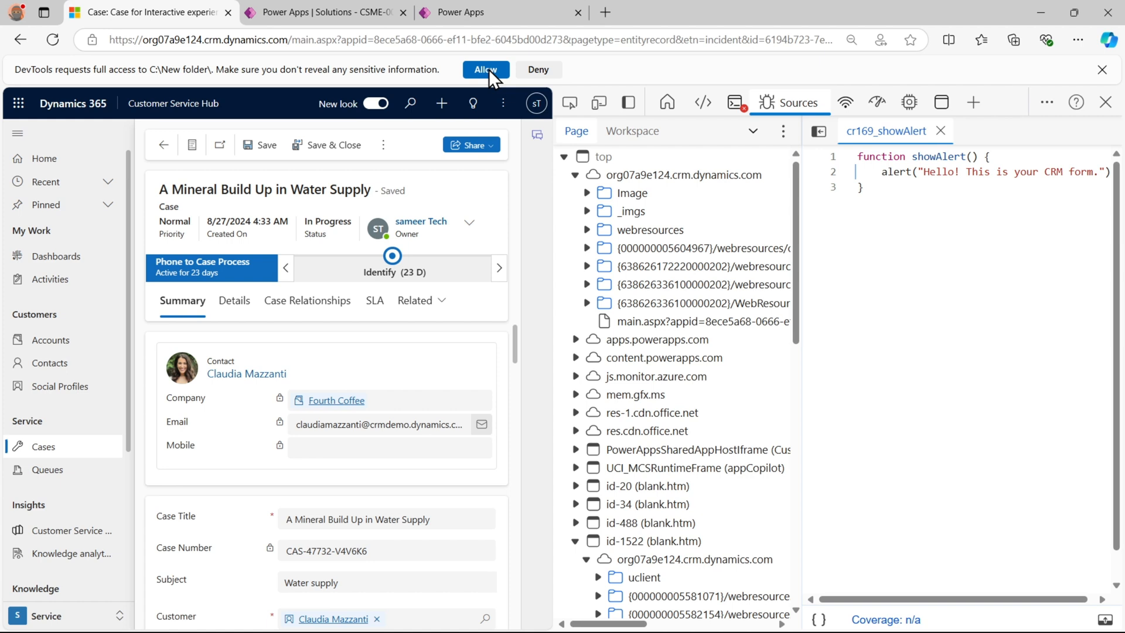
click(485, 69)
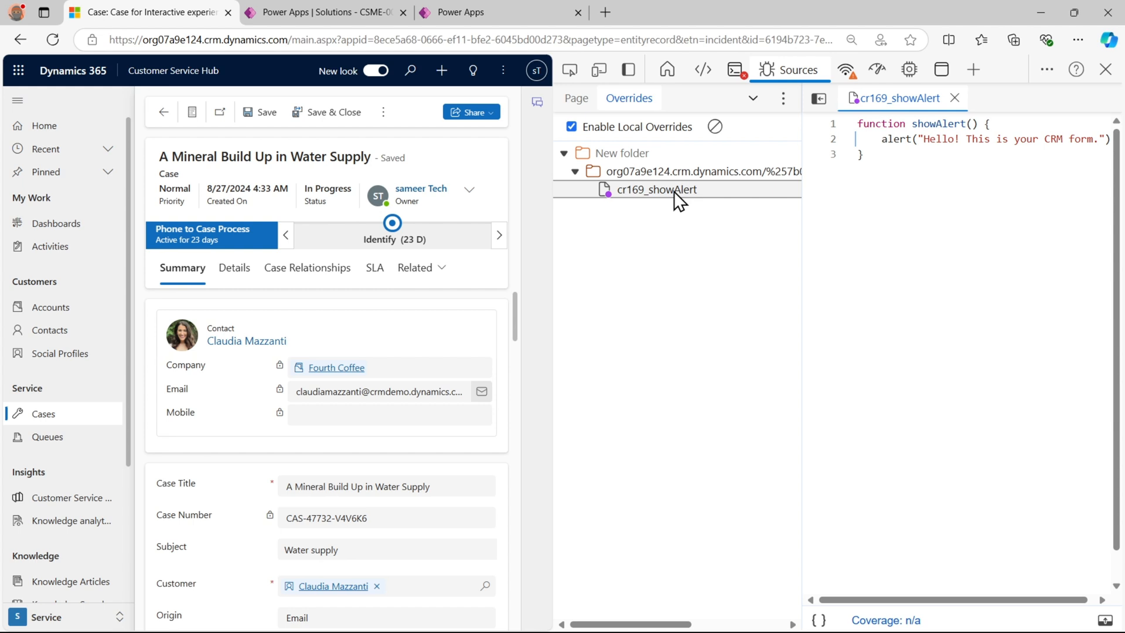
Reveal the DevTools override file in its containing webresources folder in File Explorer
right_click(656, 190)
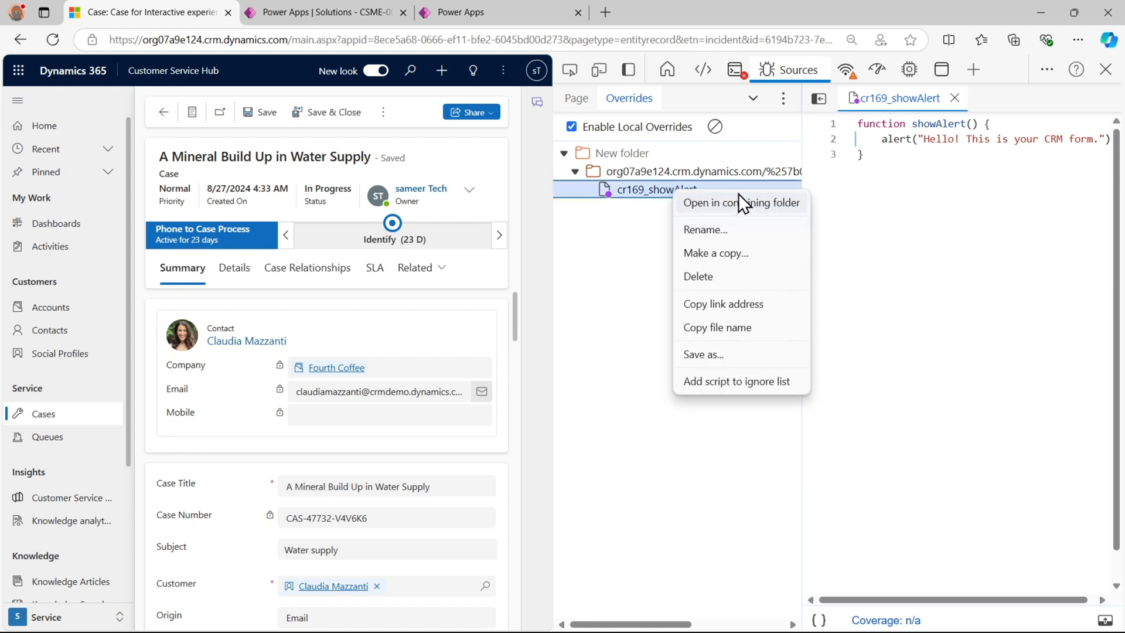
click(742, 203)
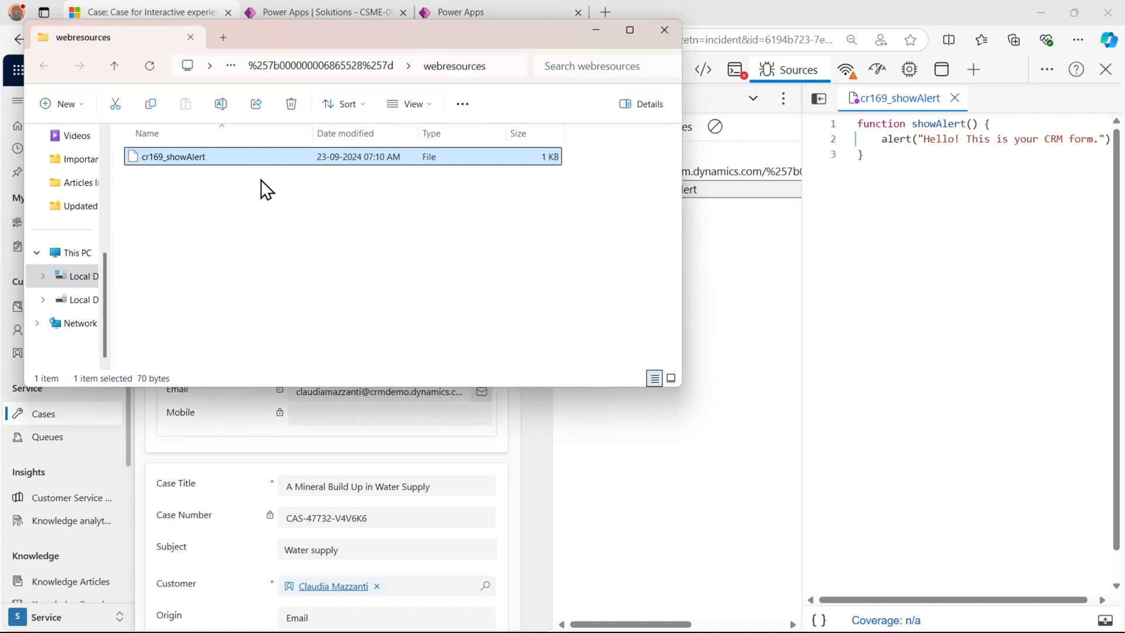
mouse_move(323, 160)
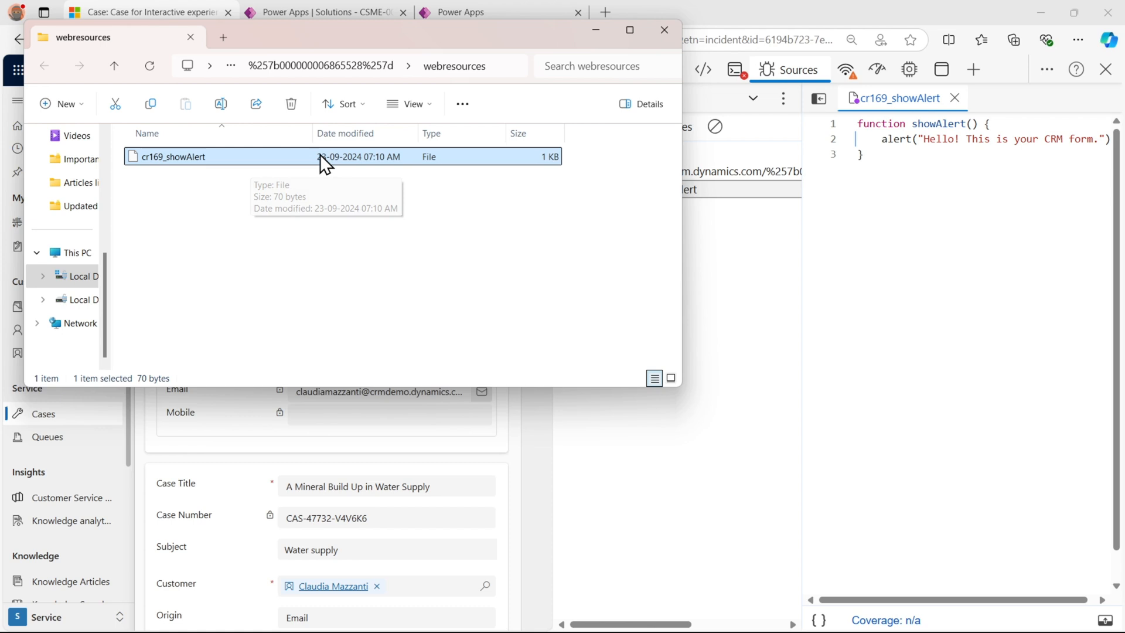
mouse_move(298, 187)
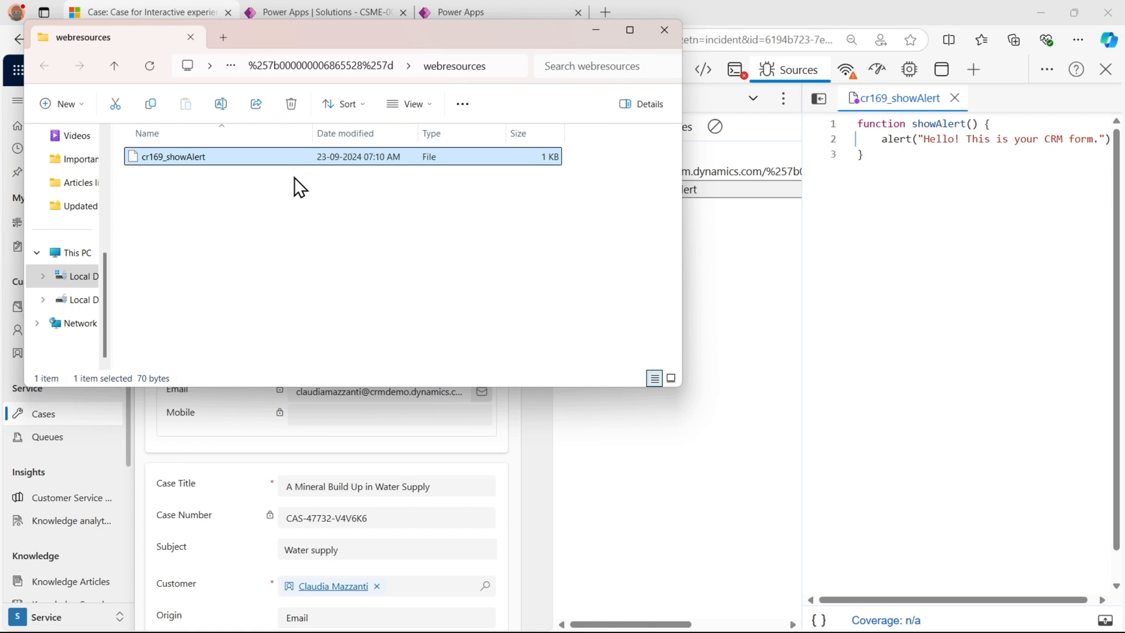
Open cr169_showAlert with Microsoft Visual Studio Version Selector, just once
right_click(172, 156)
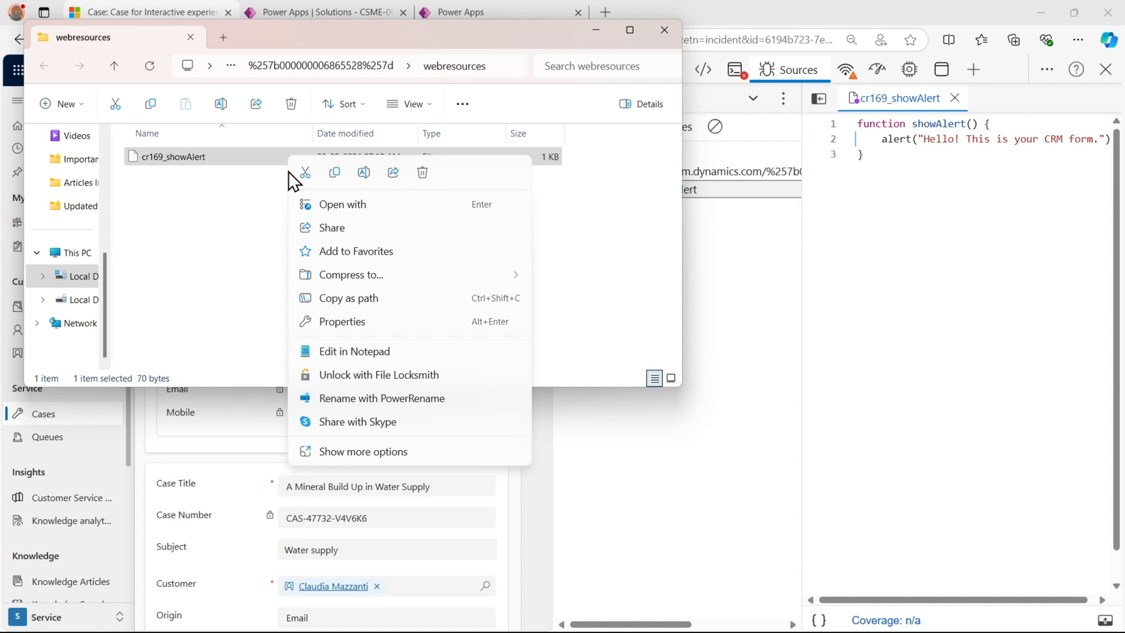
mouse_move(399, 218)
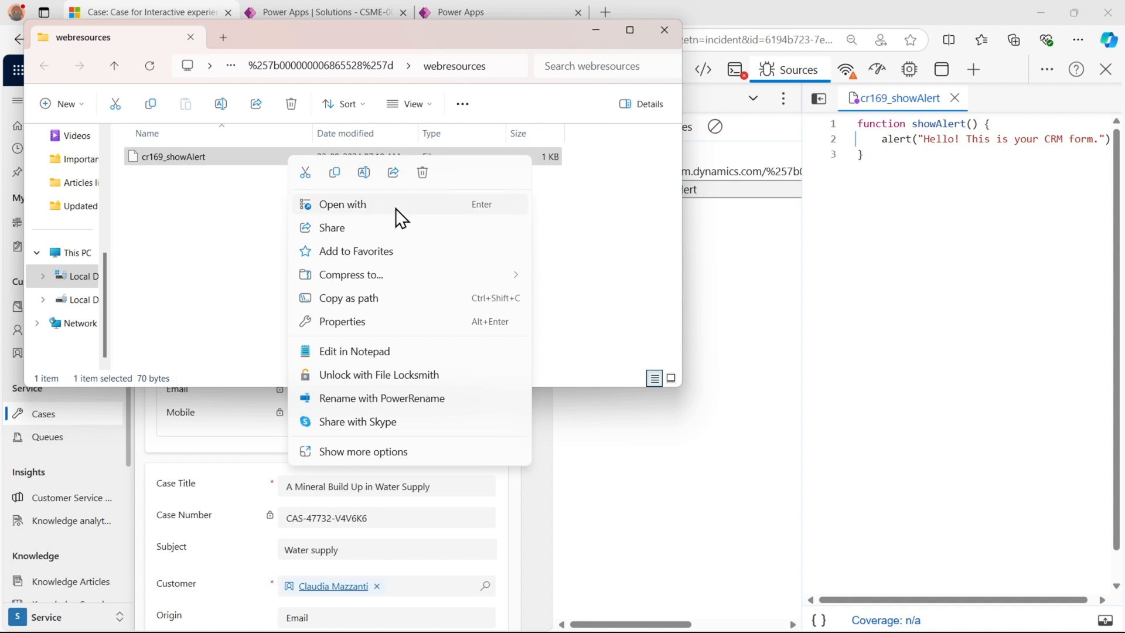
click(342, 204)
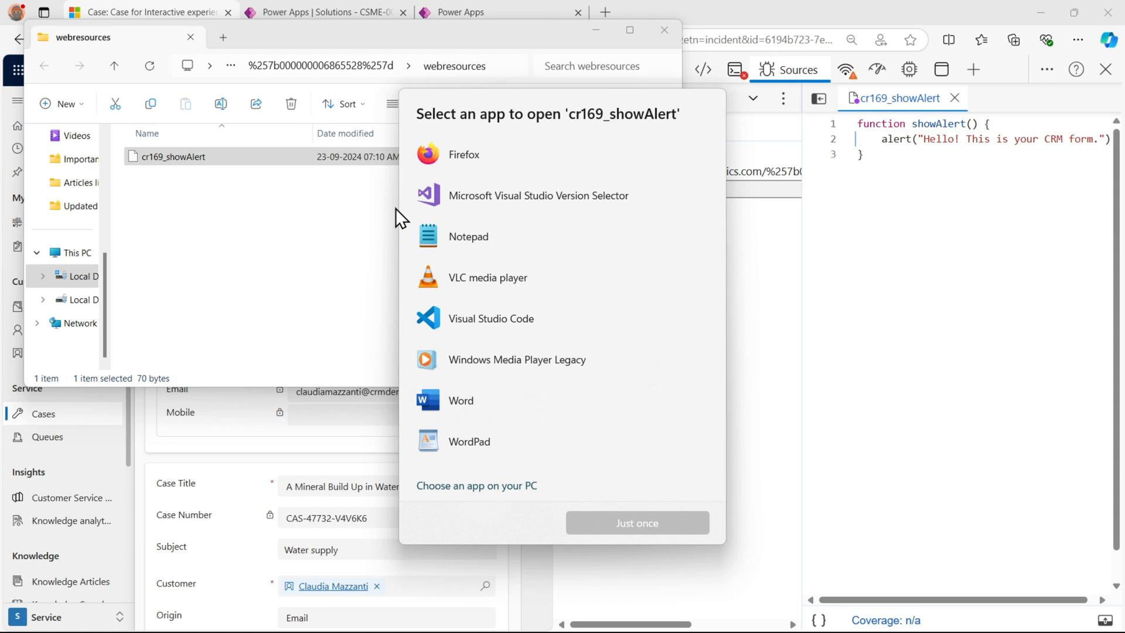
mouse_move(567, 196)
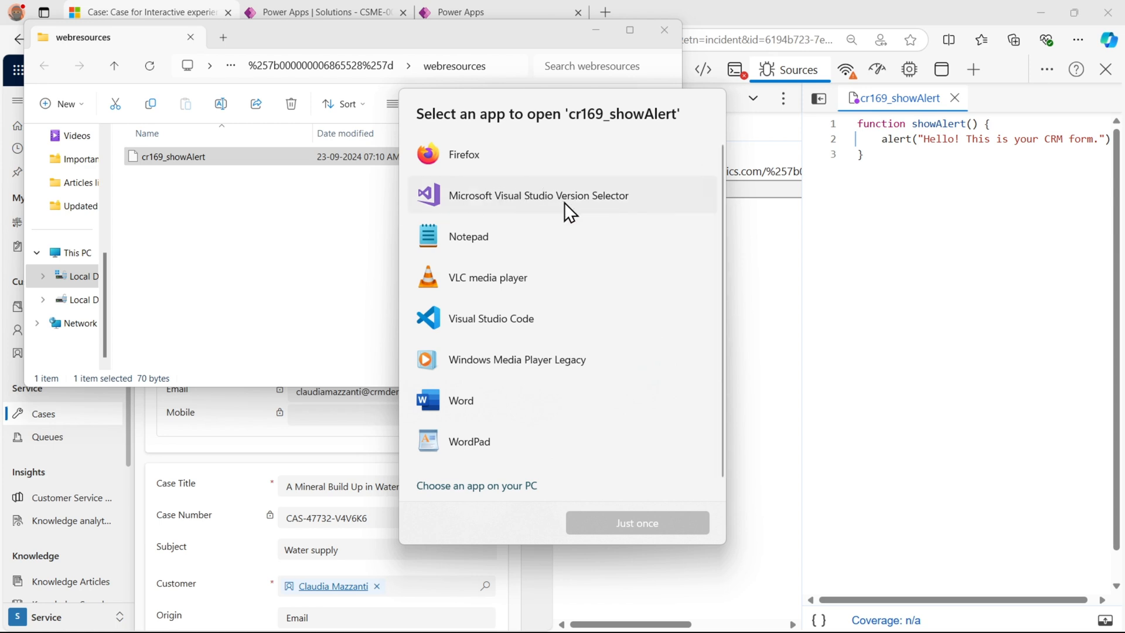
click(538, 196)
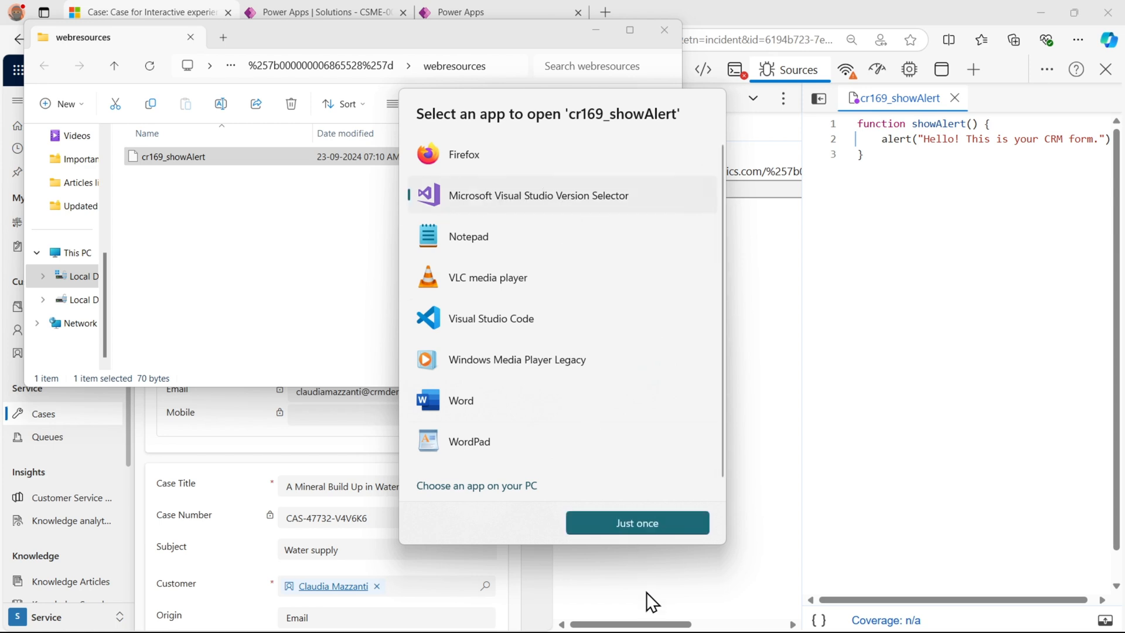
click(635, 523)
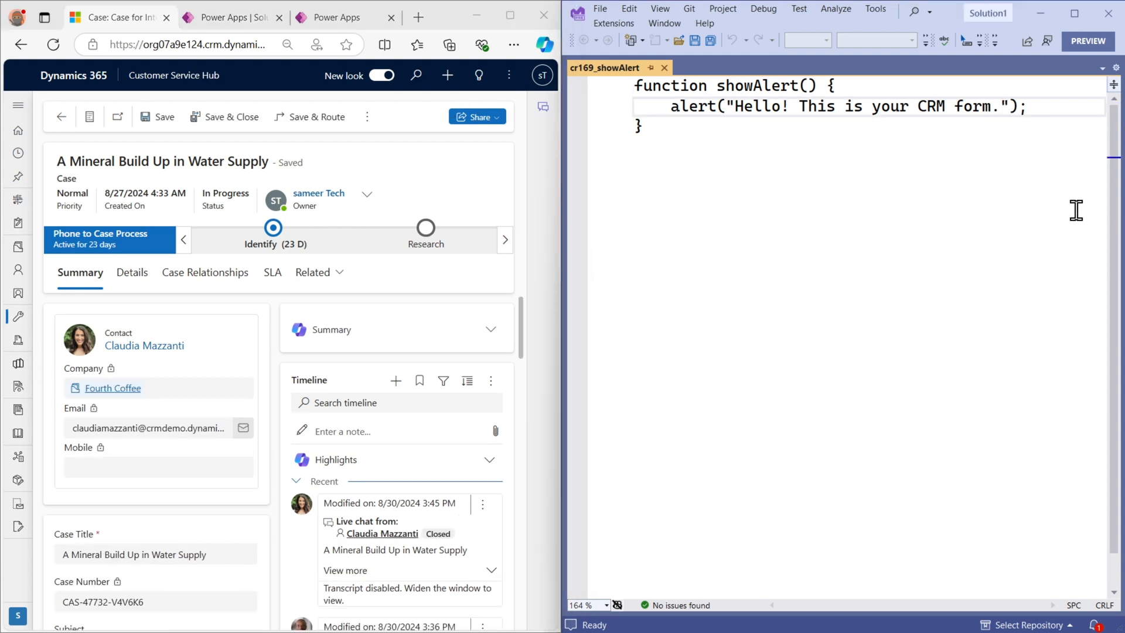
Append 'this now modified without rebulishing' to the alert string and save the file
text(th)
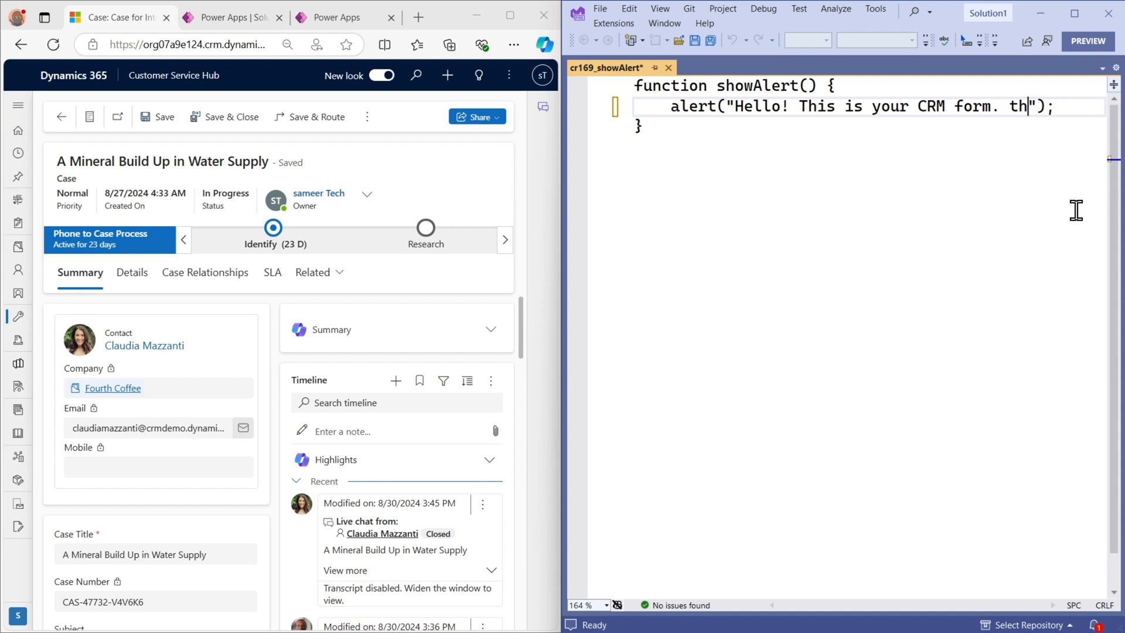
text(is n)
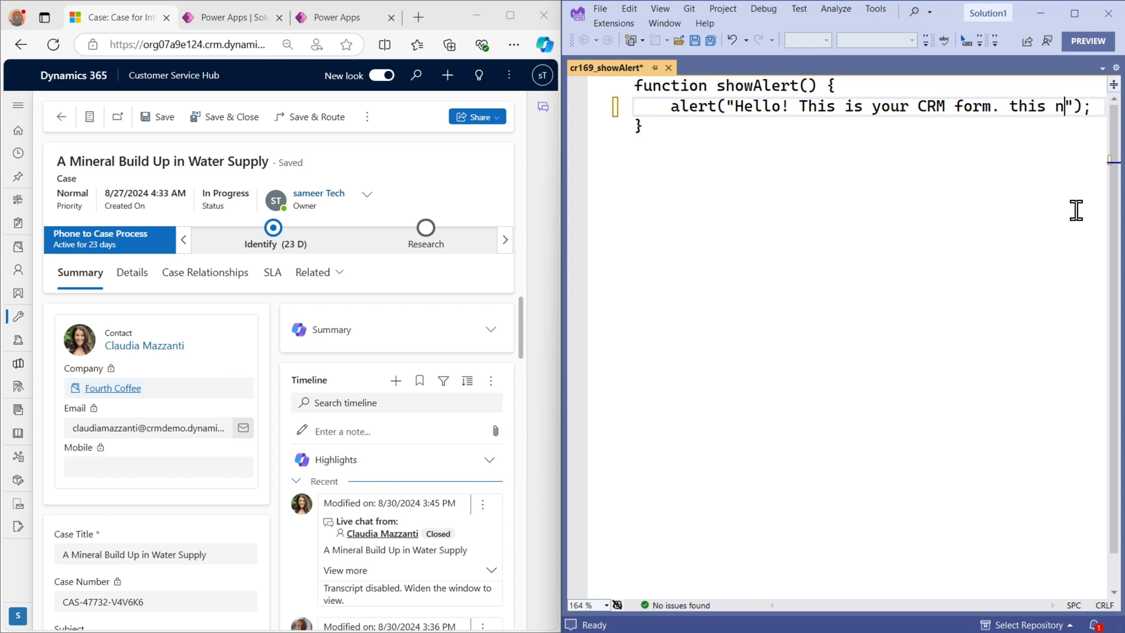
text(ow mo)
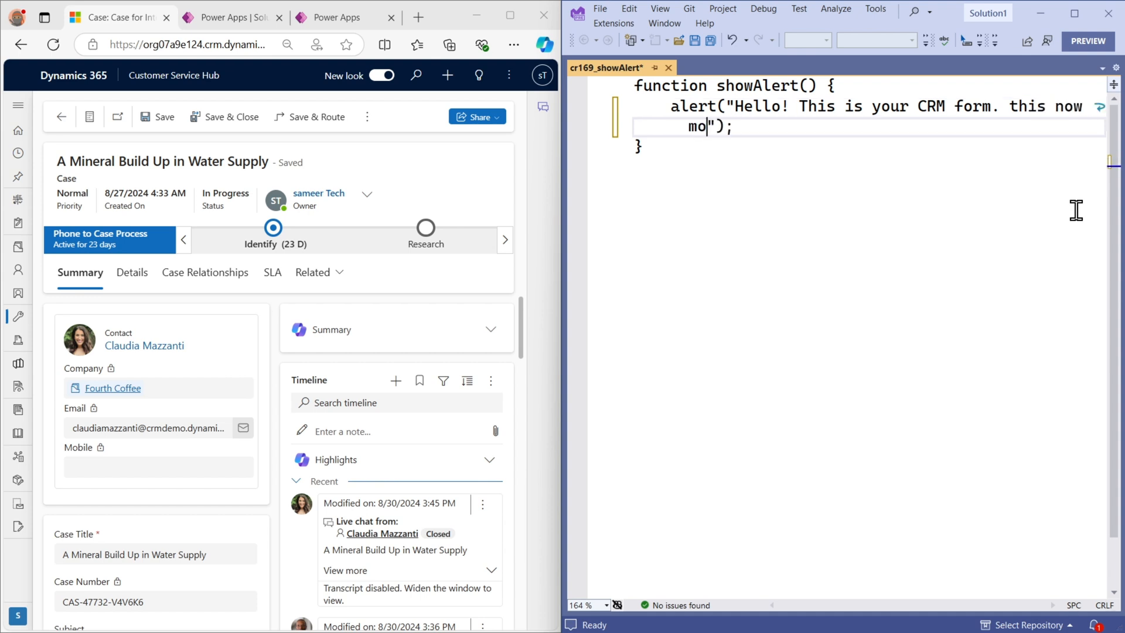
text(dified)
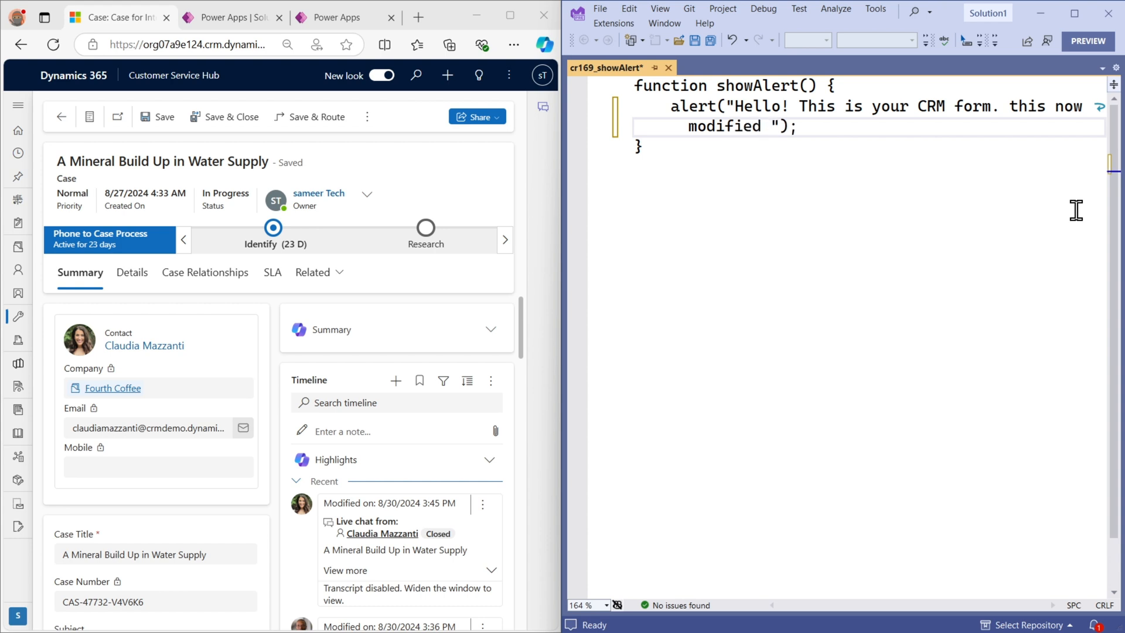
text(without)
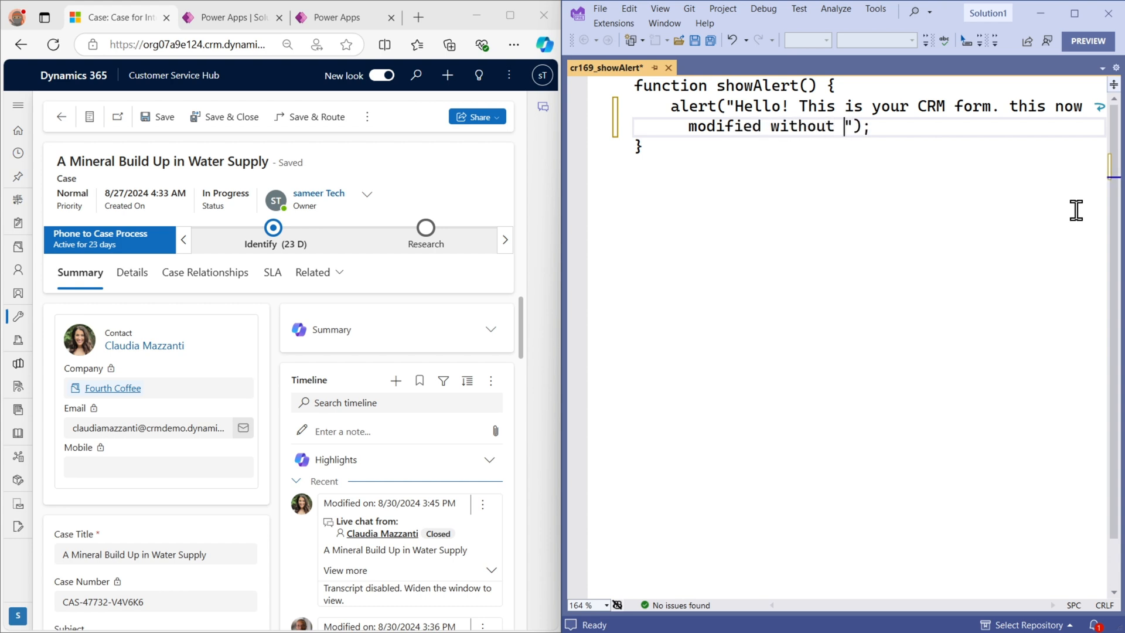
text(rebu)
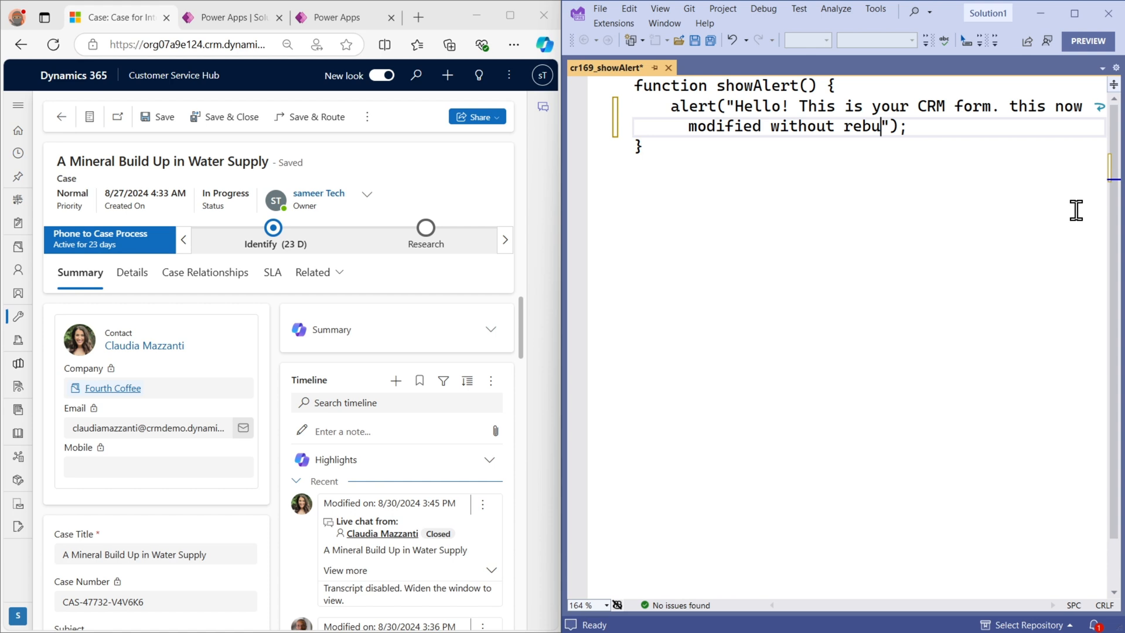
text(lishing)
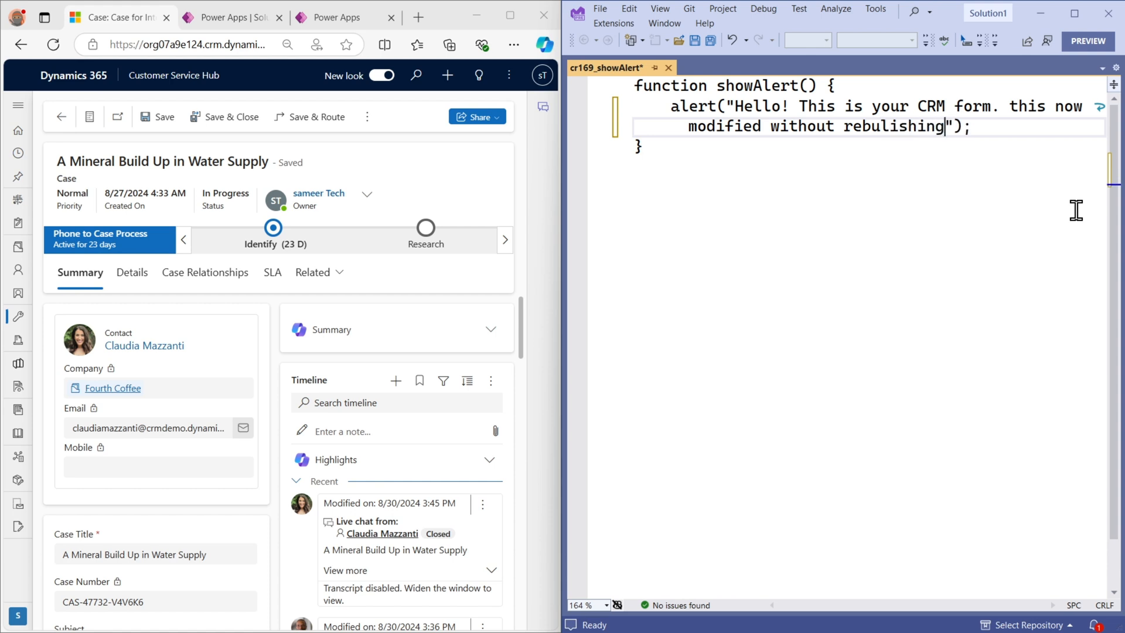
mouse_move(781, 249)
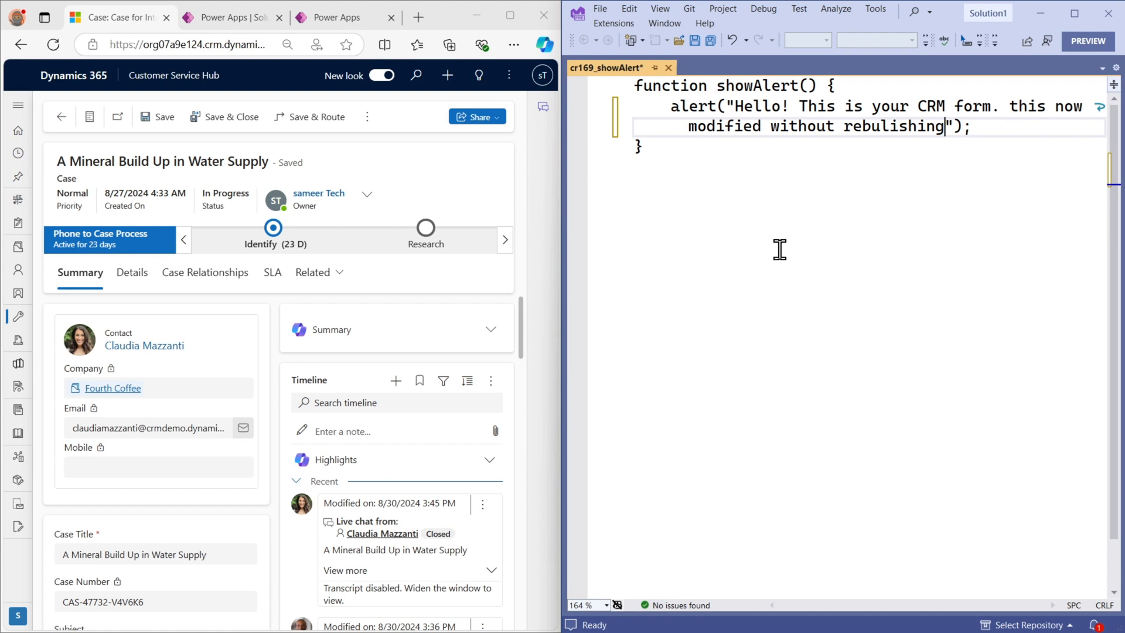
key(ctrl+s)
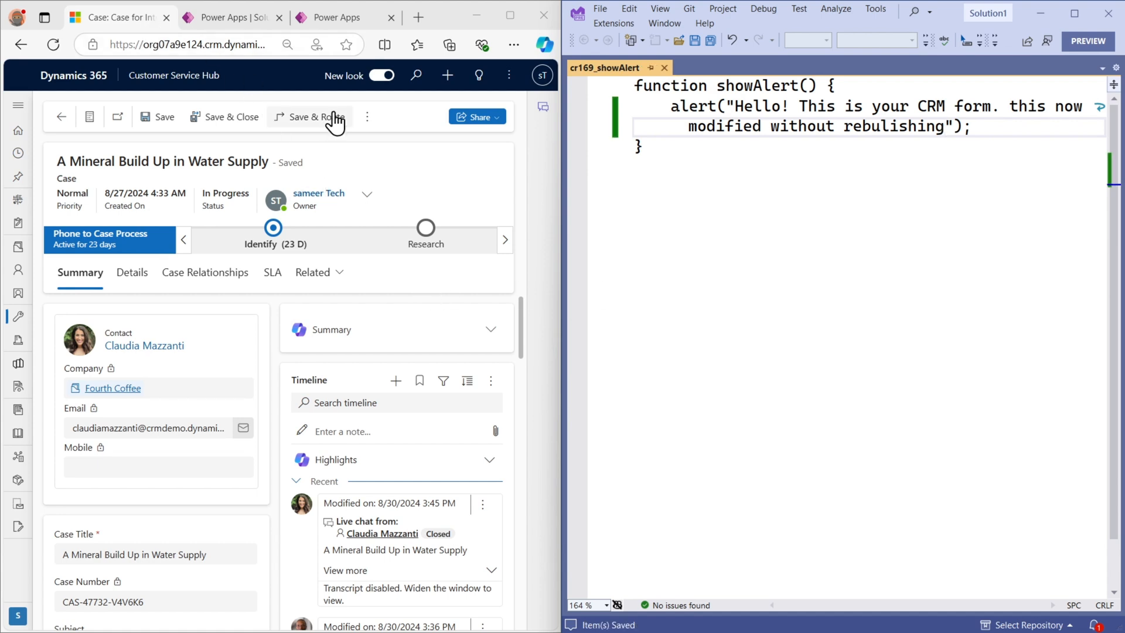
mouse_move(405, 140)
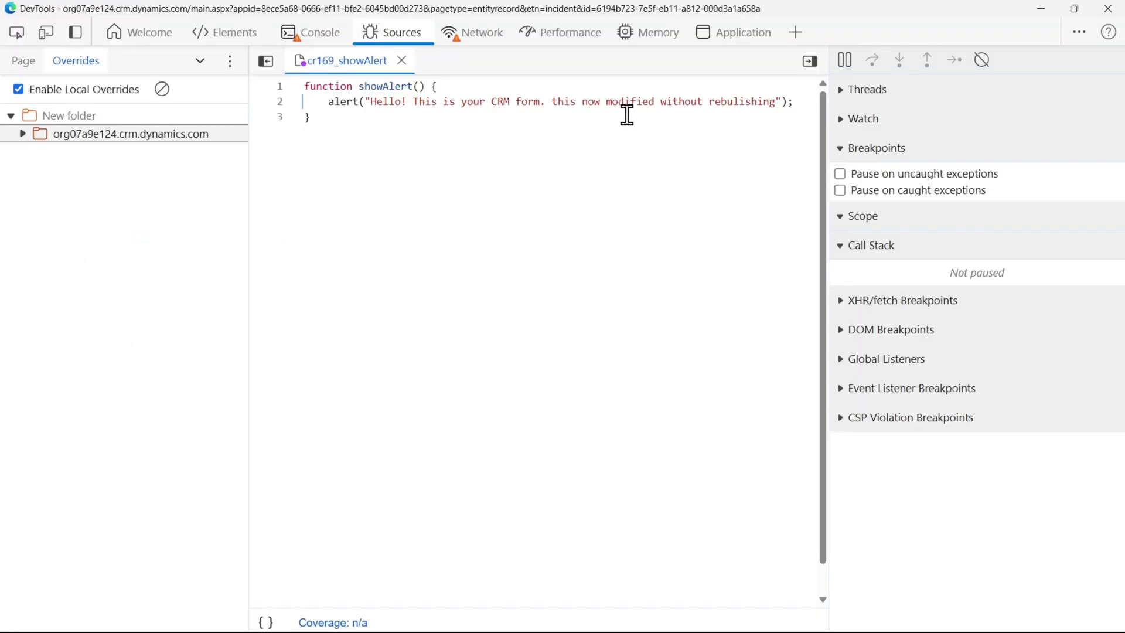
mouse_move(488, 121)
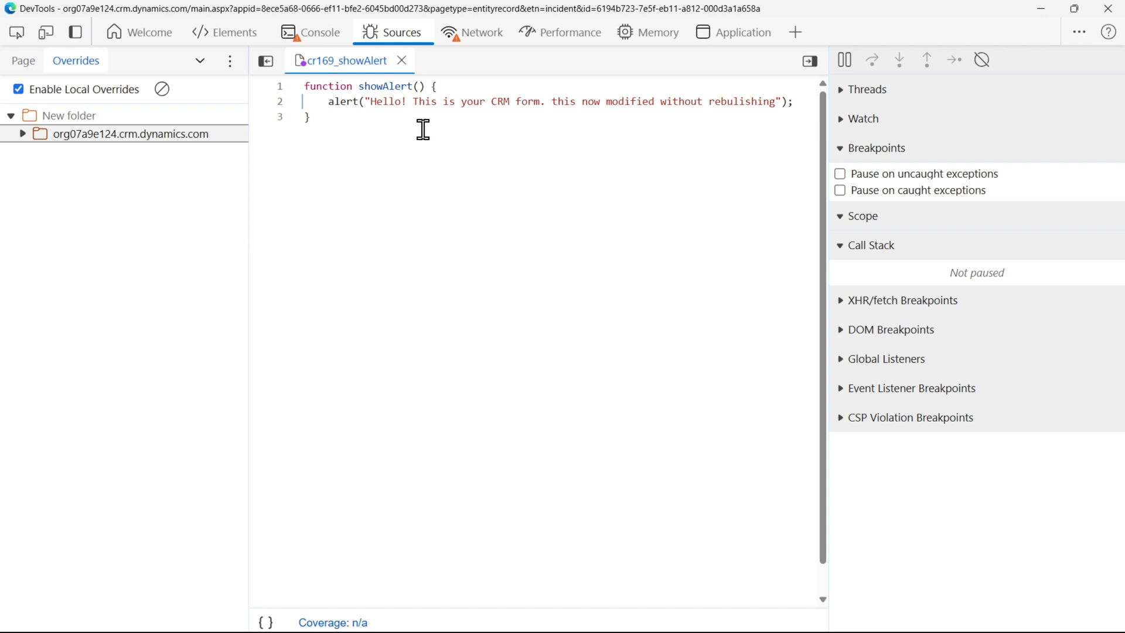
mouse_move(679, 169)
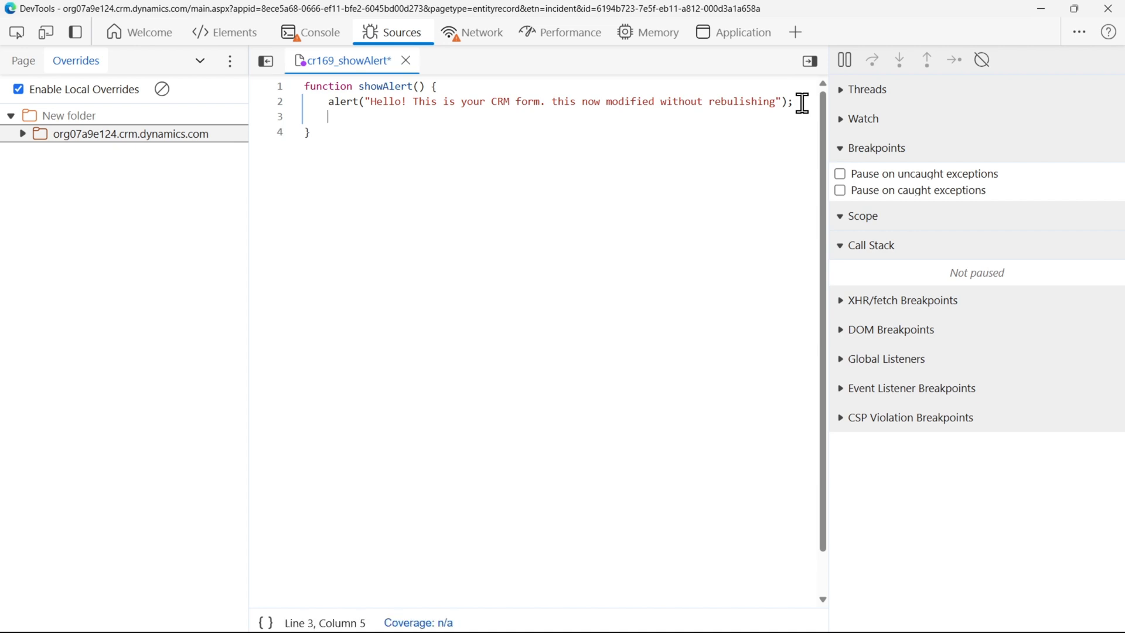
Add a second alert("Hello this is your CRM f...") call on a new line in the override script
text(alert)
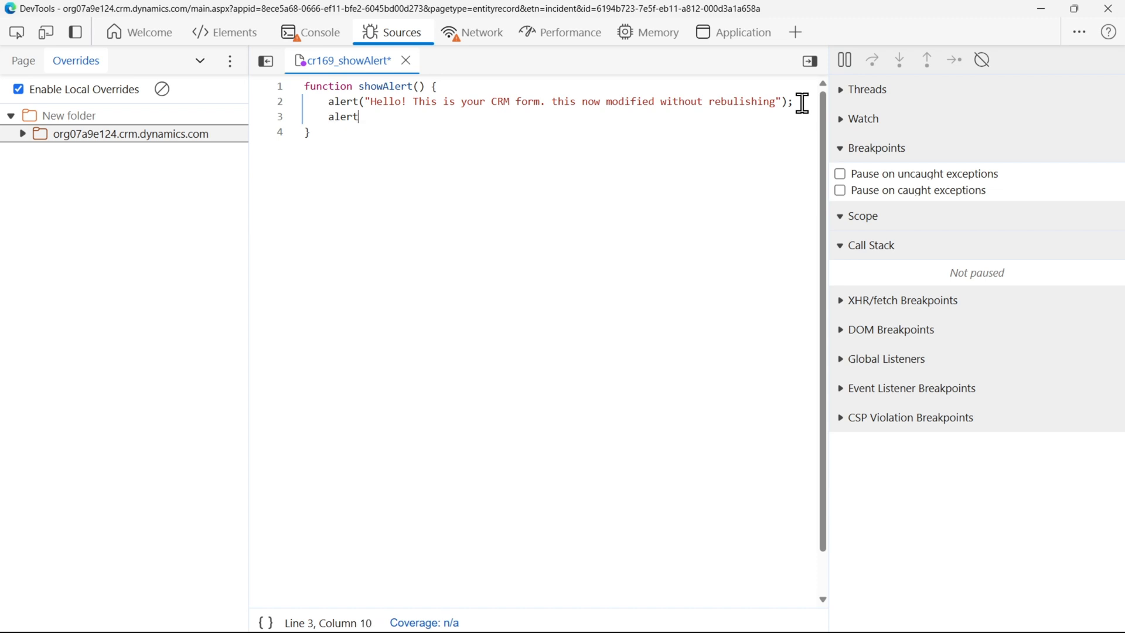
text(())
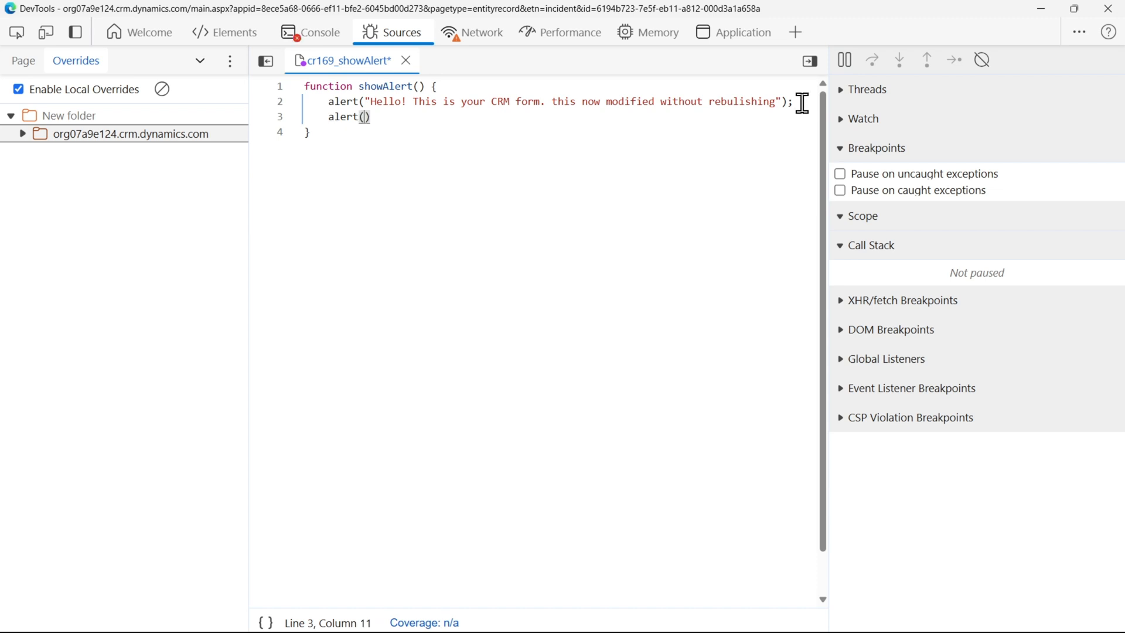
text(")
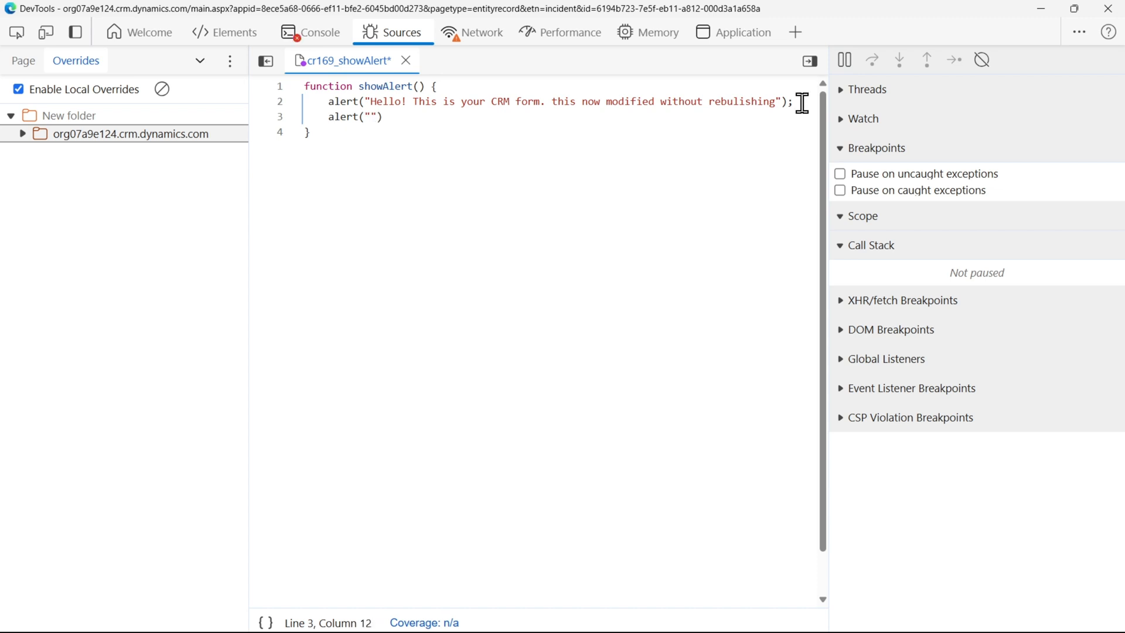
text(Hello)
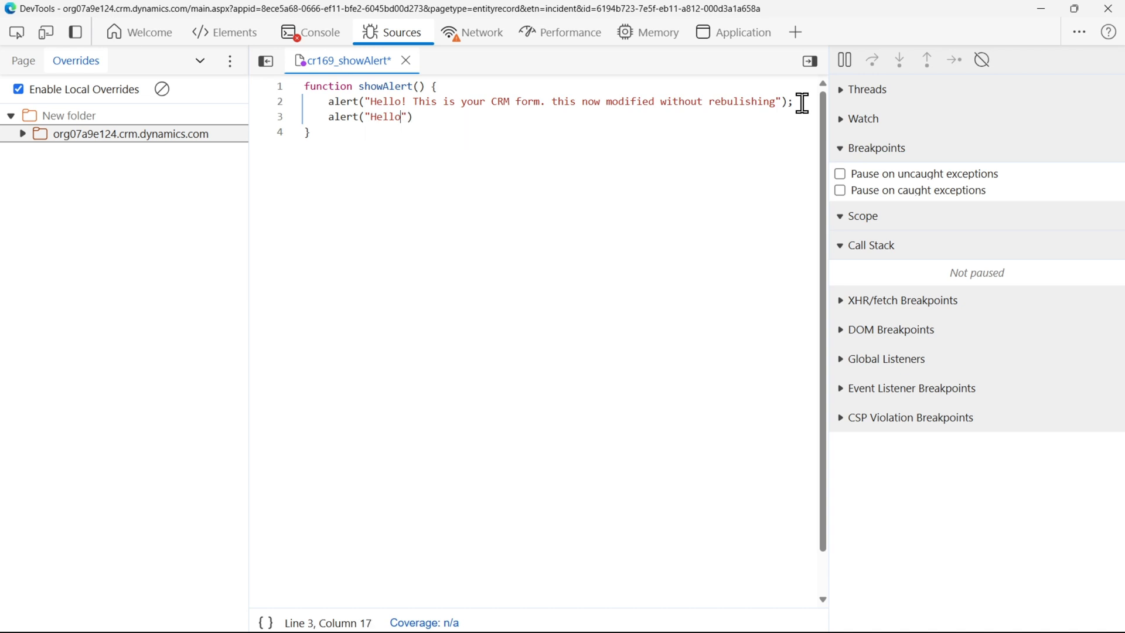
text(this)
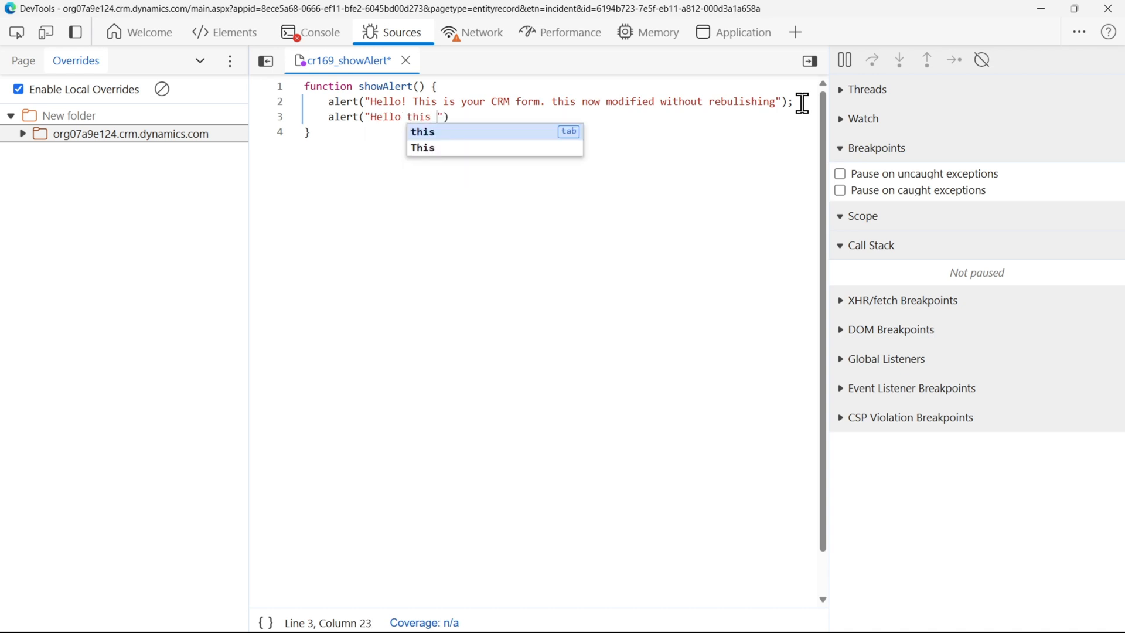
text(is)
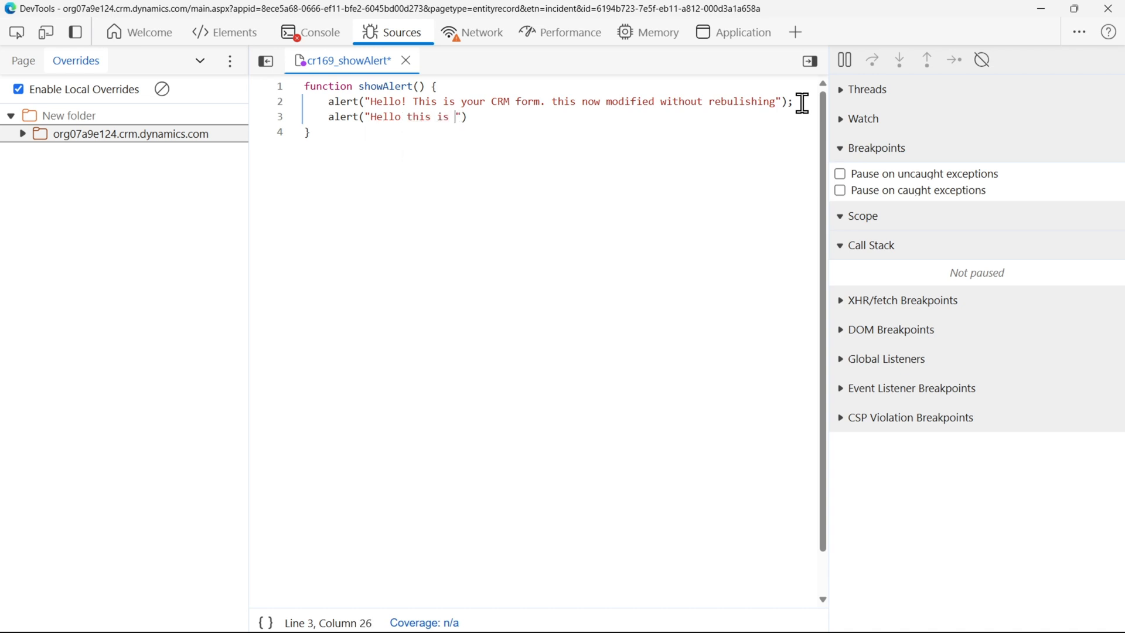
text(your)
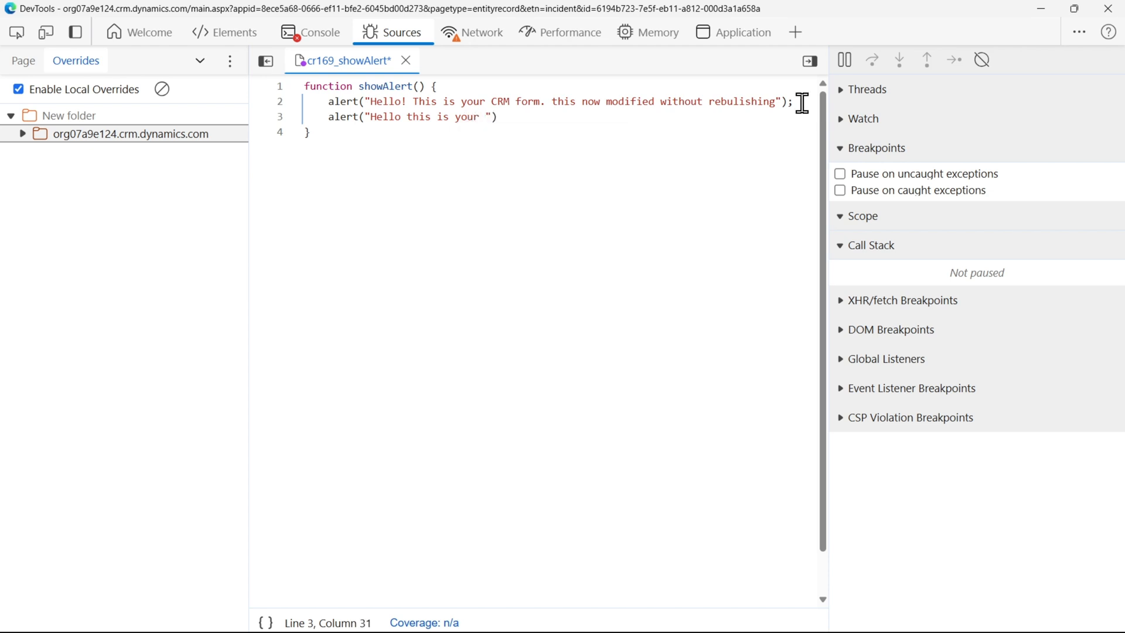
text(CRM f)
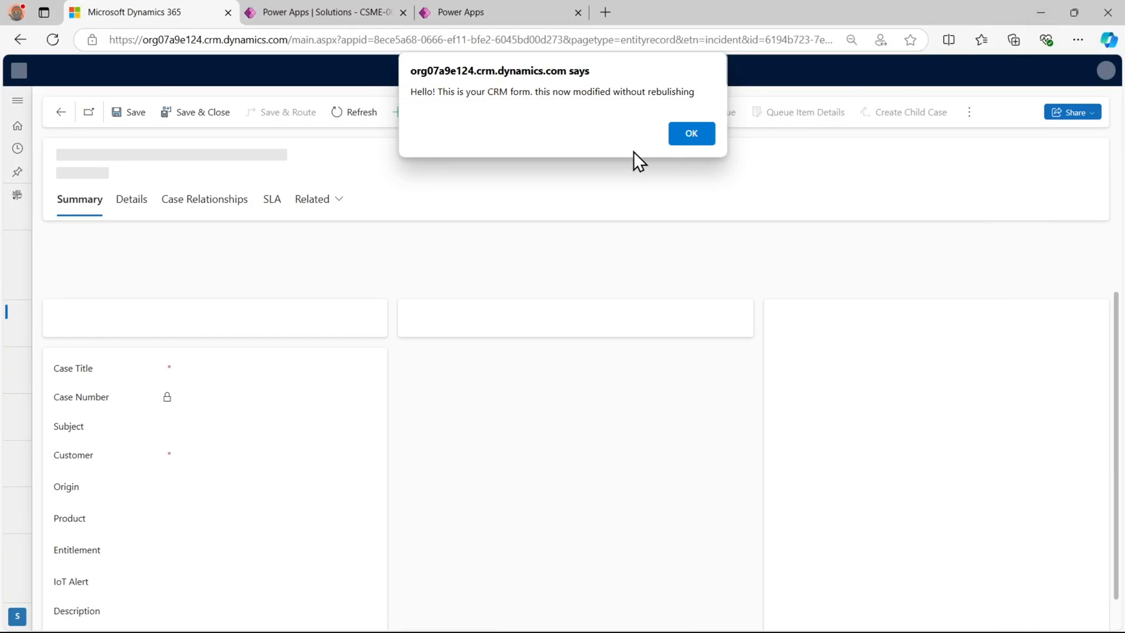
mouse_move(427, 116)
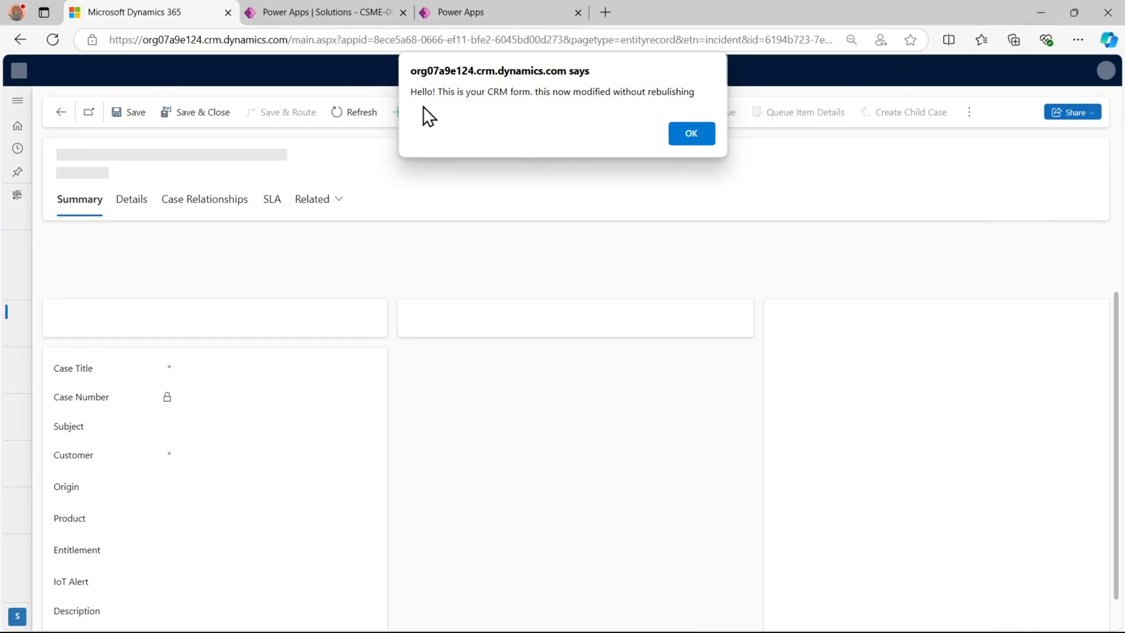
mouse_move(497, 136)
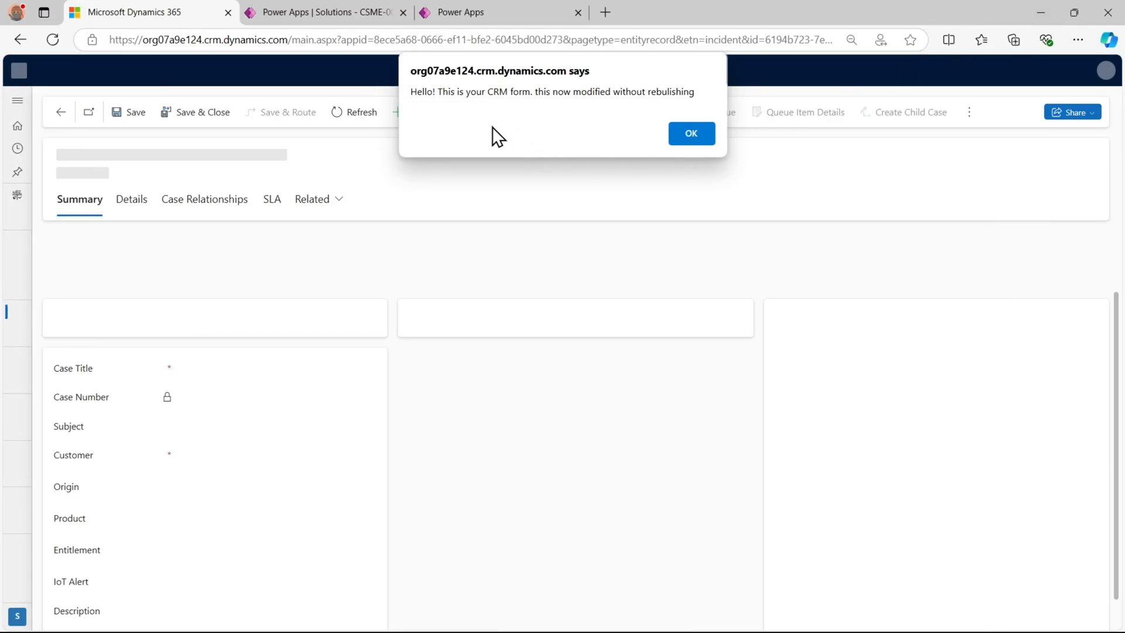
mouse_move(419, 89)
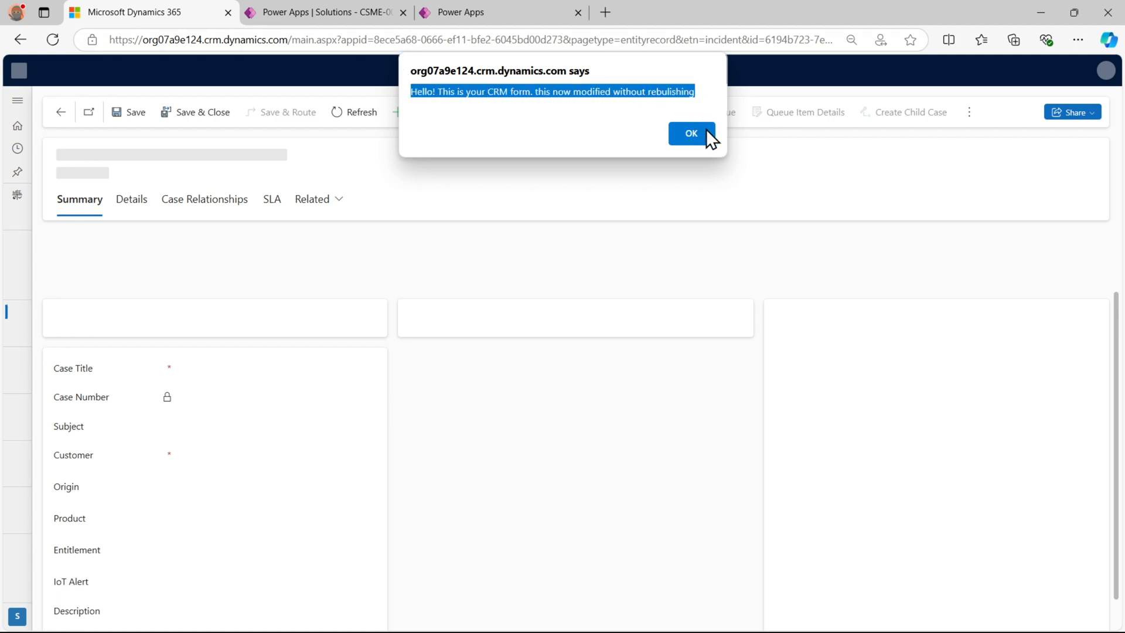
Dismiss the modified alert and refresh the case form to rerun the script
click(692, 133)
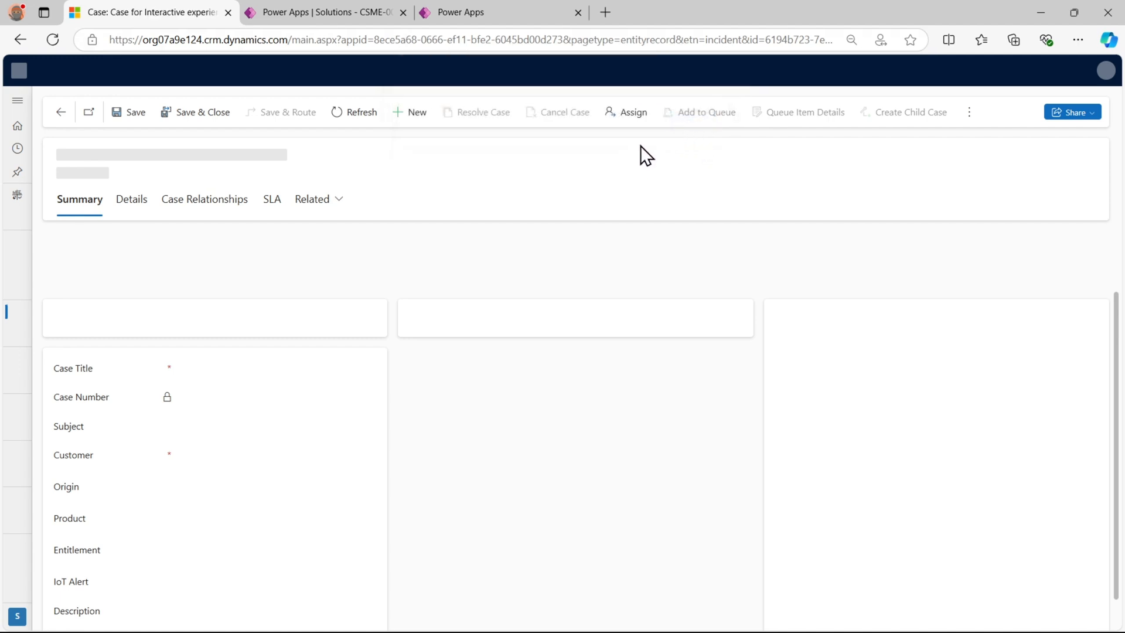
mouse_move(489, 180)
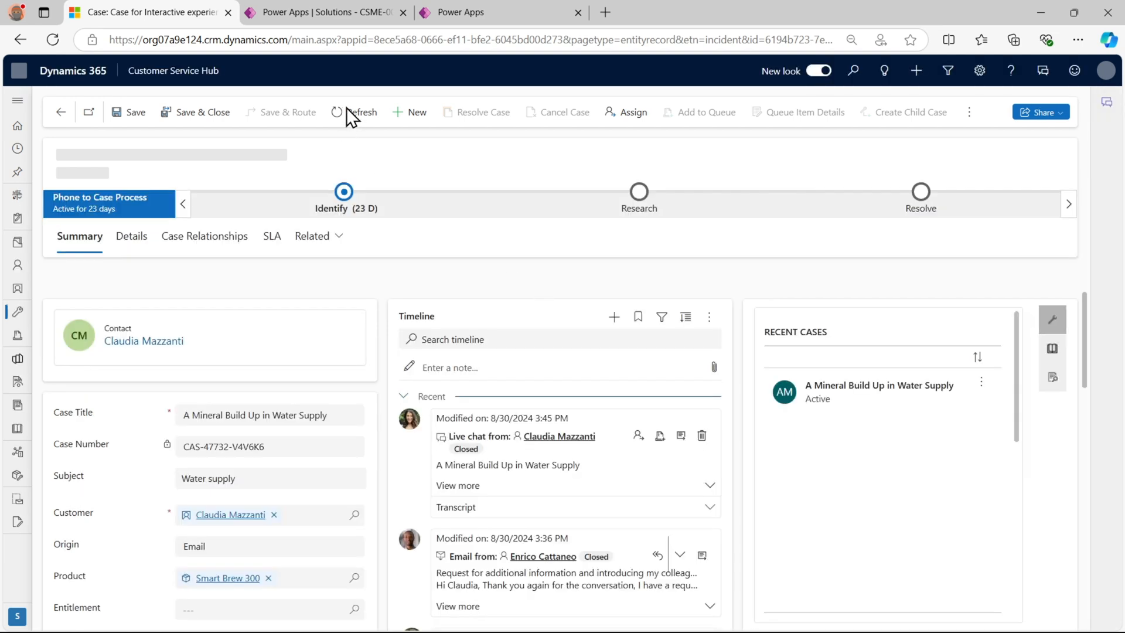
click(359, 112)
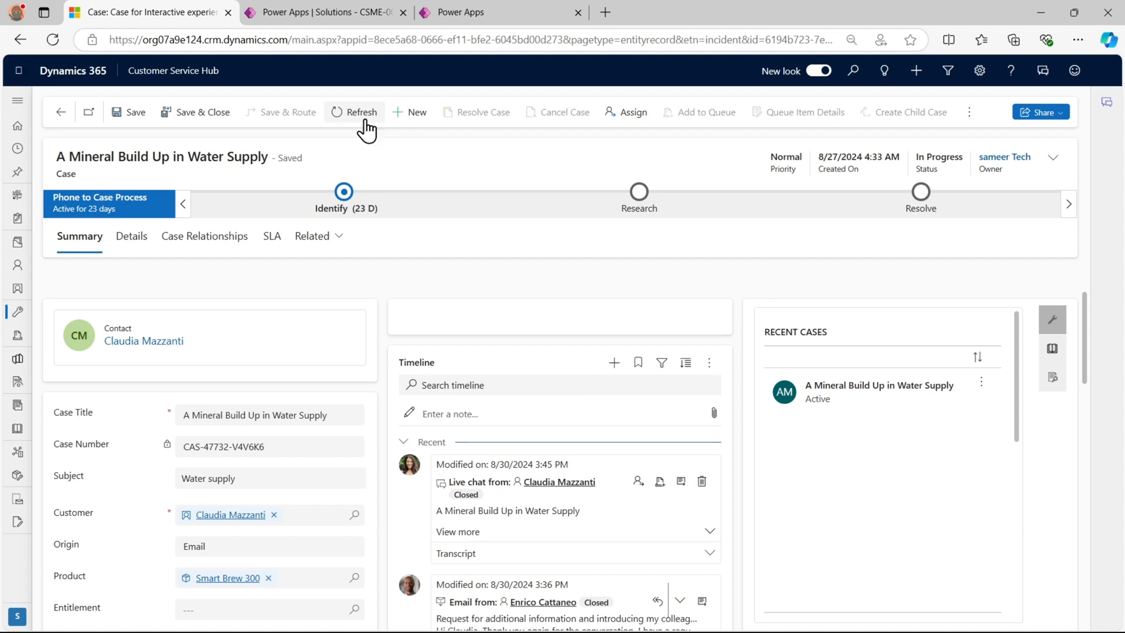
click(353, 113)
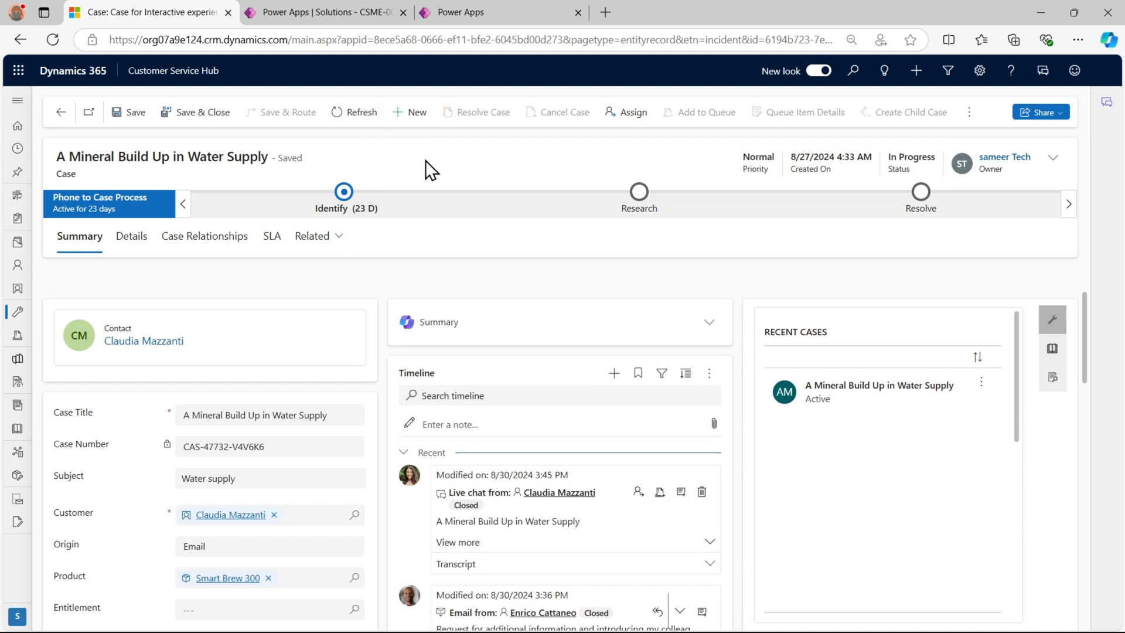
click(354, 112)
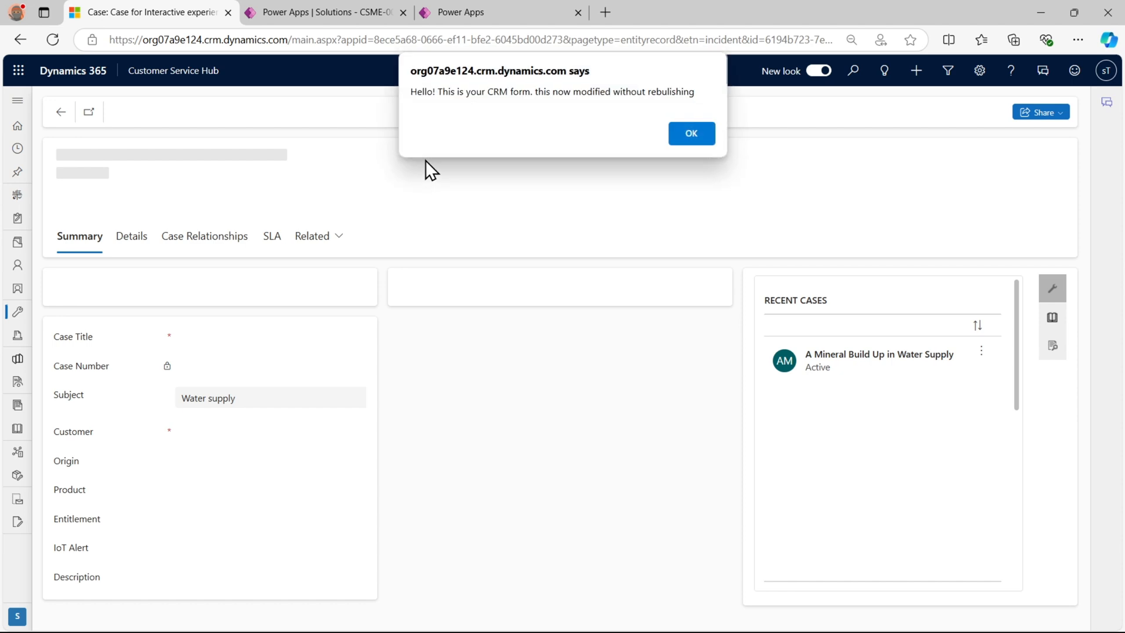
Dismiss both alerts, the modified one and 'Hello this is your CRM form 2'
click(689, 134)
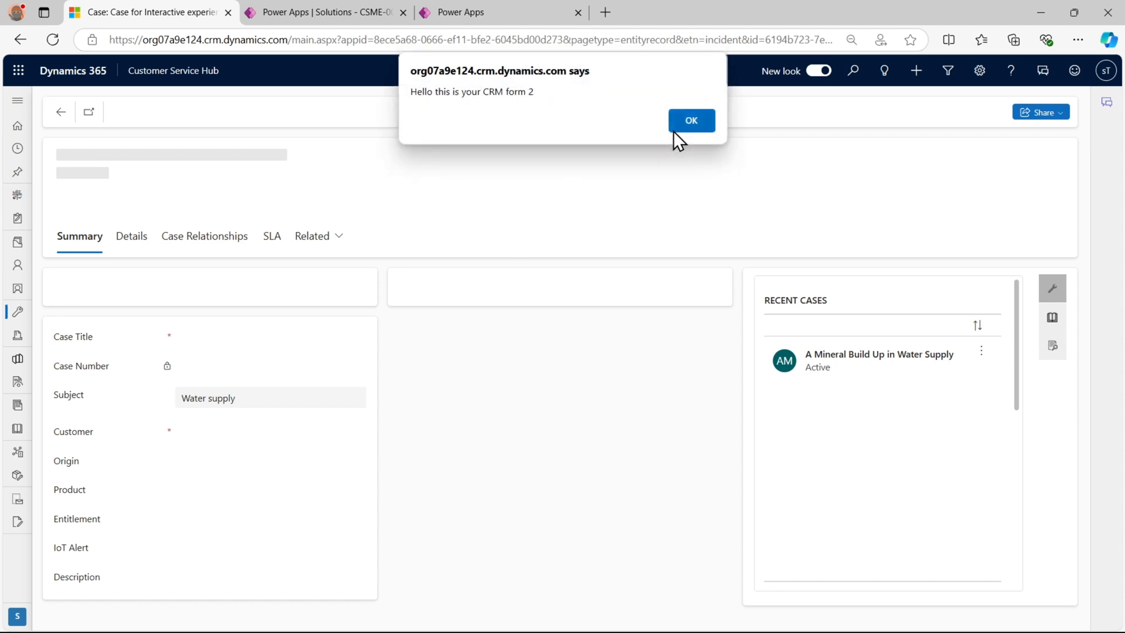
mouse_move(545, 111)
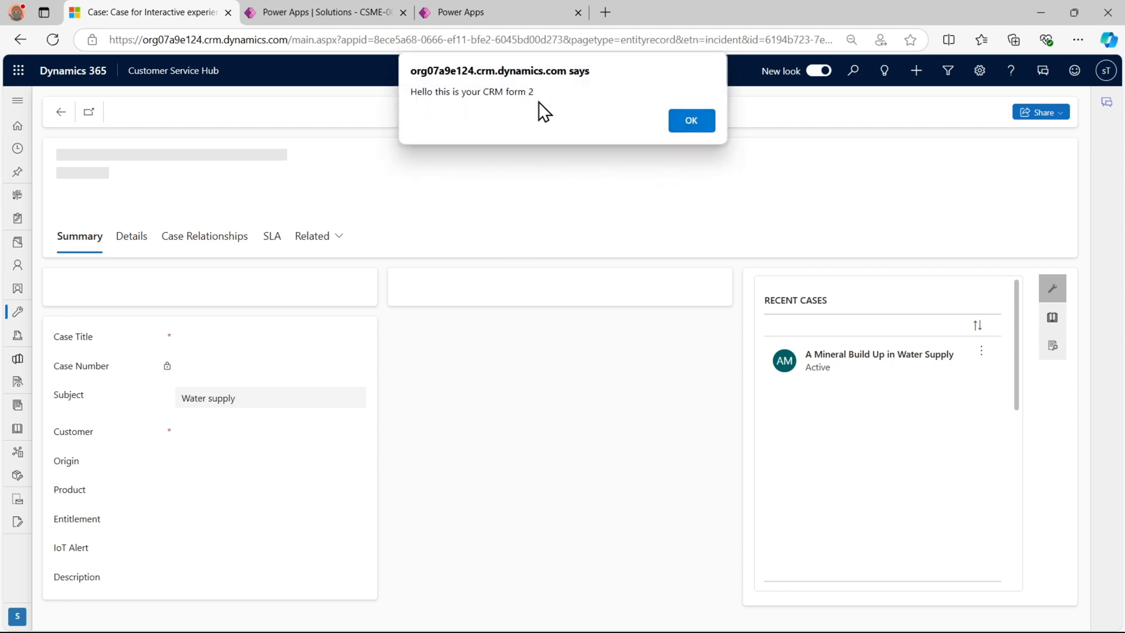
click(689, 120)
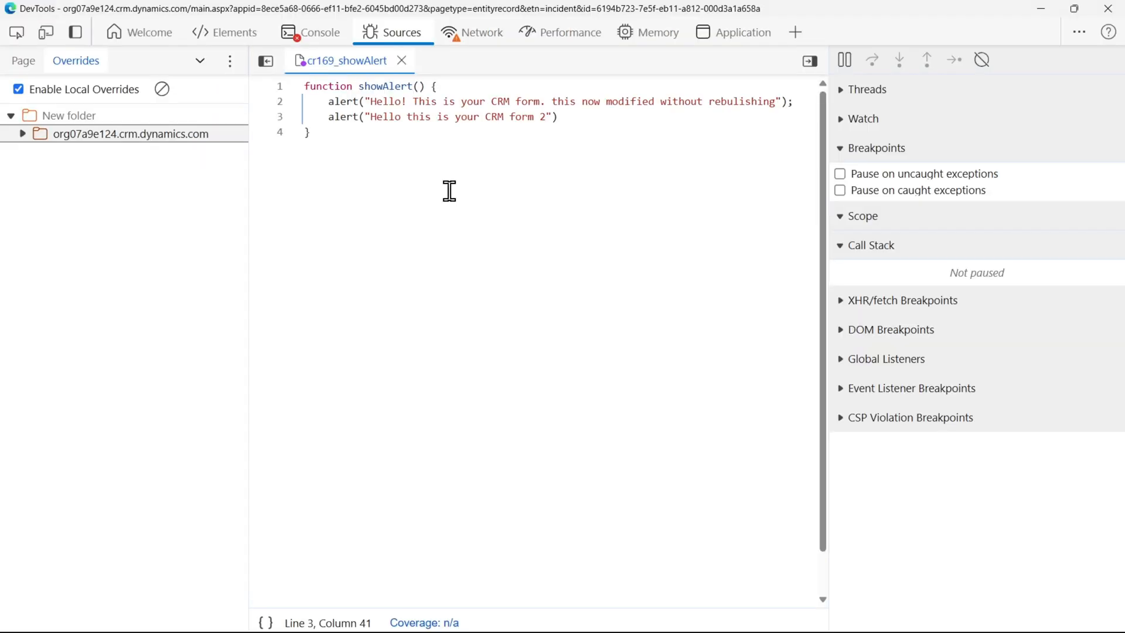
Breakpoint the first alert line, refresh the case form, and step over the first alert call
click(279, 101)
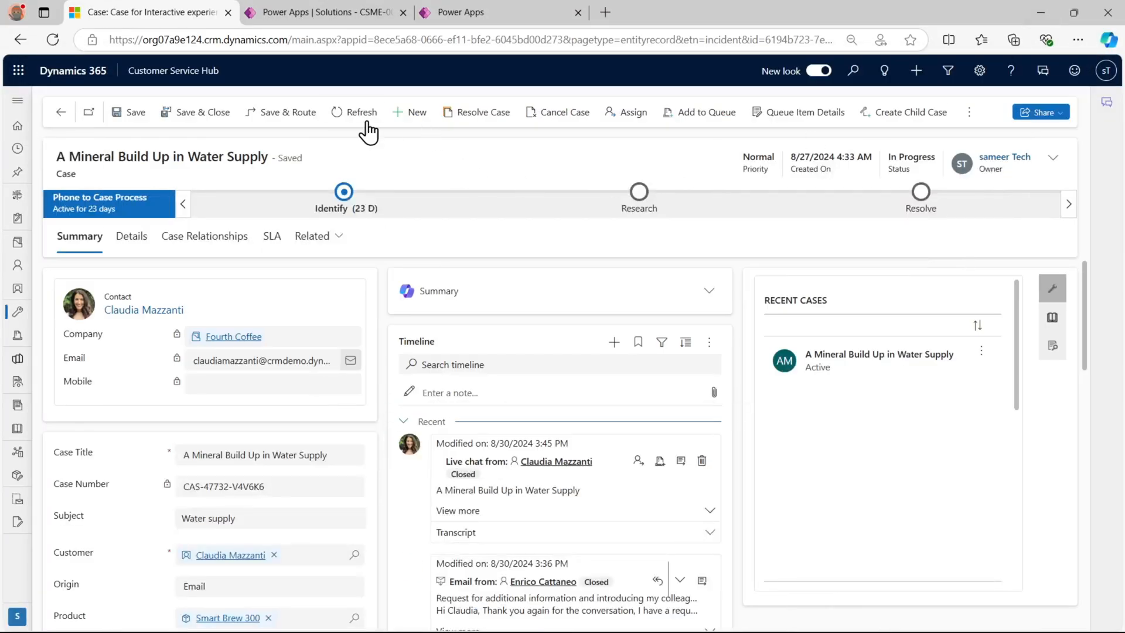
click(361, 112)
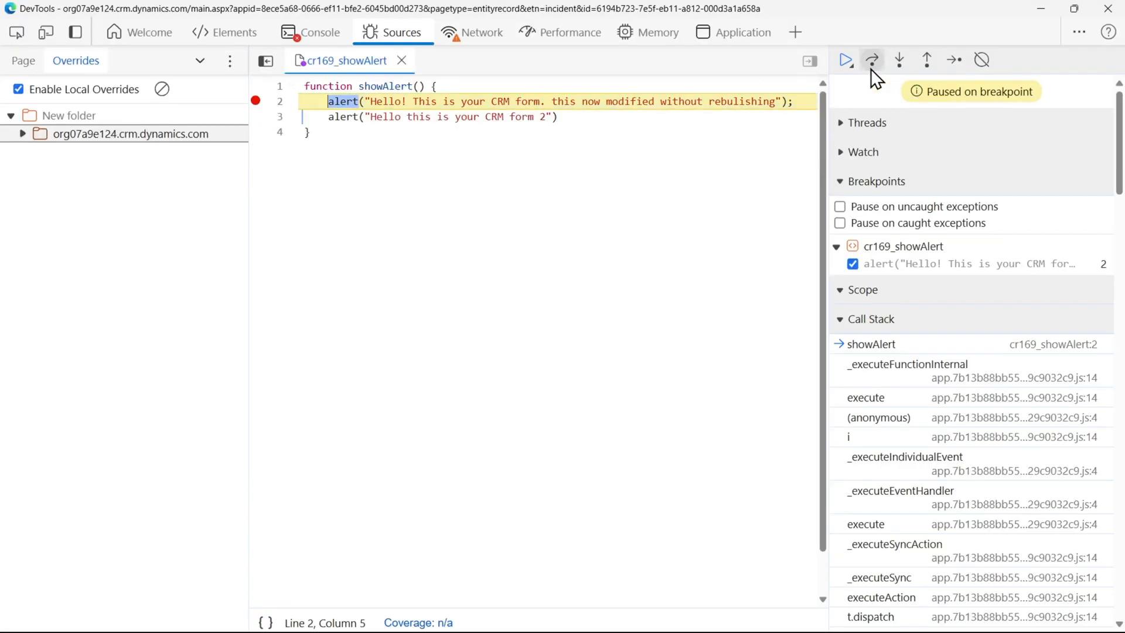
mouse_move(872, 60)
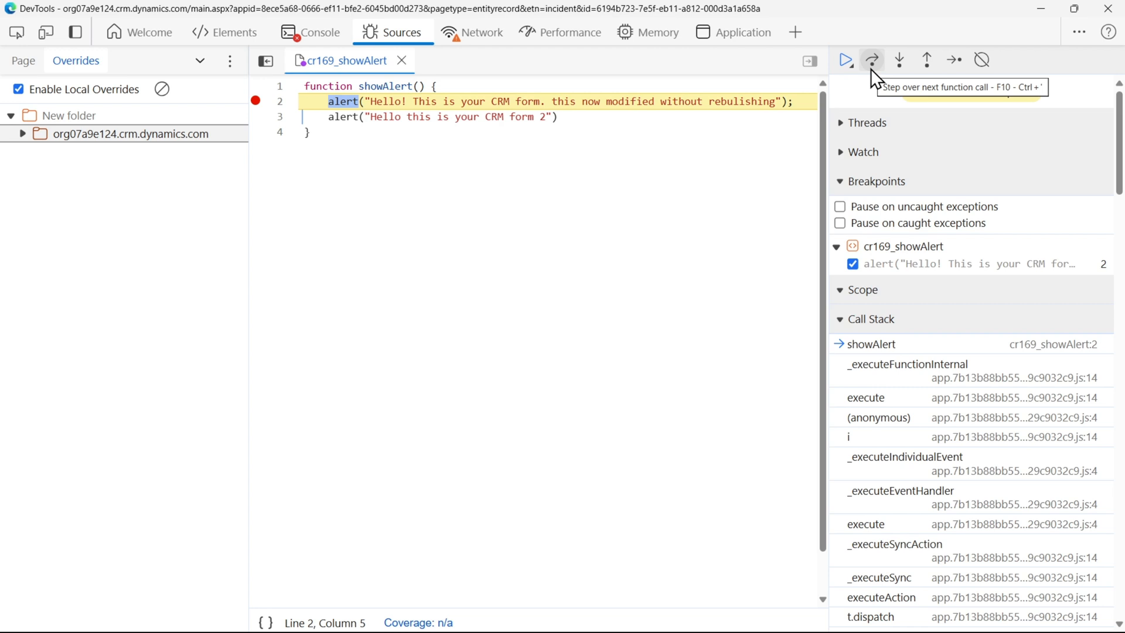
click(846, 59)
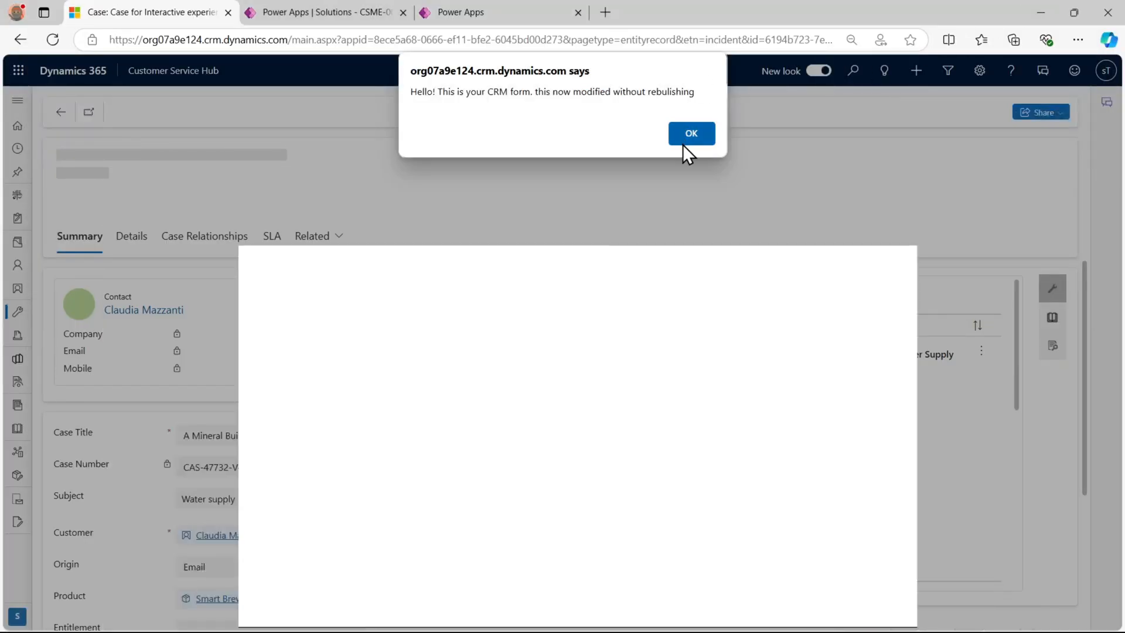
Dismiss the first and second override alerts so execution pauses at showAlert's end
click(689, 133)
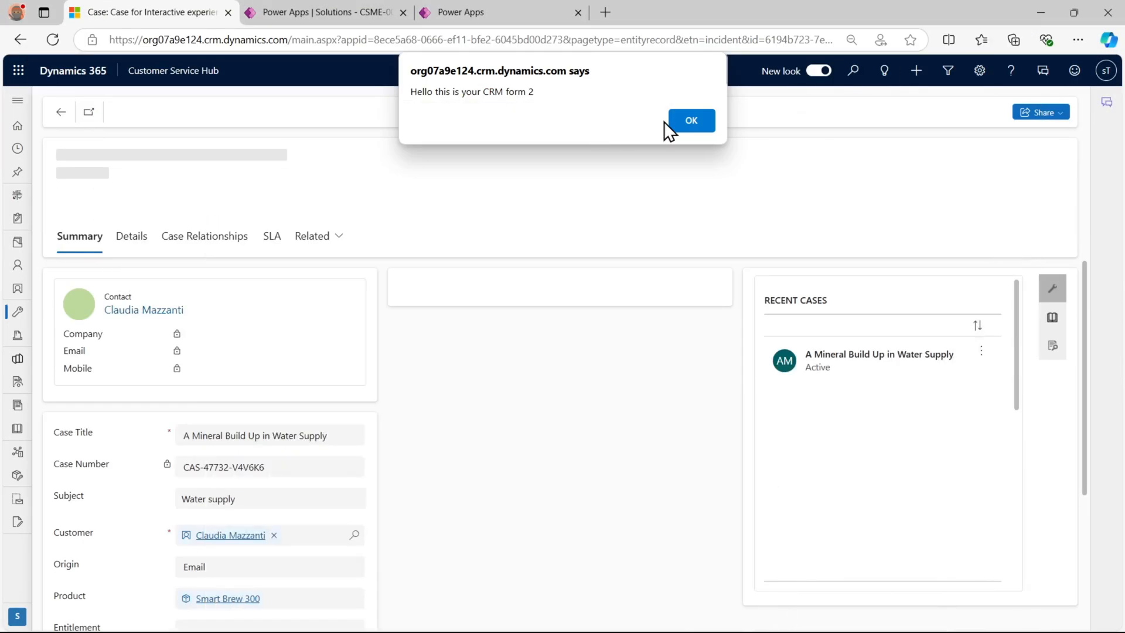
click(689, 121)
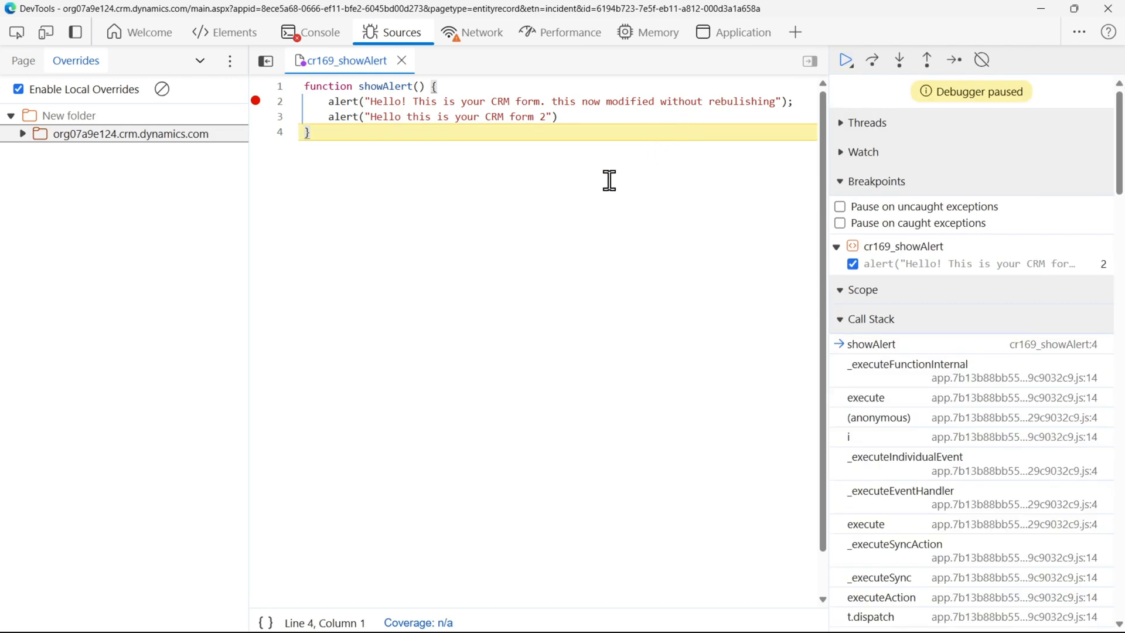
mouse_move(989, 44)
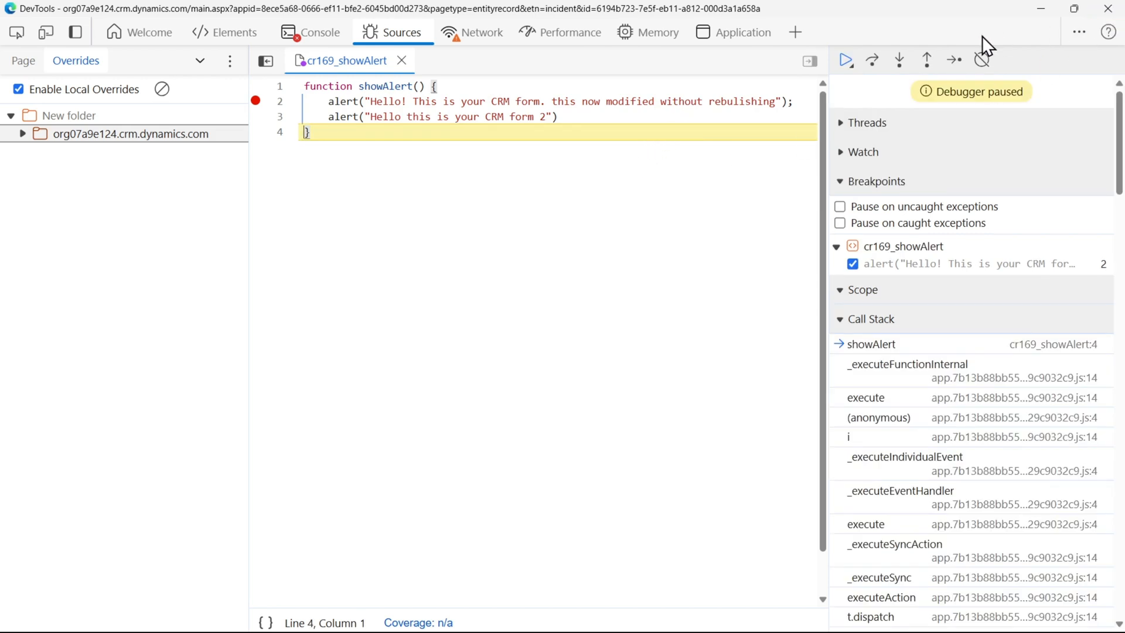
mouse_move(1041, 8)
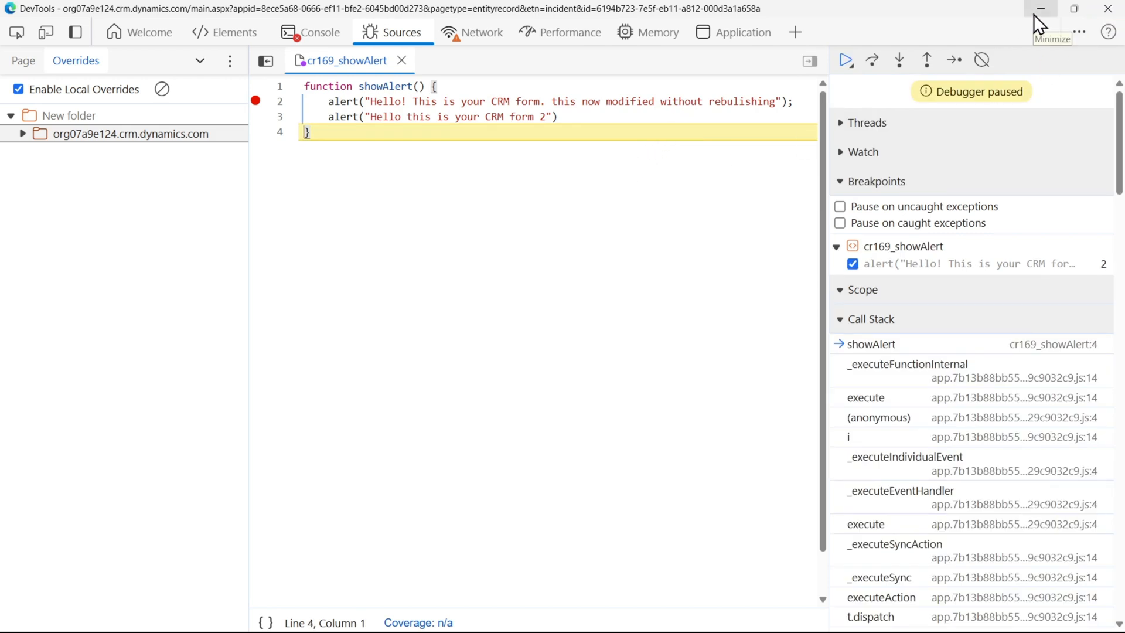
mouse_move(499, 158)
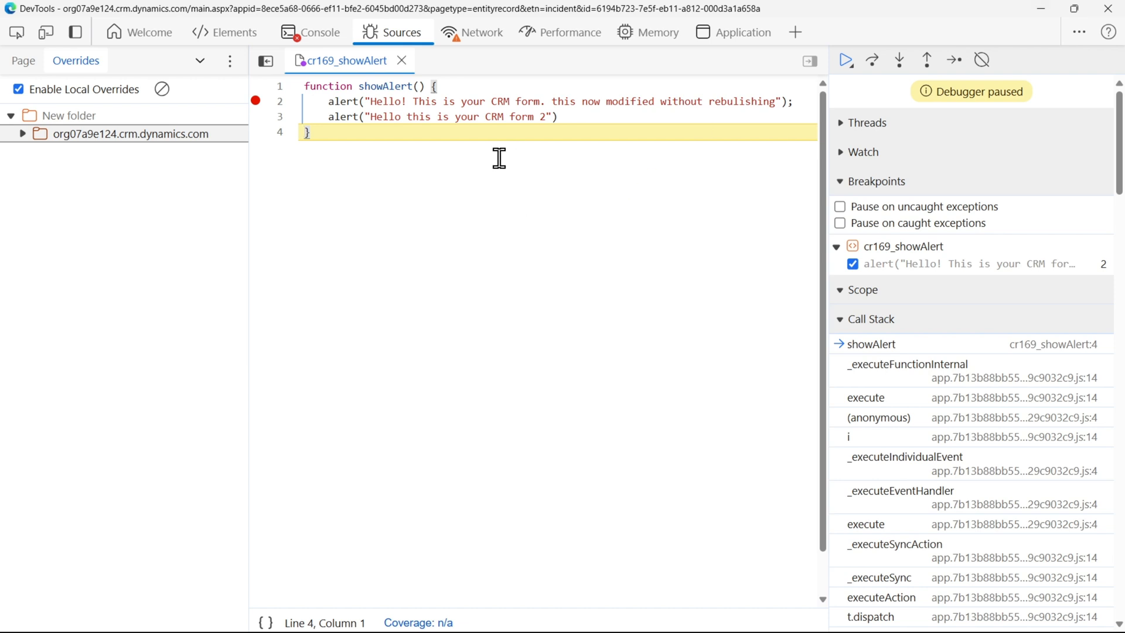
mouse_move(443, 229)
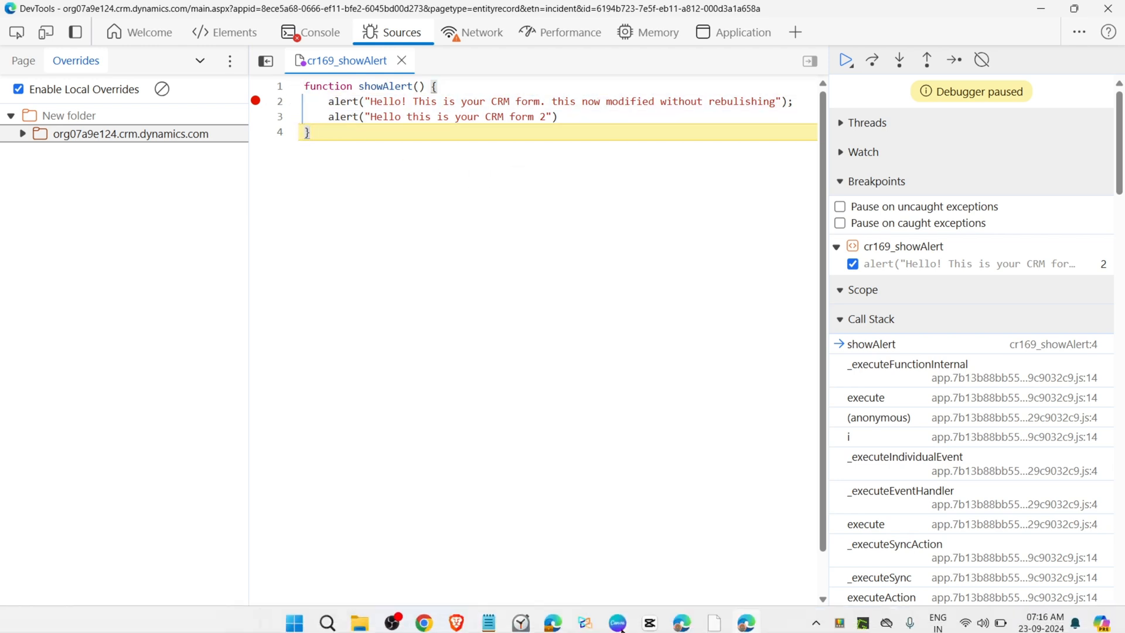
mouse_move(714, 616)
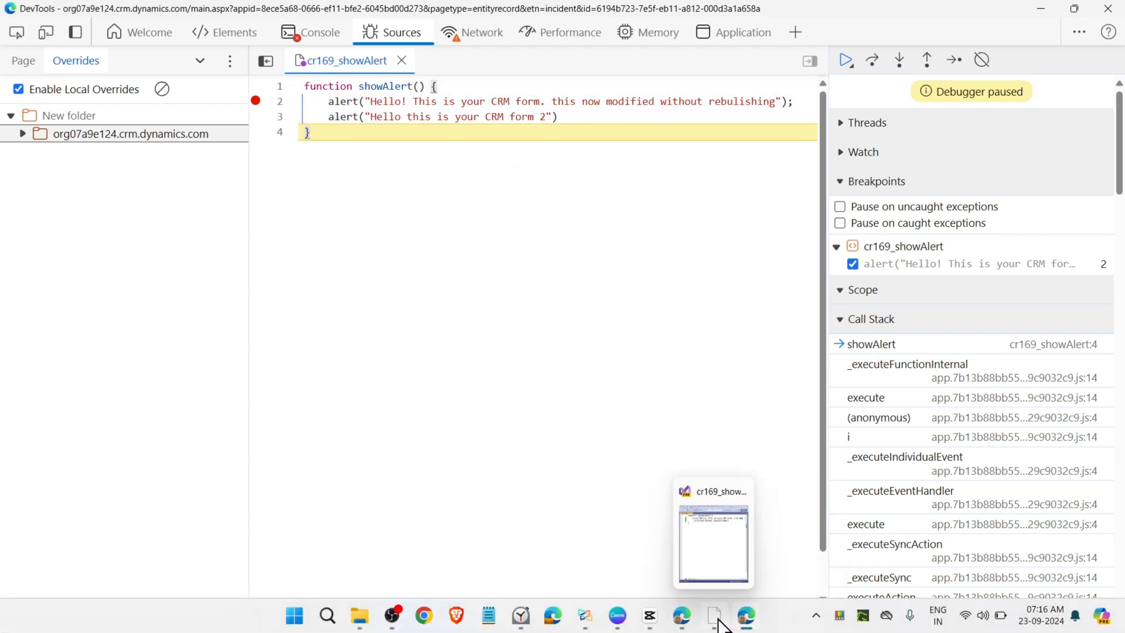
Bring up the showAlert source file in Visual Studio and select all its text
click(713, 535)
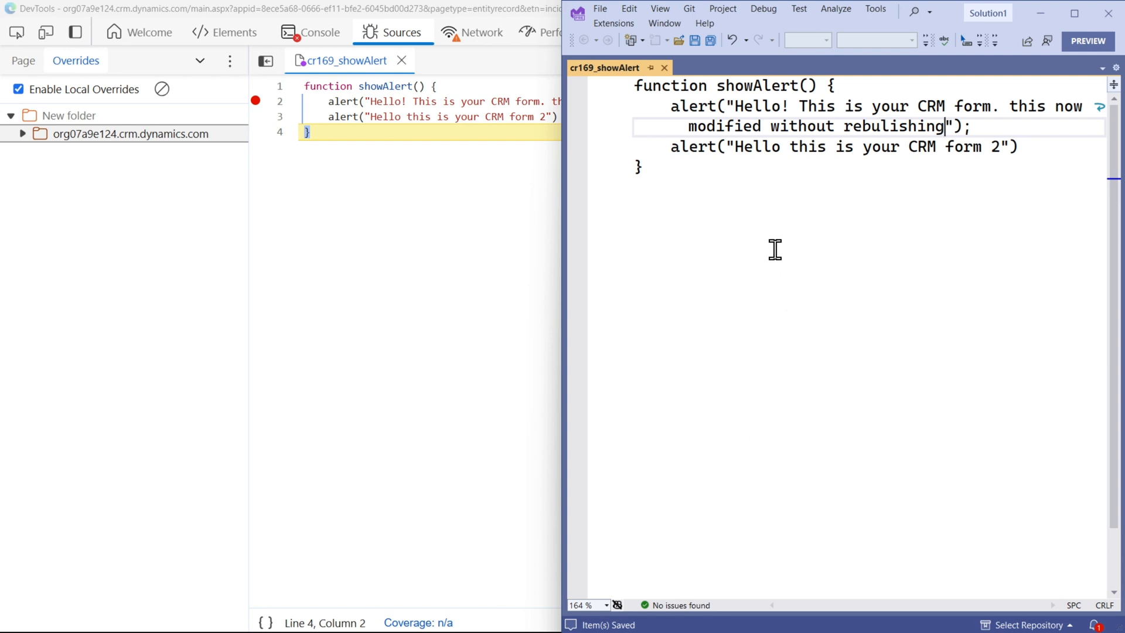
mouse_move(704, 255)
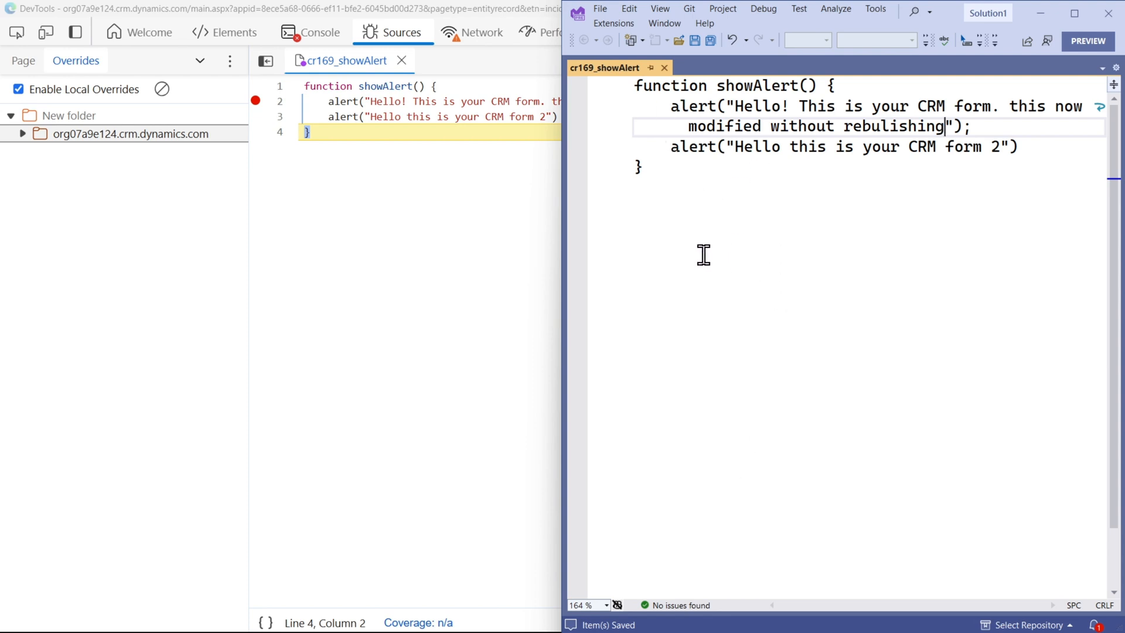
key(ctrl+a)
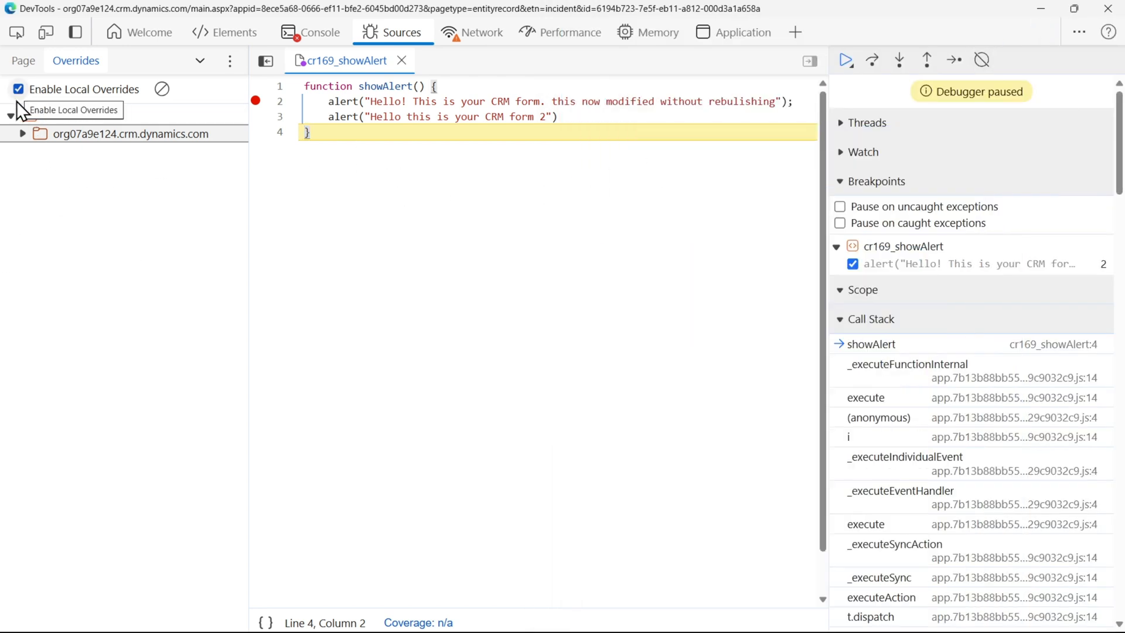
Disable Enable Local Overrides and clear the overrides configuration
click(18, 89)
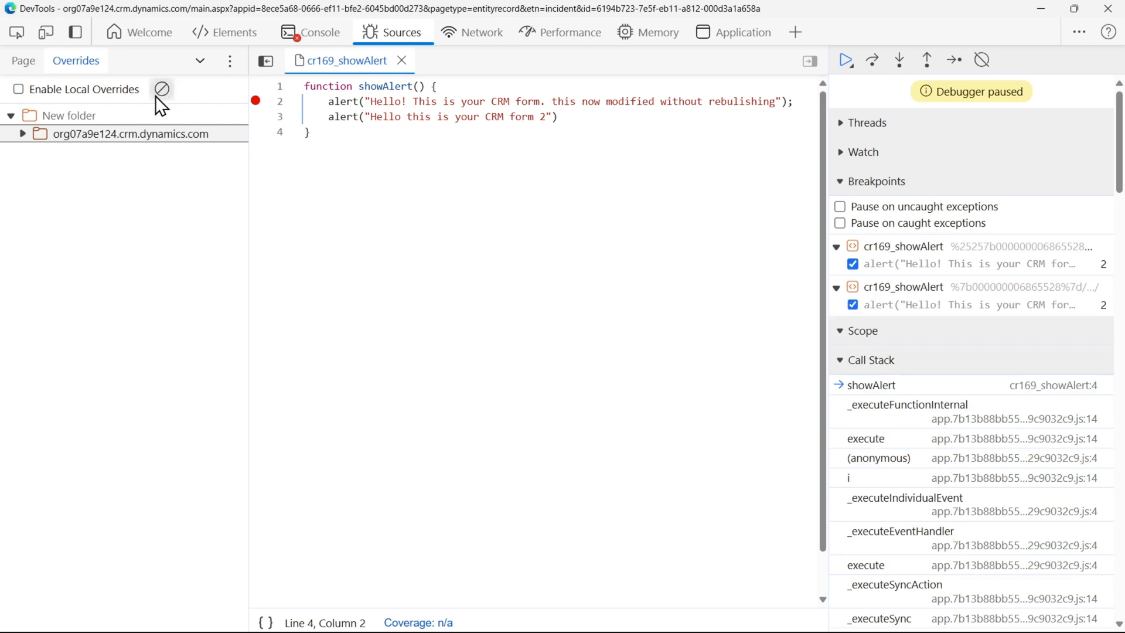
mouse_move(161, 89)
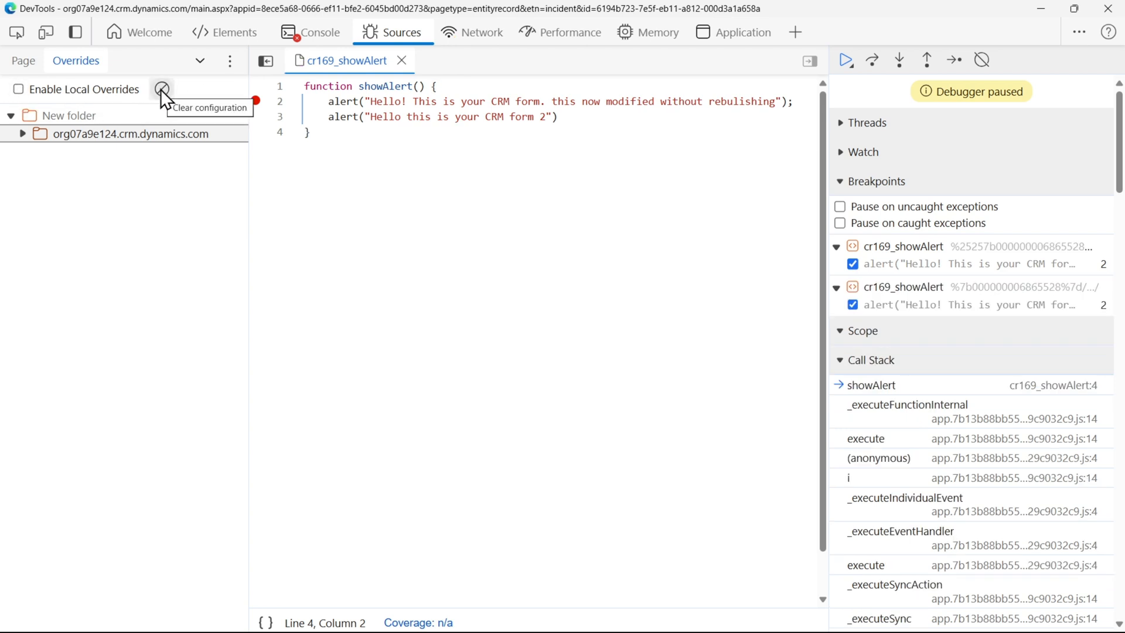
click(161, 89)
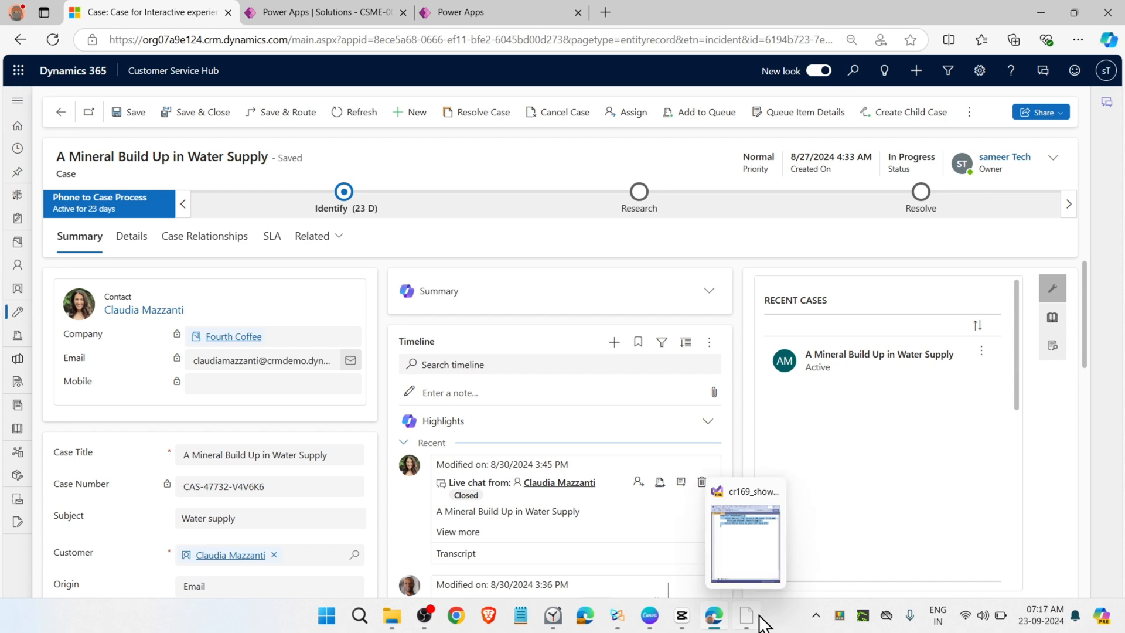
mouse_move(768, 567)
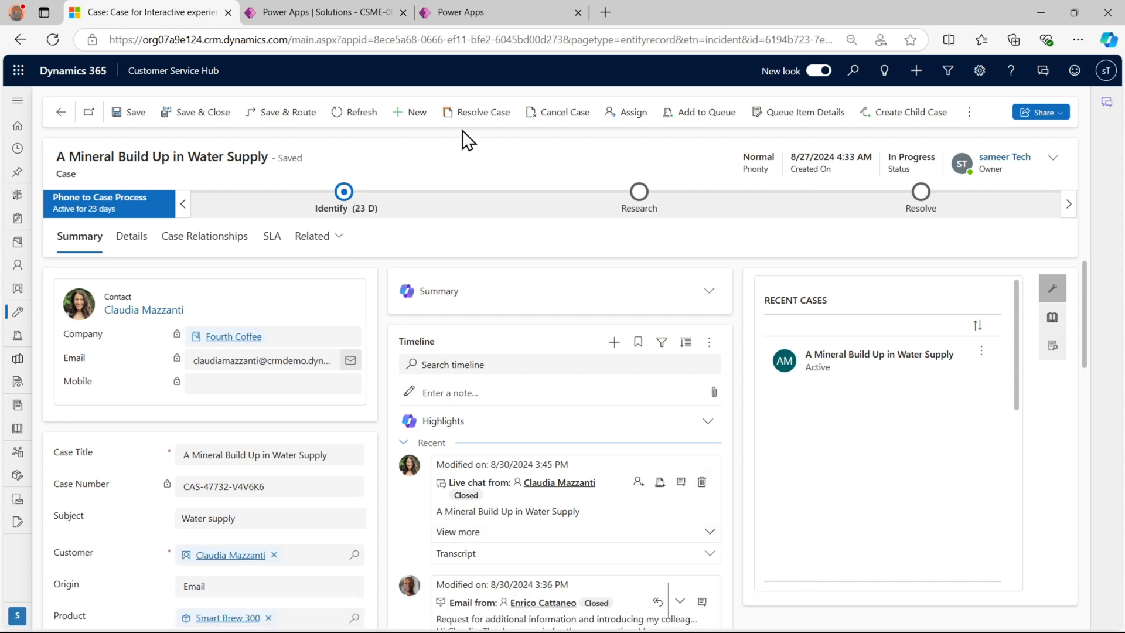
mouse_move(435, 210)
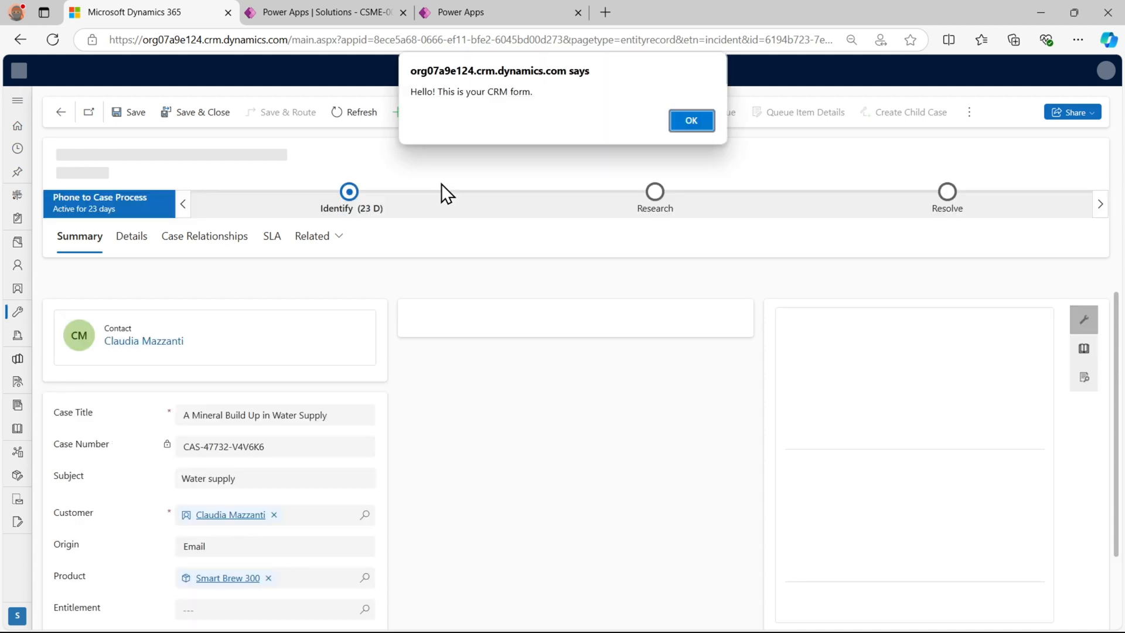
mouse_move(418, 95)
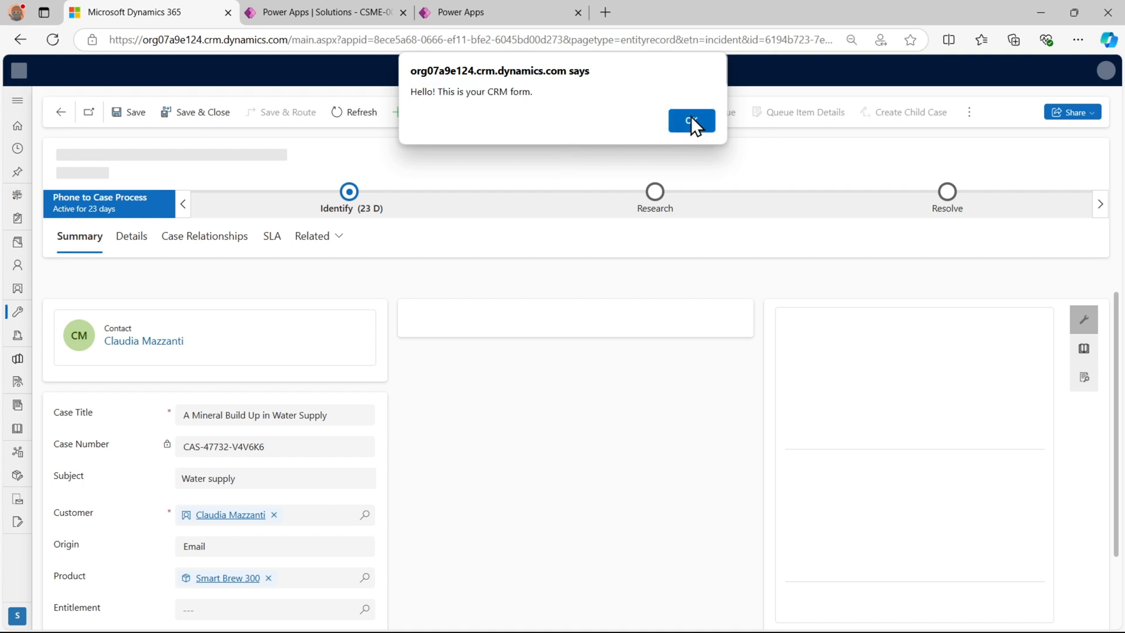
Dismiss the original 'Hello! This is your CRM form.' alert on the reloaded case form
click(690, 121)
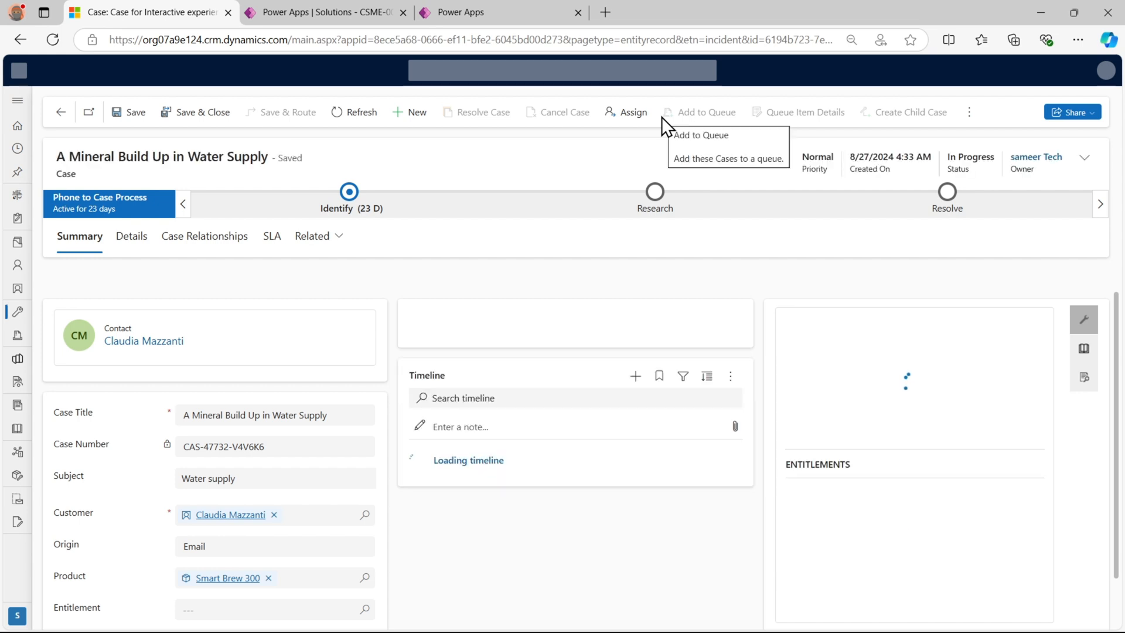